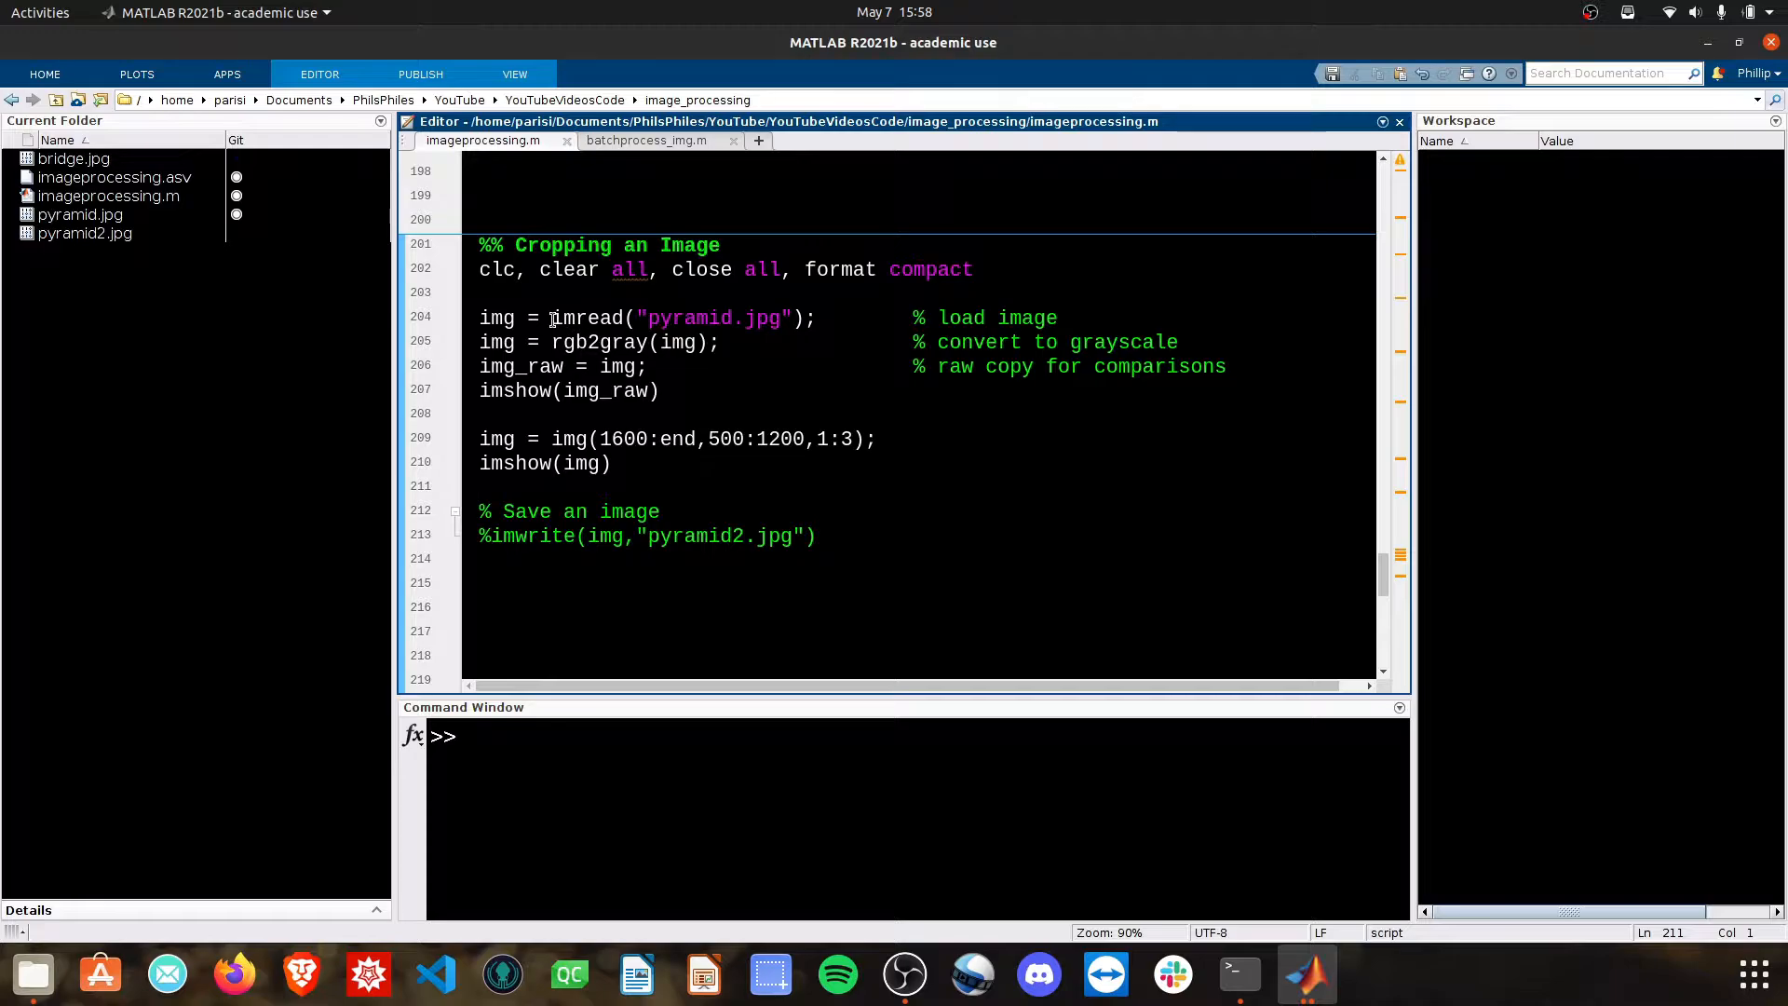
# Step: Comment out the crop and crop-display lines and run the section on the full photo
pyautogui.click(756, 343)
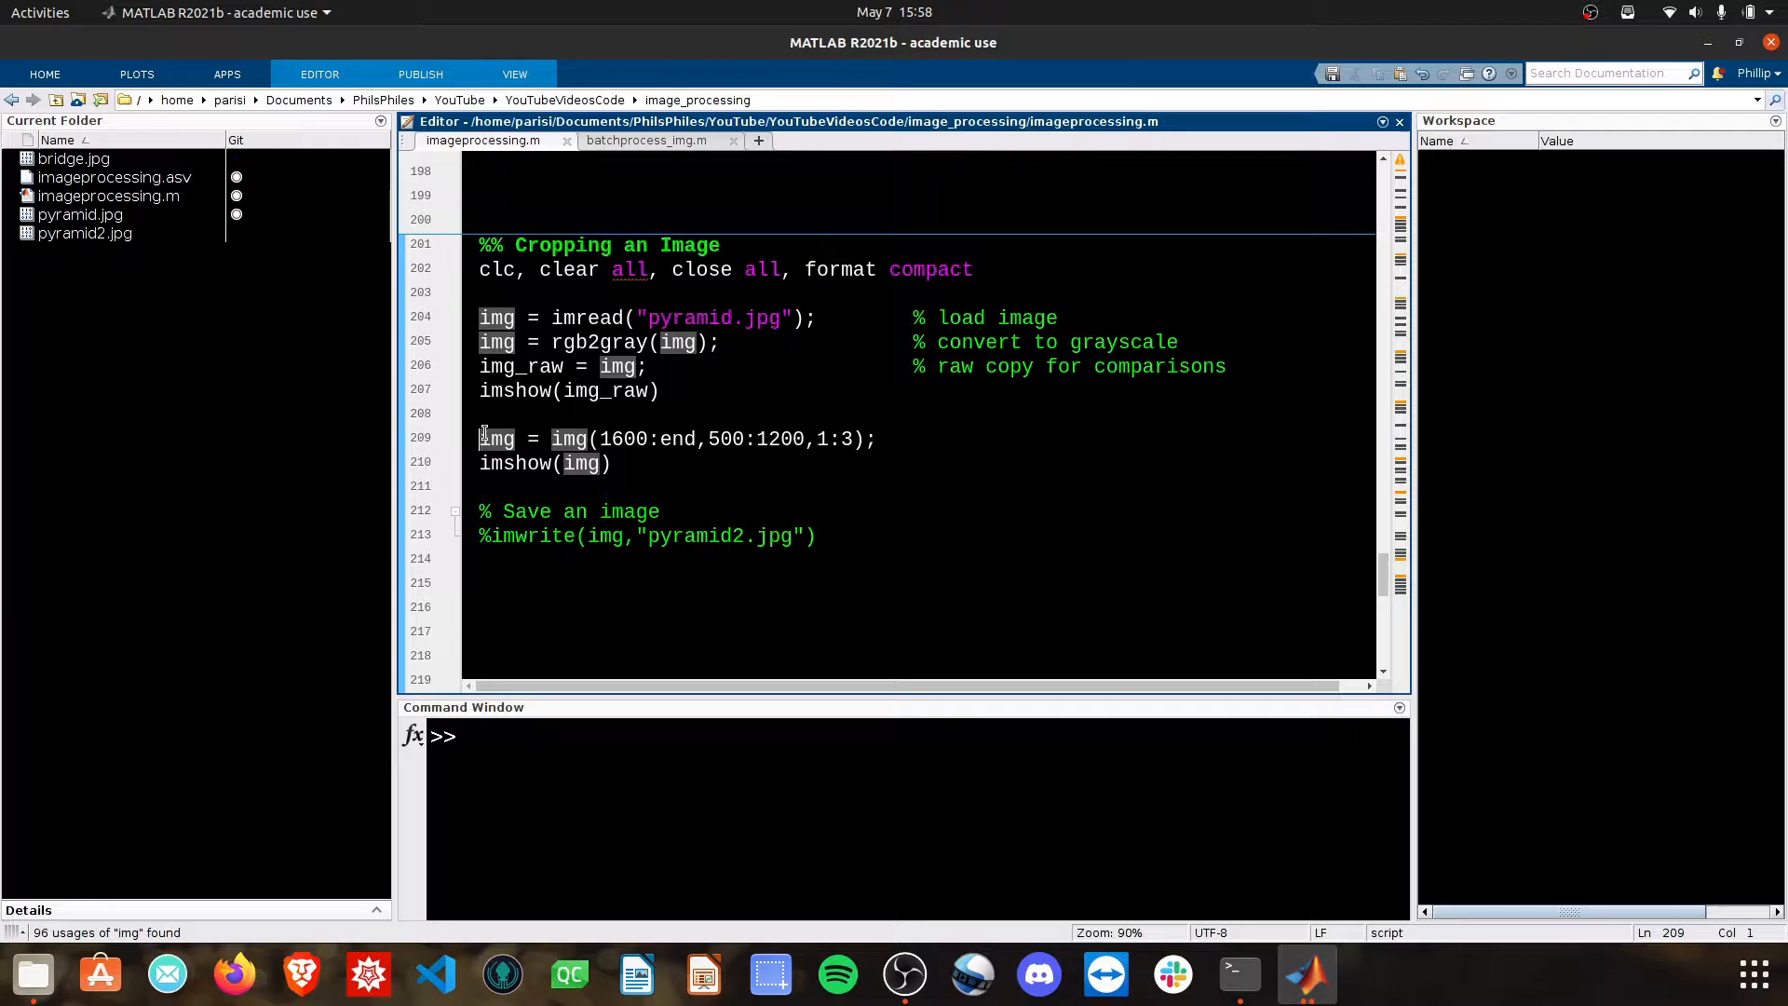
pyautogui.press('ctrl+r')
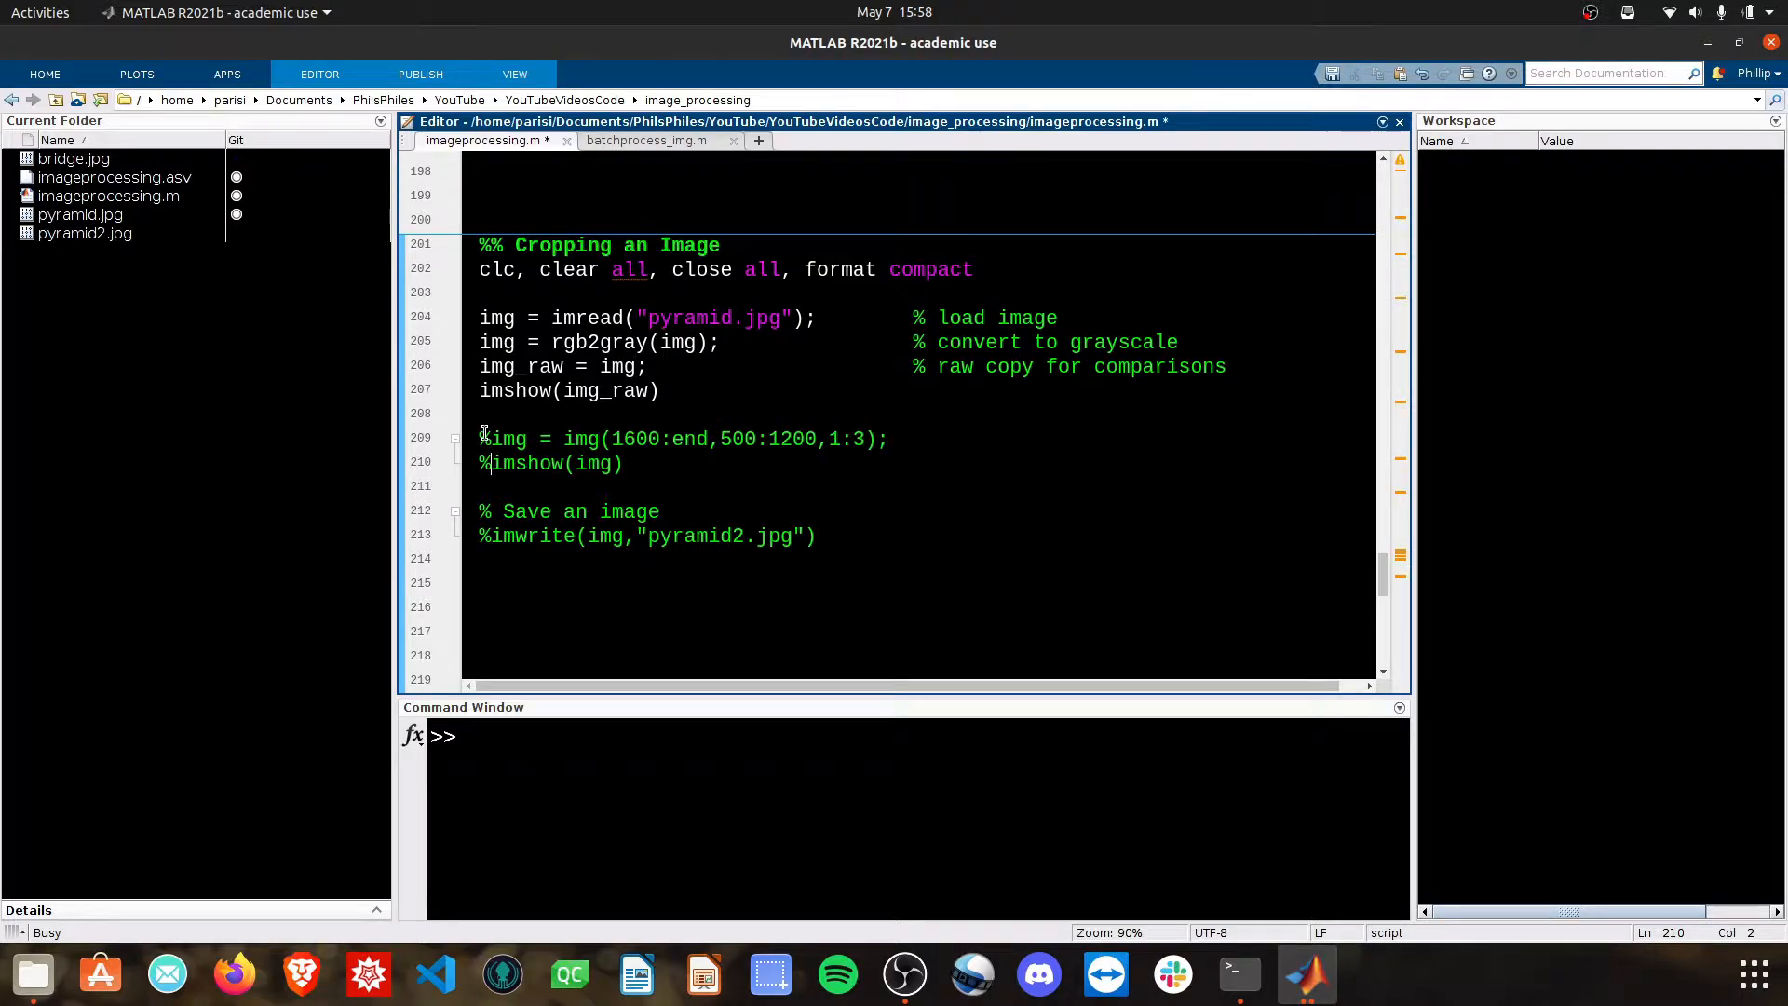
pyautogui.press('F5')
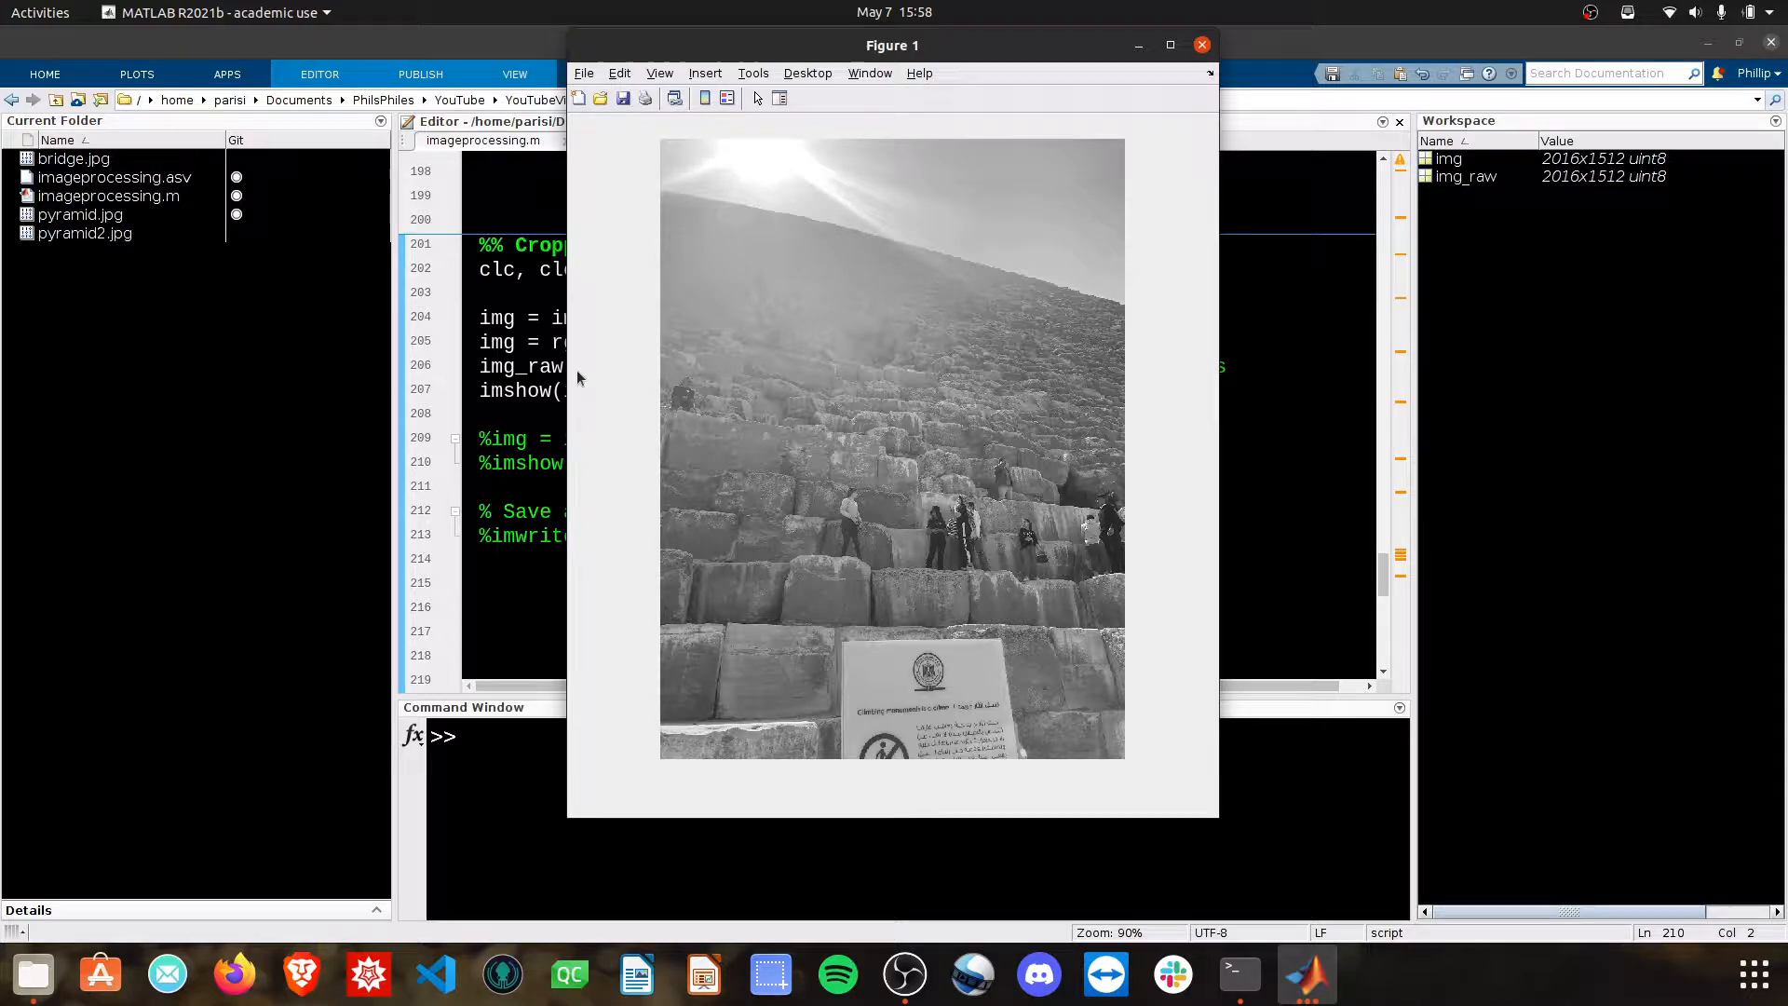
pyautogui.moveTo(1015, 757)
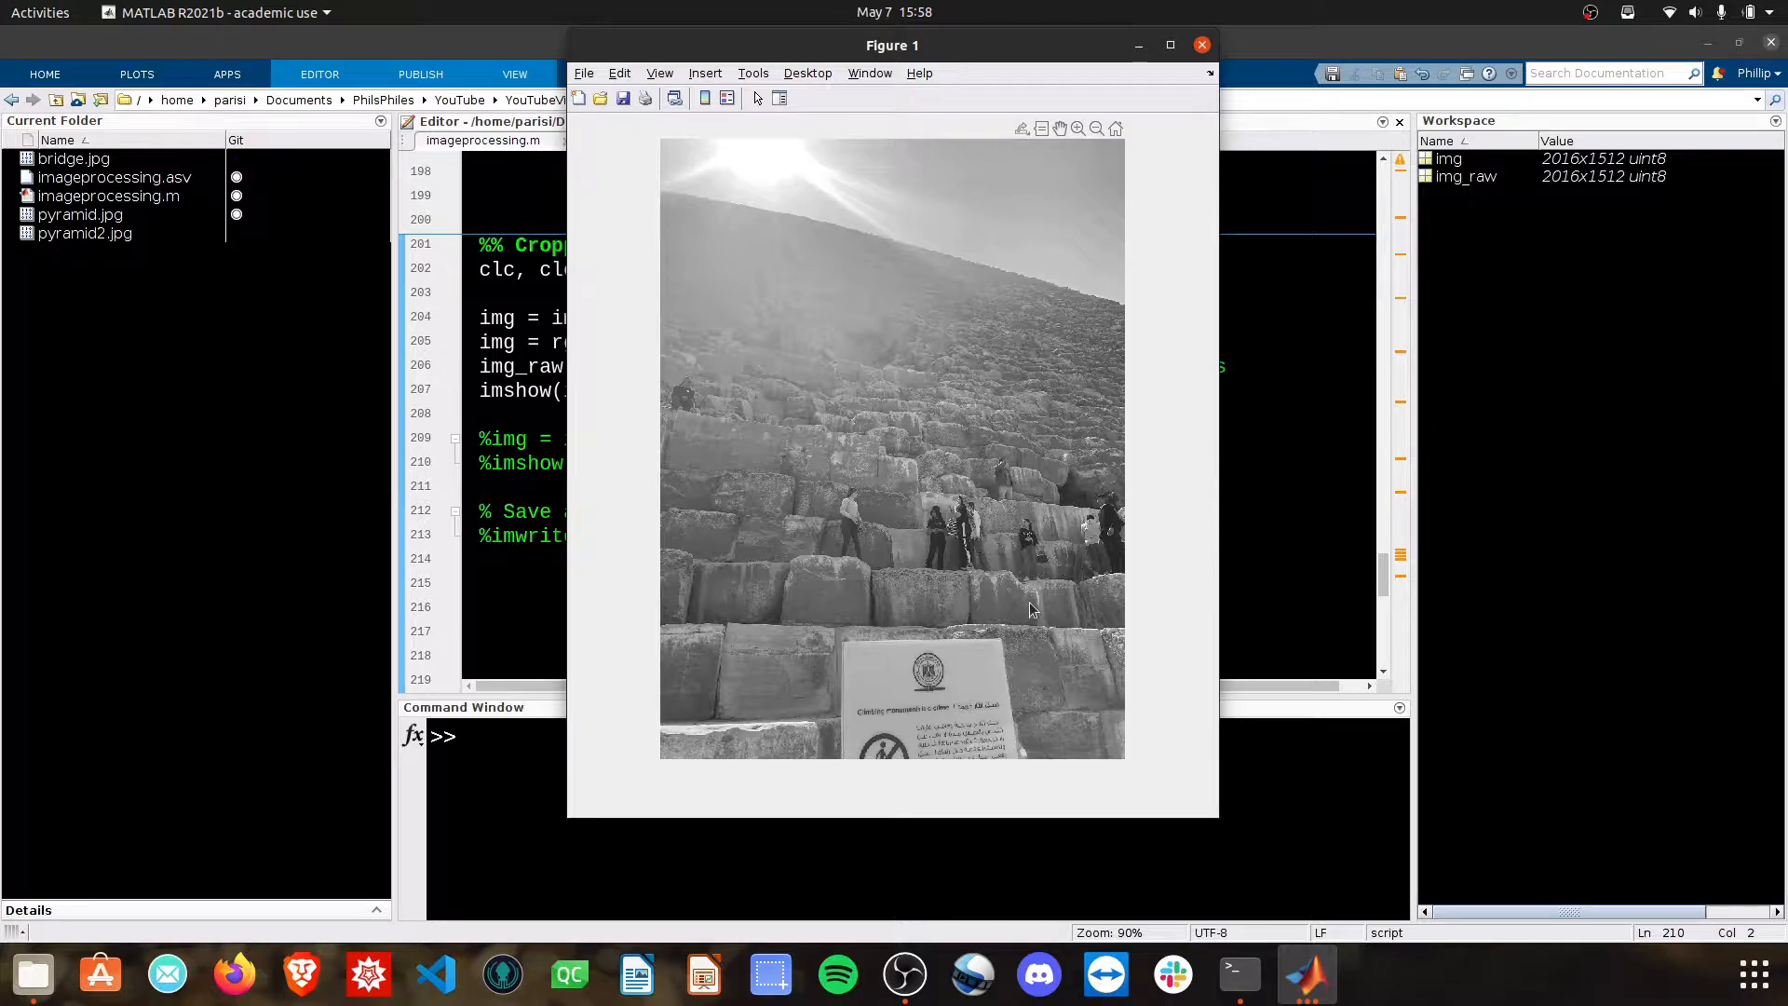
pyautogui.moveTo(1056, 722)
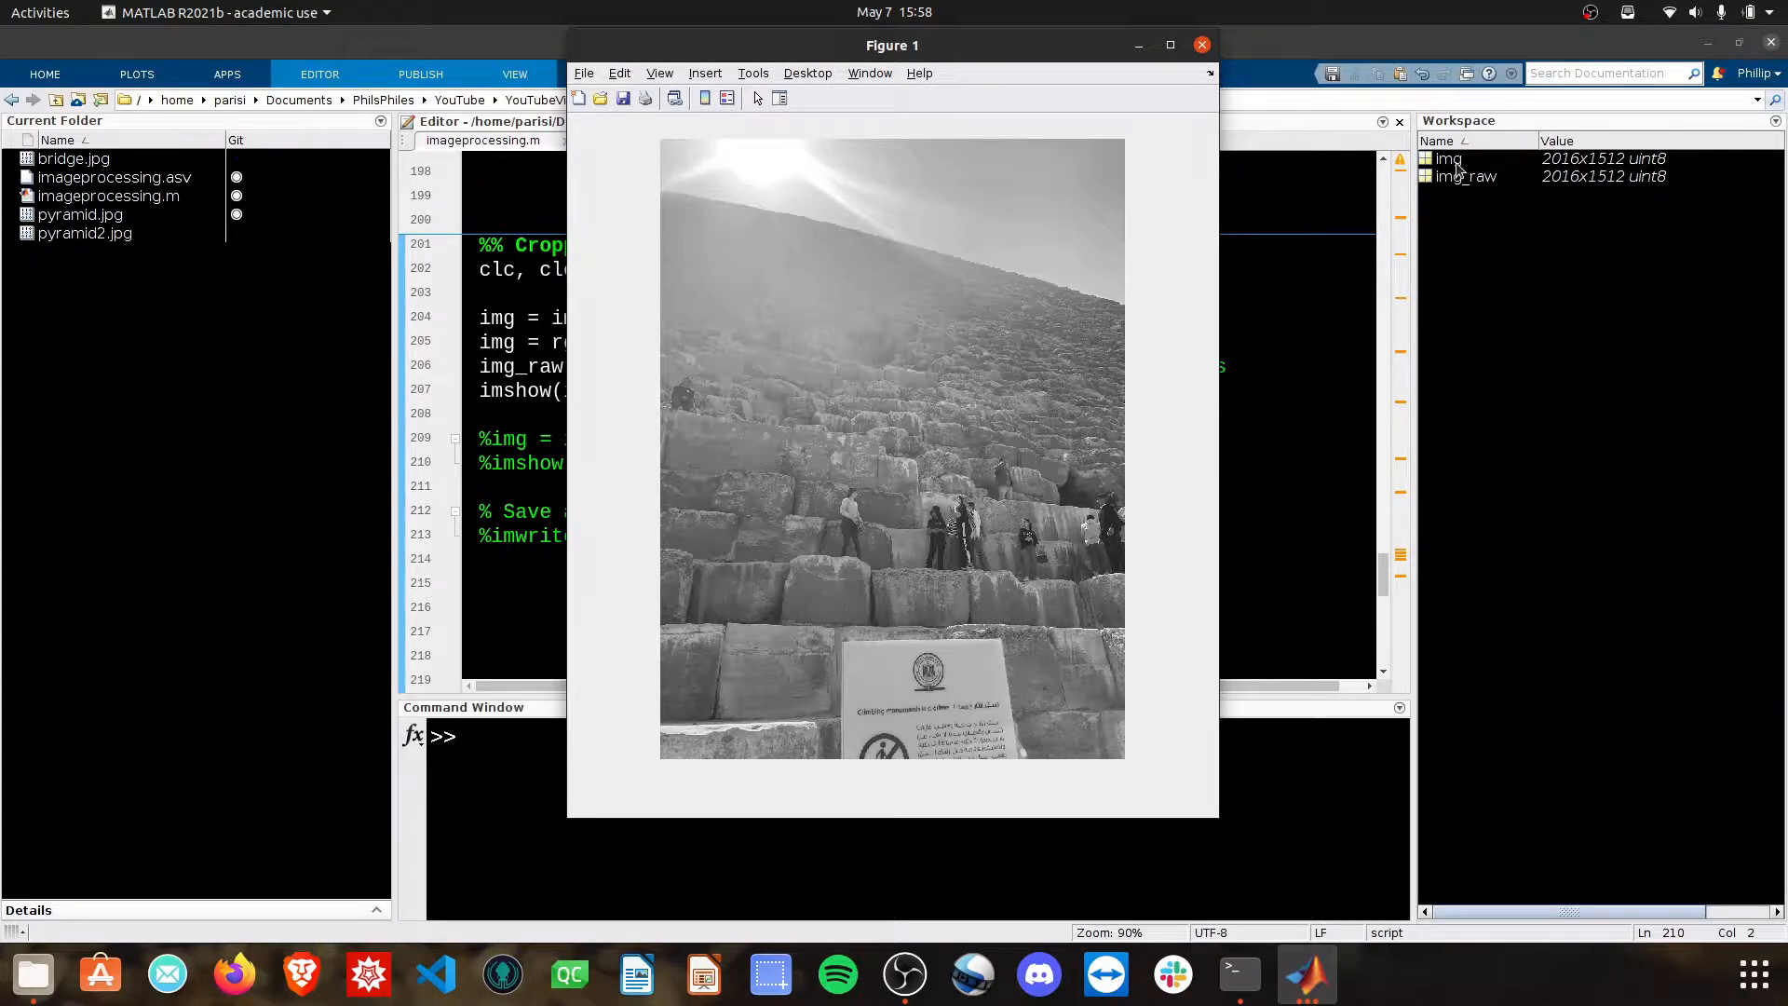
# Step: View img's pixel grid and inspect cells at rows 123–125, column 5 (values near 204–205)
pyautogui.doubleClick(1445, 158)
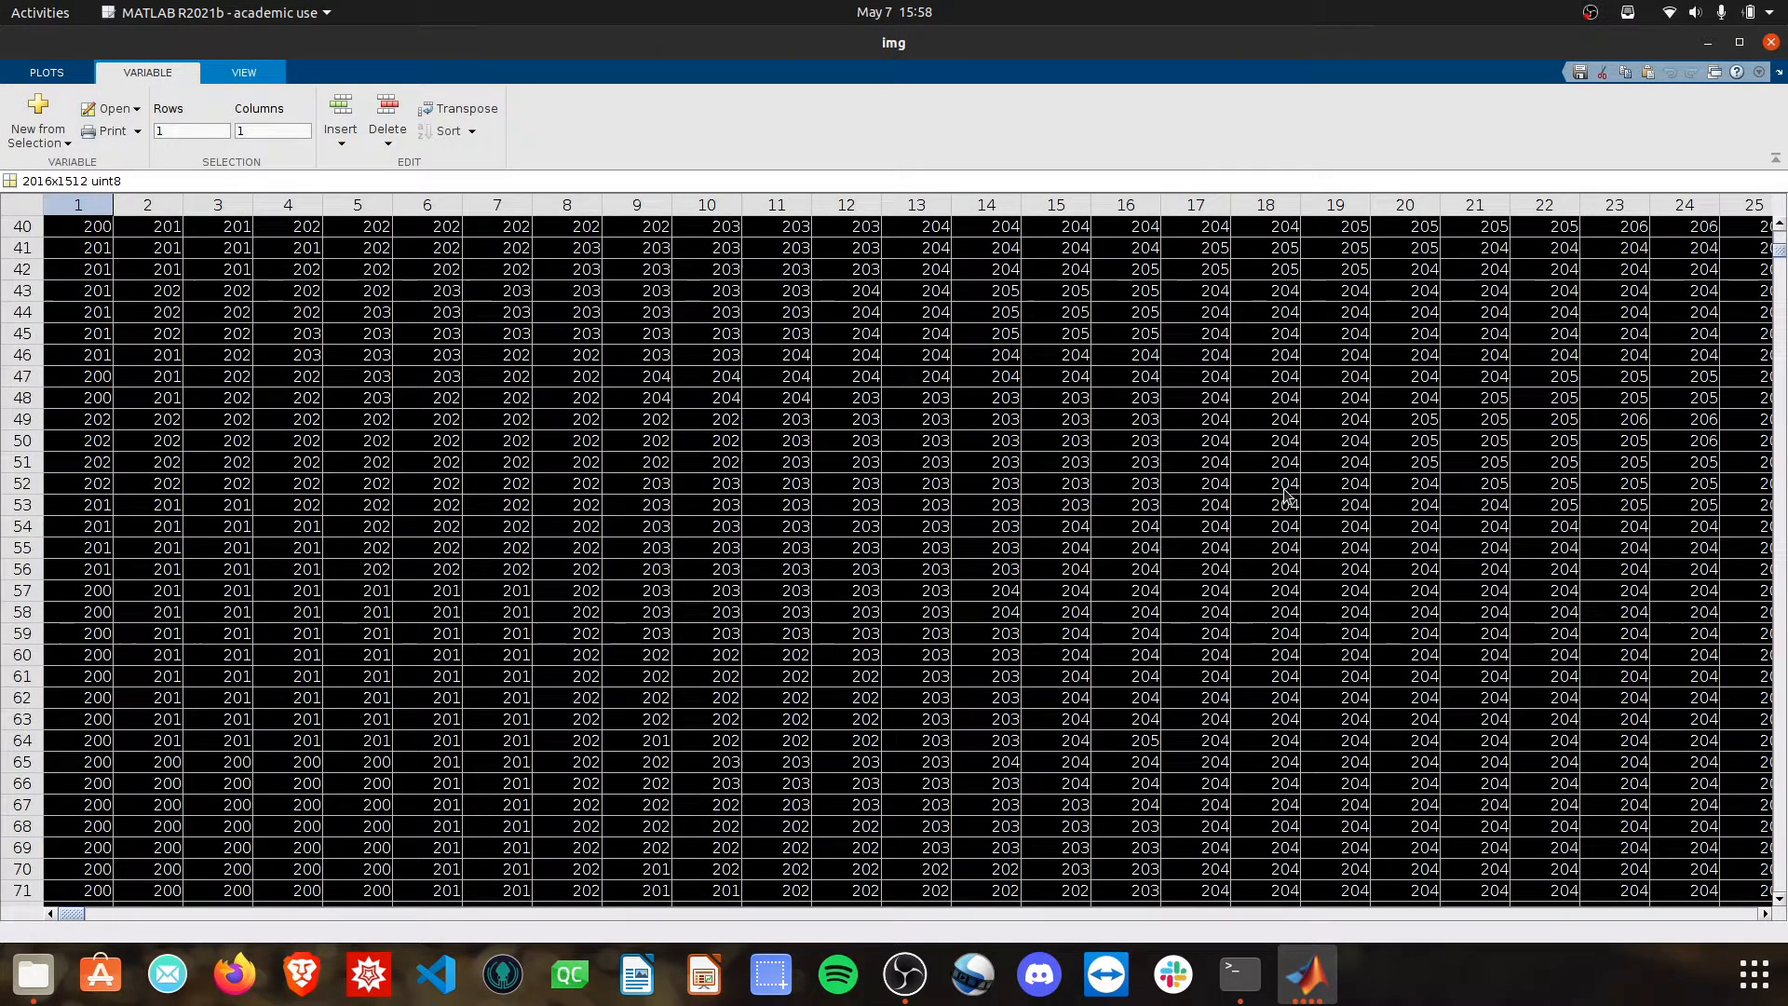
pyautogui.scroll(-3)
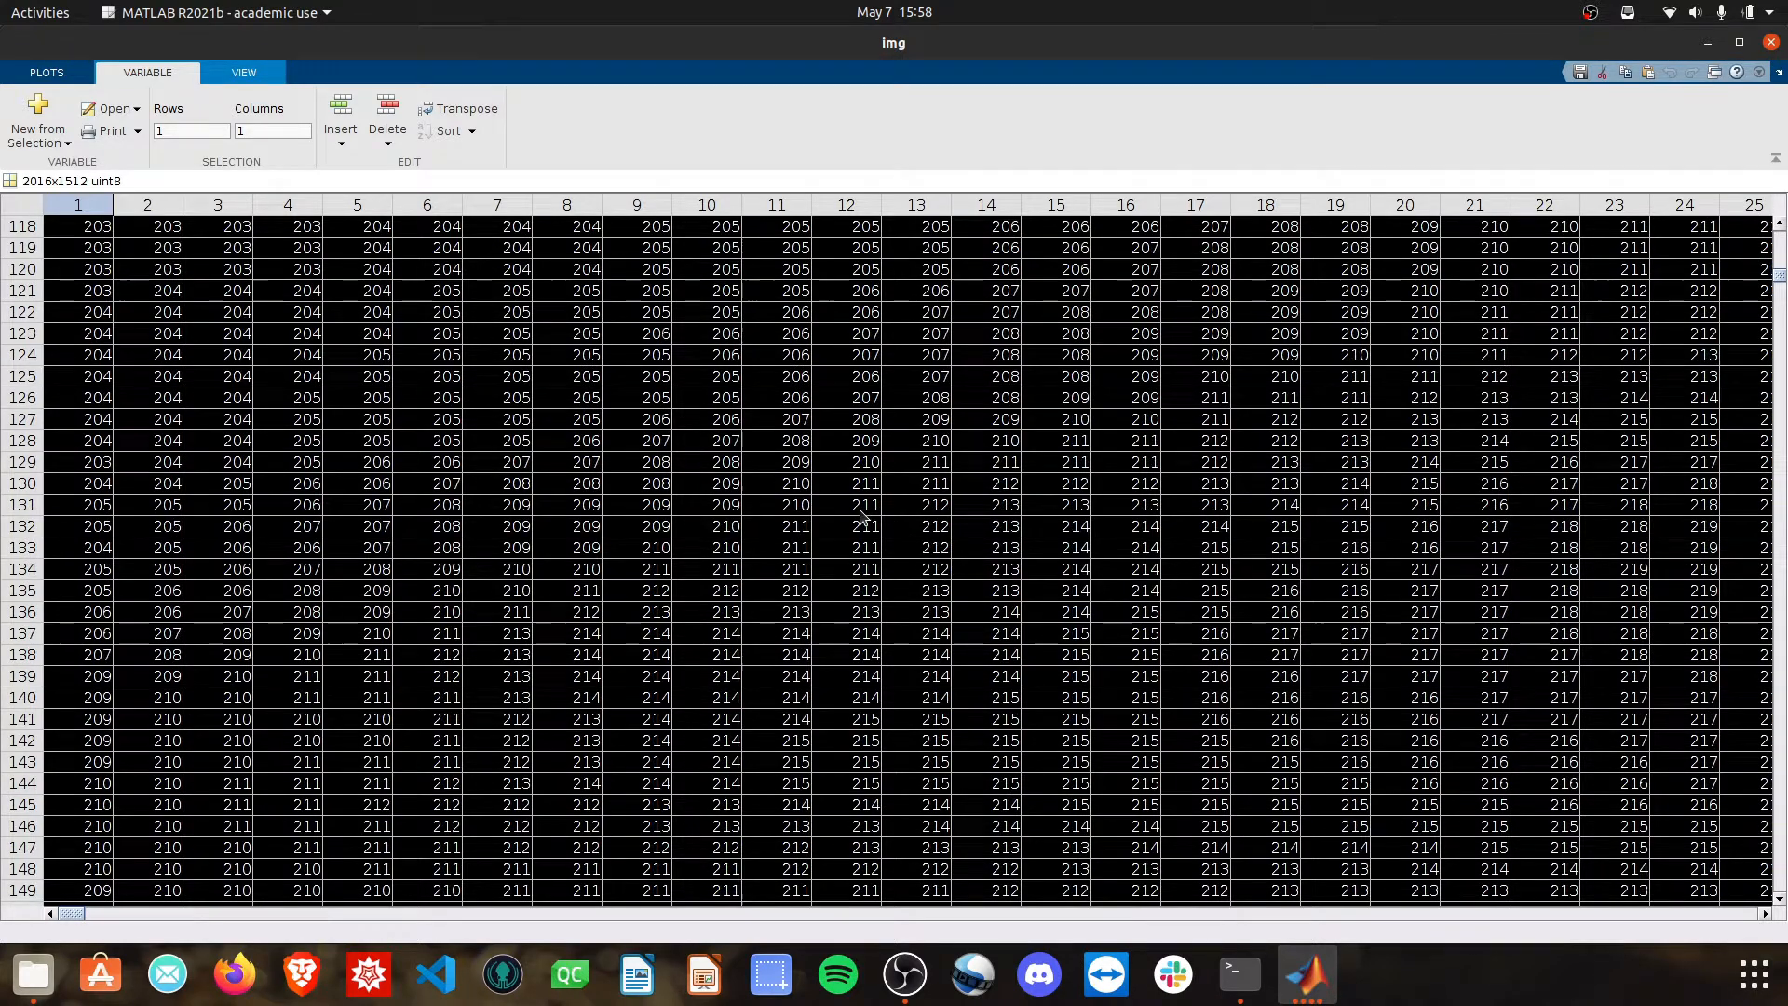
pyautogui.click(357, 331)
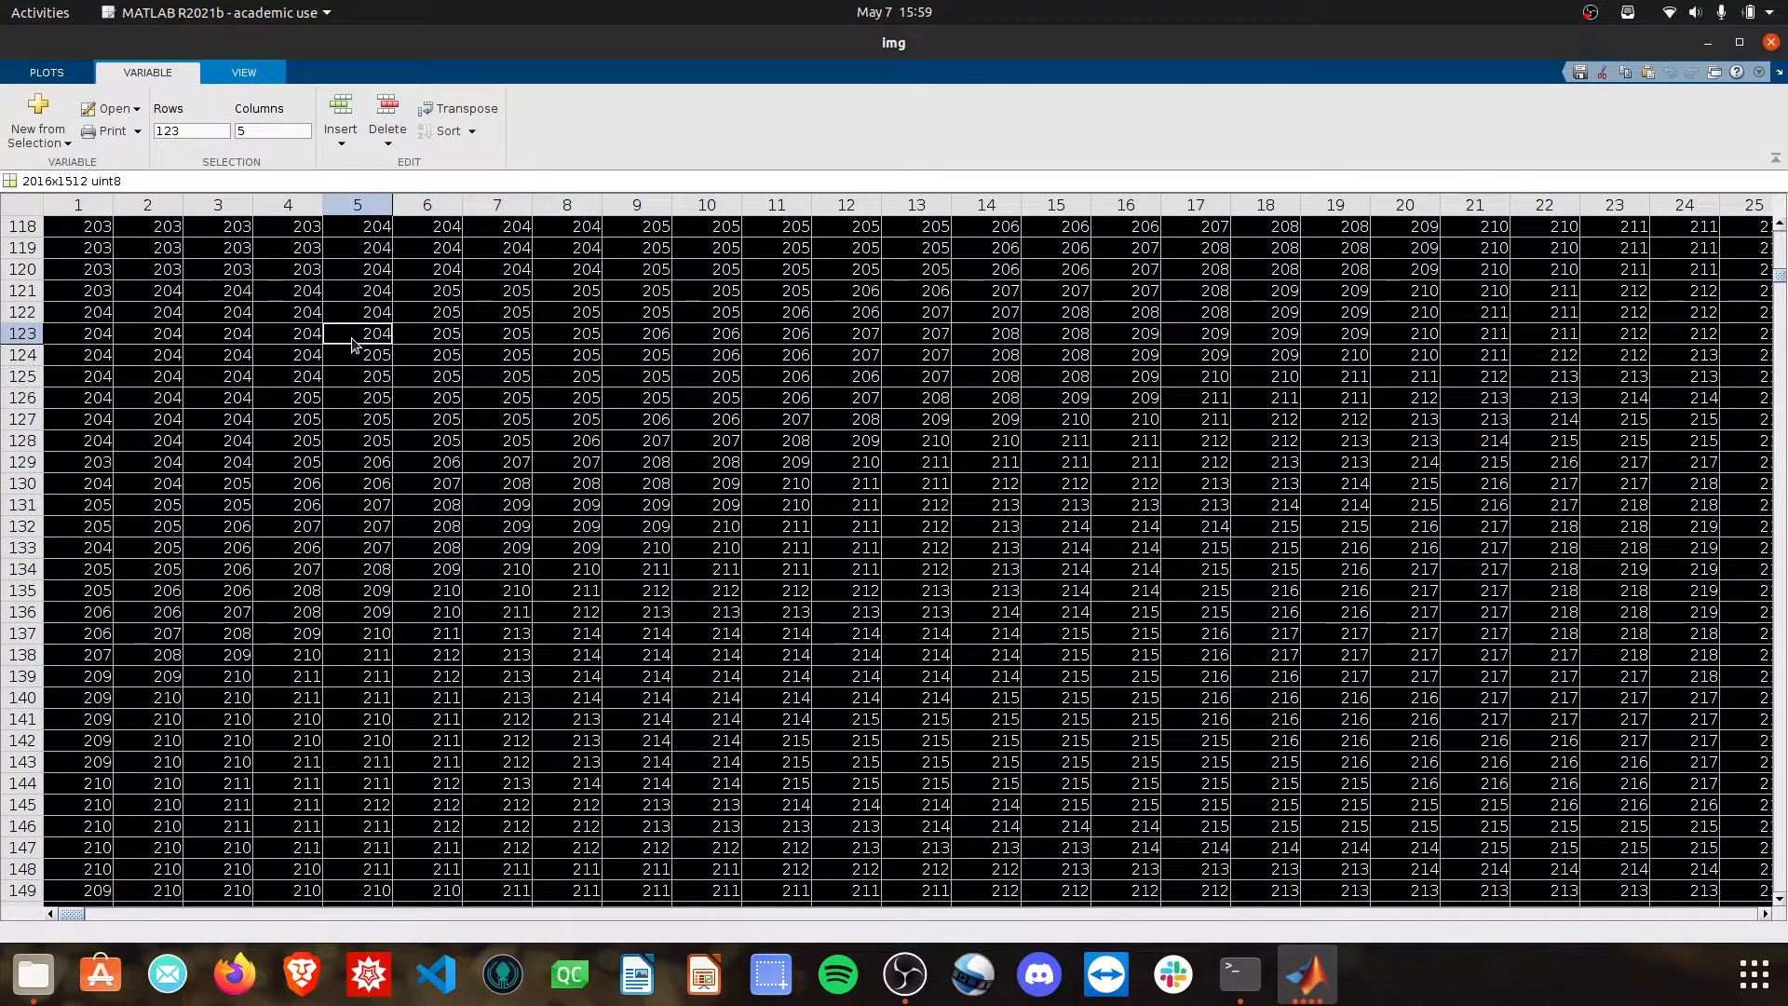
pyautogui.click(357, 353)
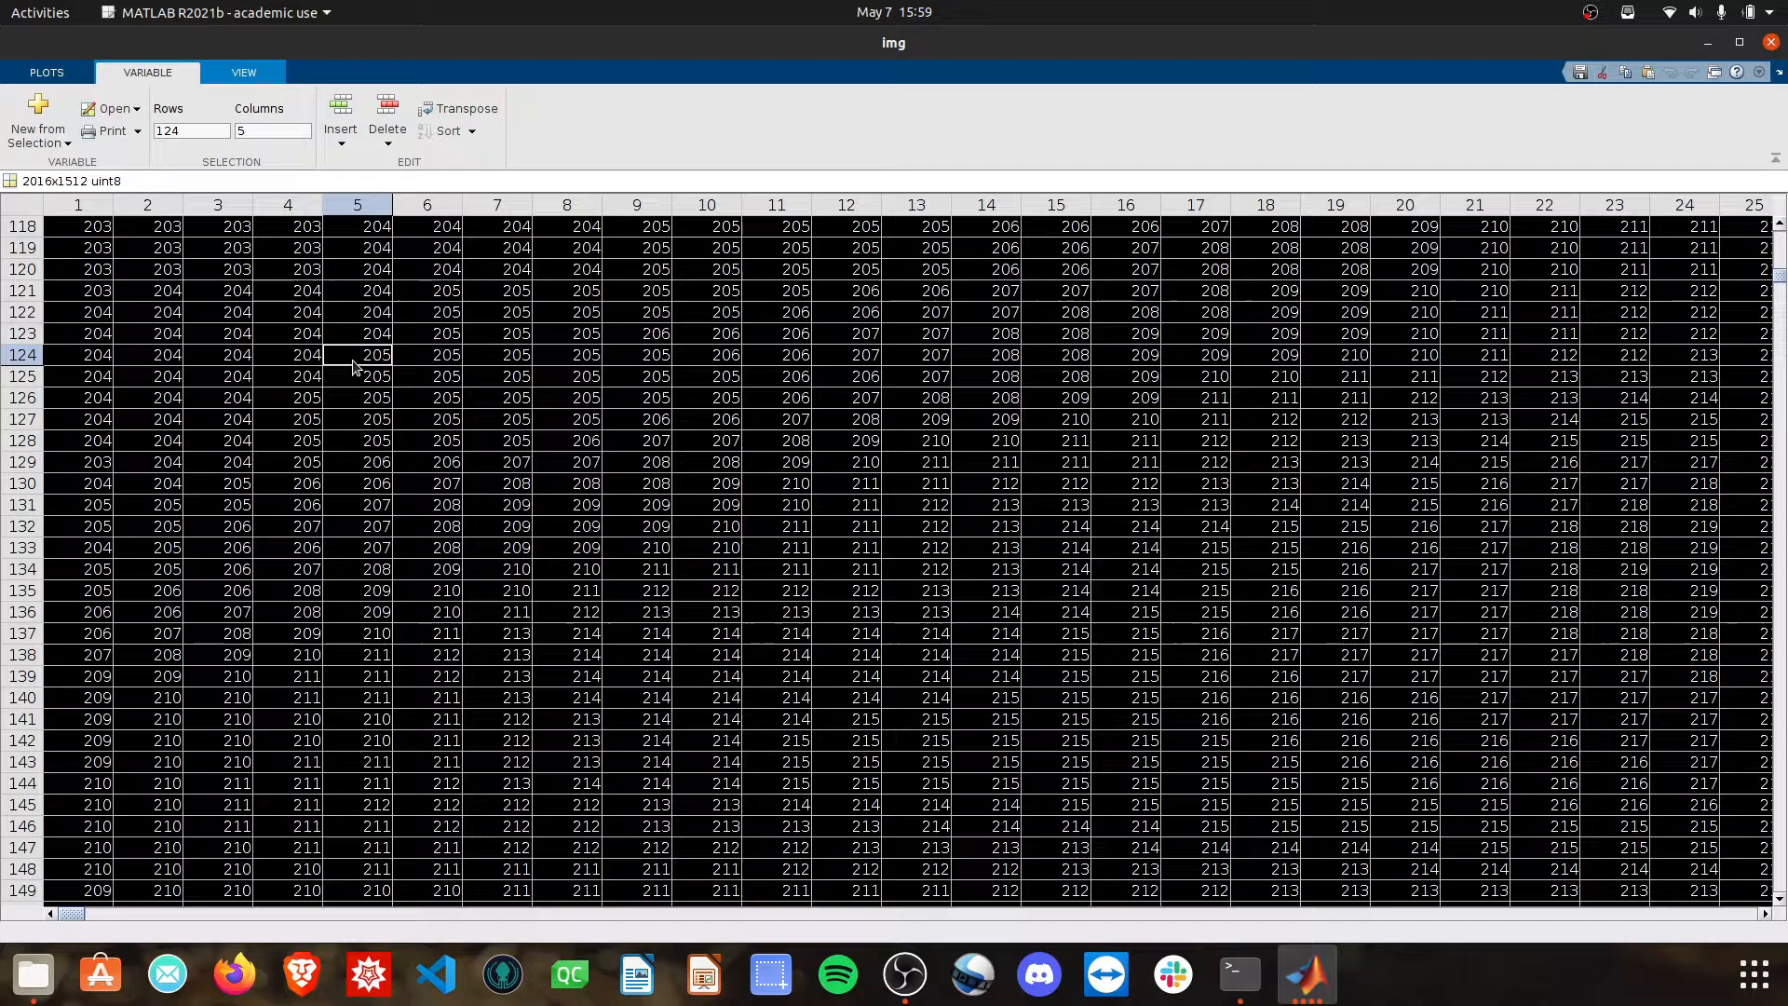
pyautogui.click(357, 377)
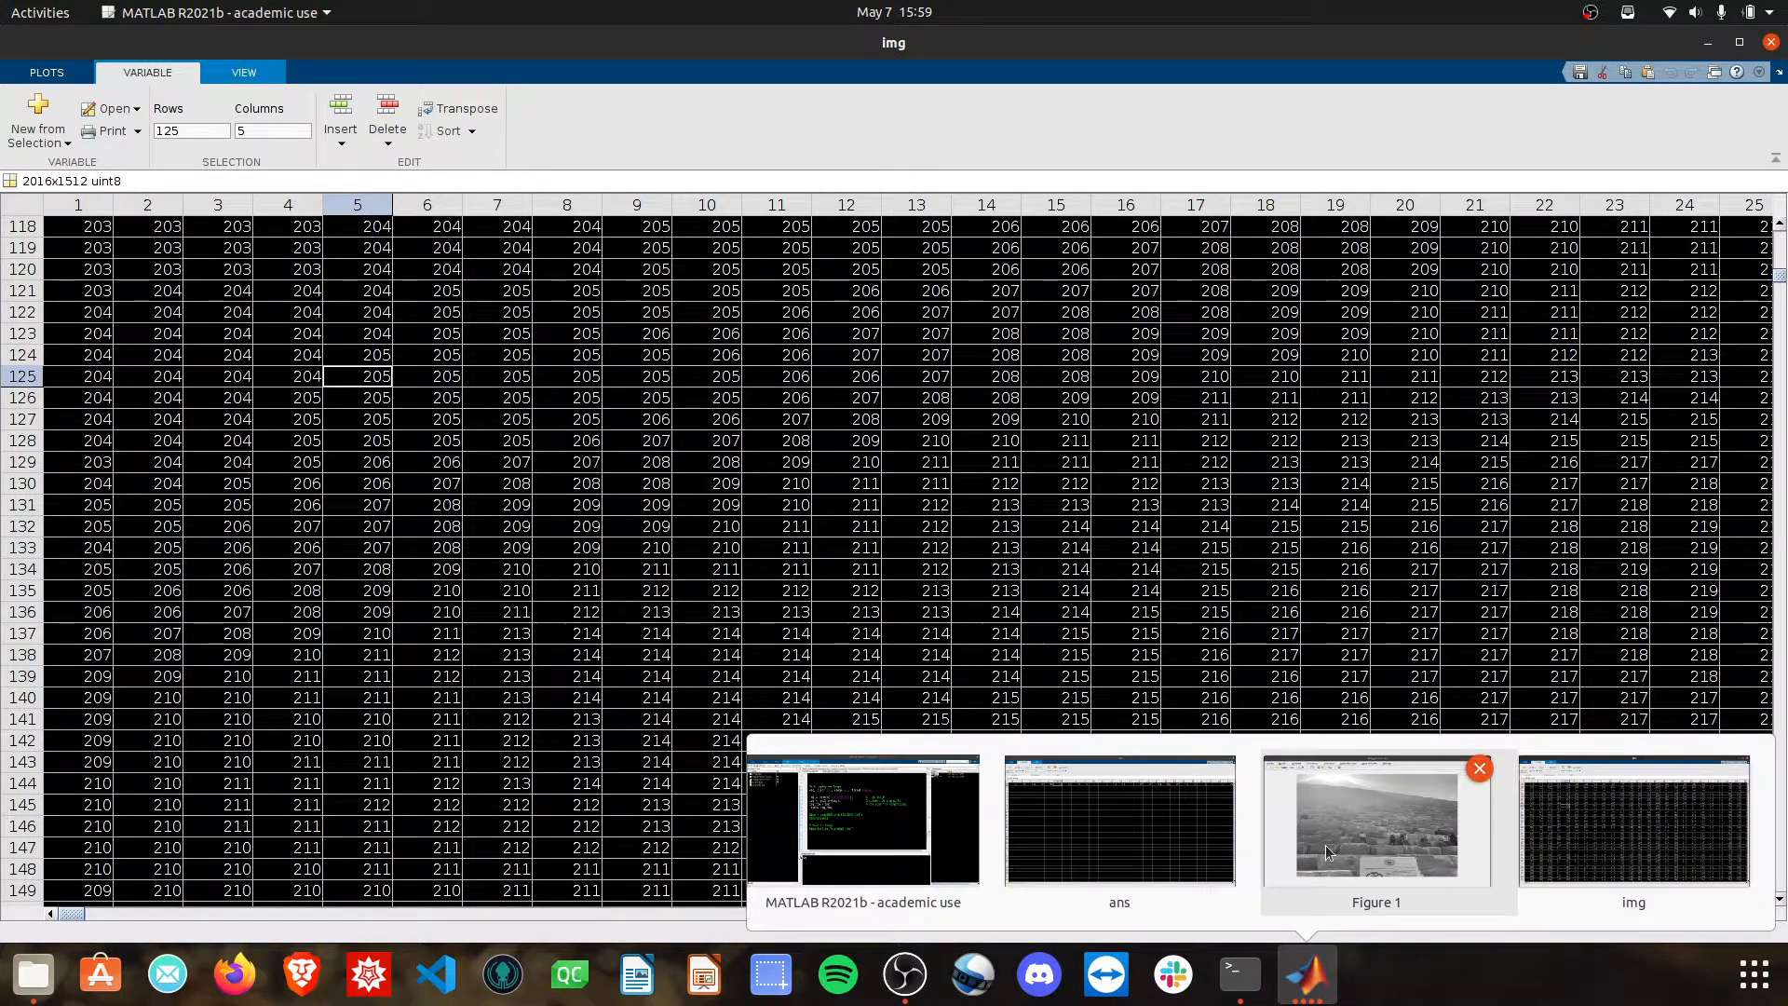
# Step: Bring Figure 1 forward to locate the sign, then return to the editor
pyautogui.click(1374, 819)
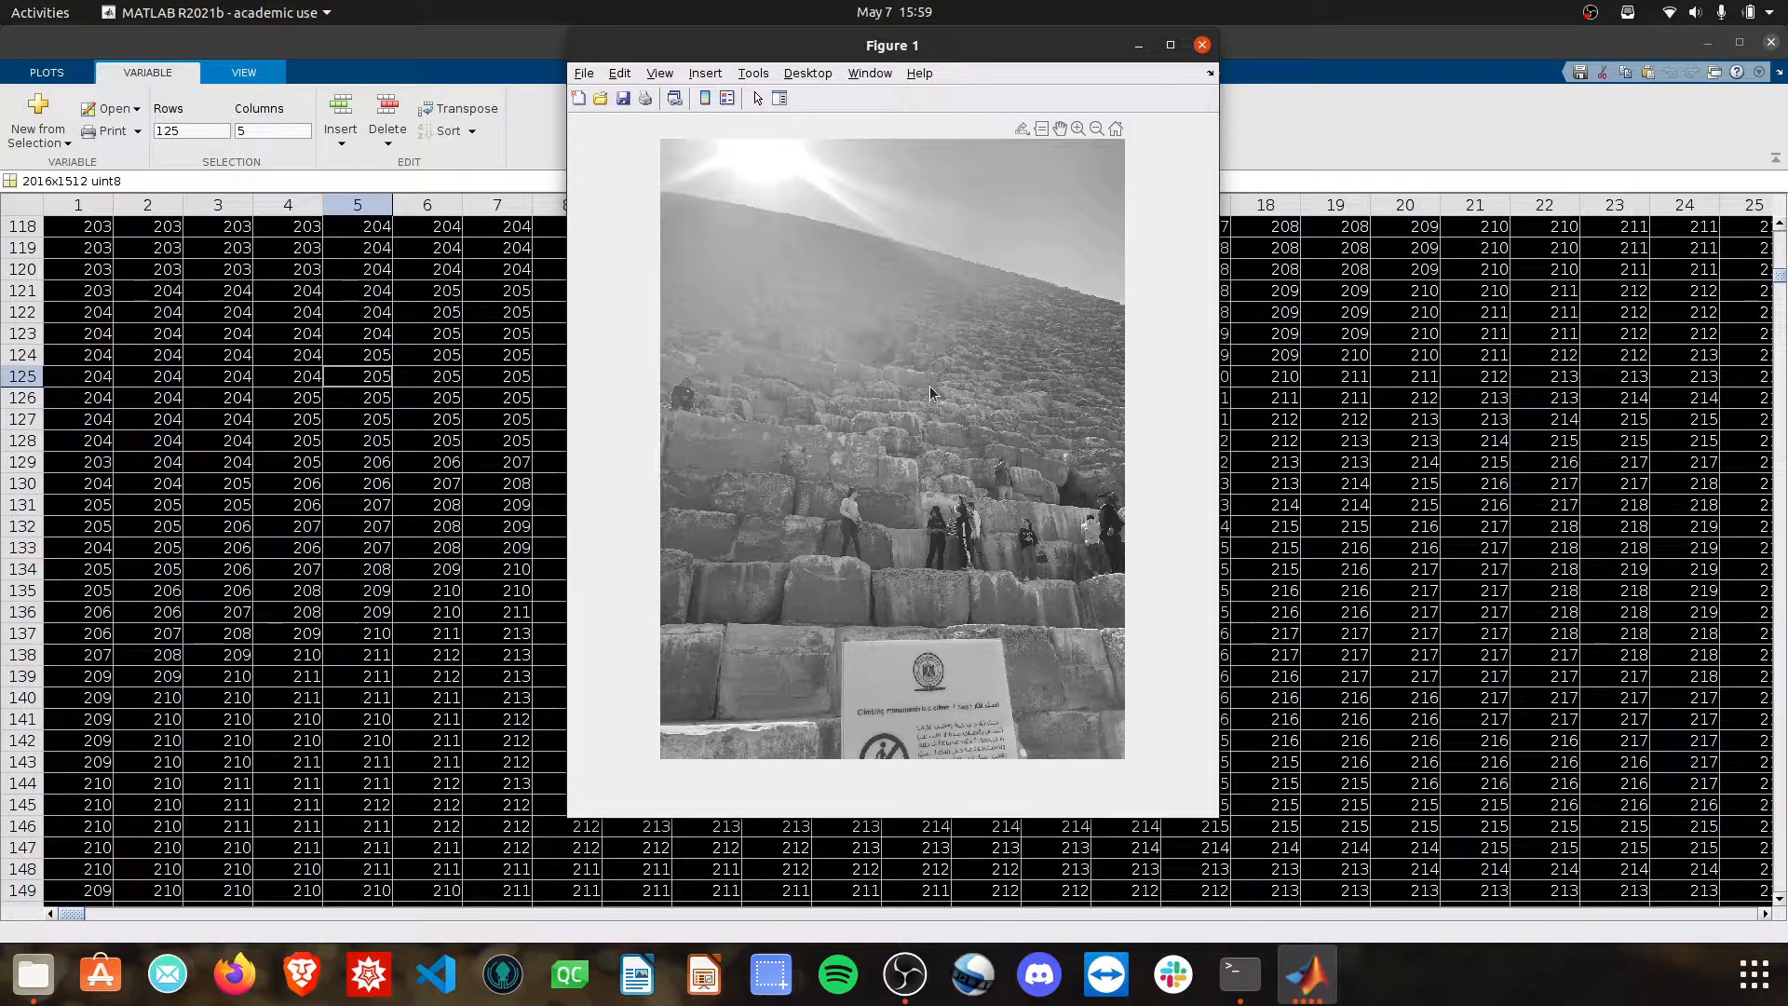
pyautogui.moveTo(816, 589)
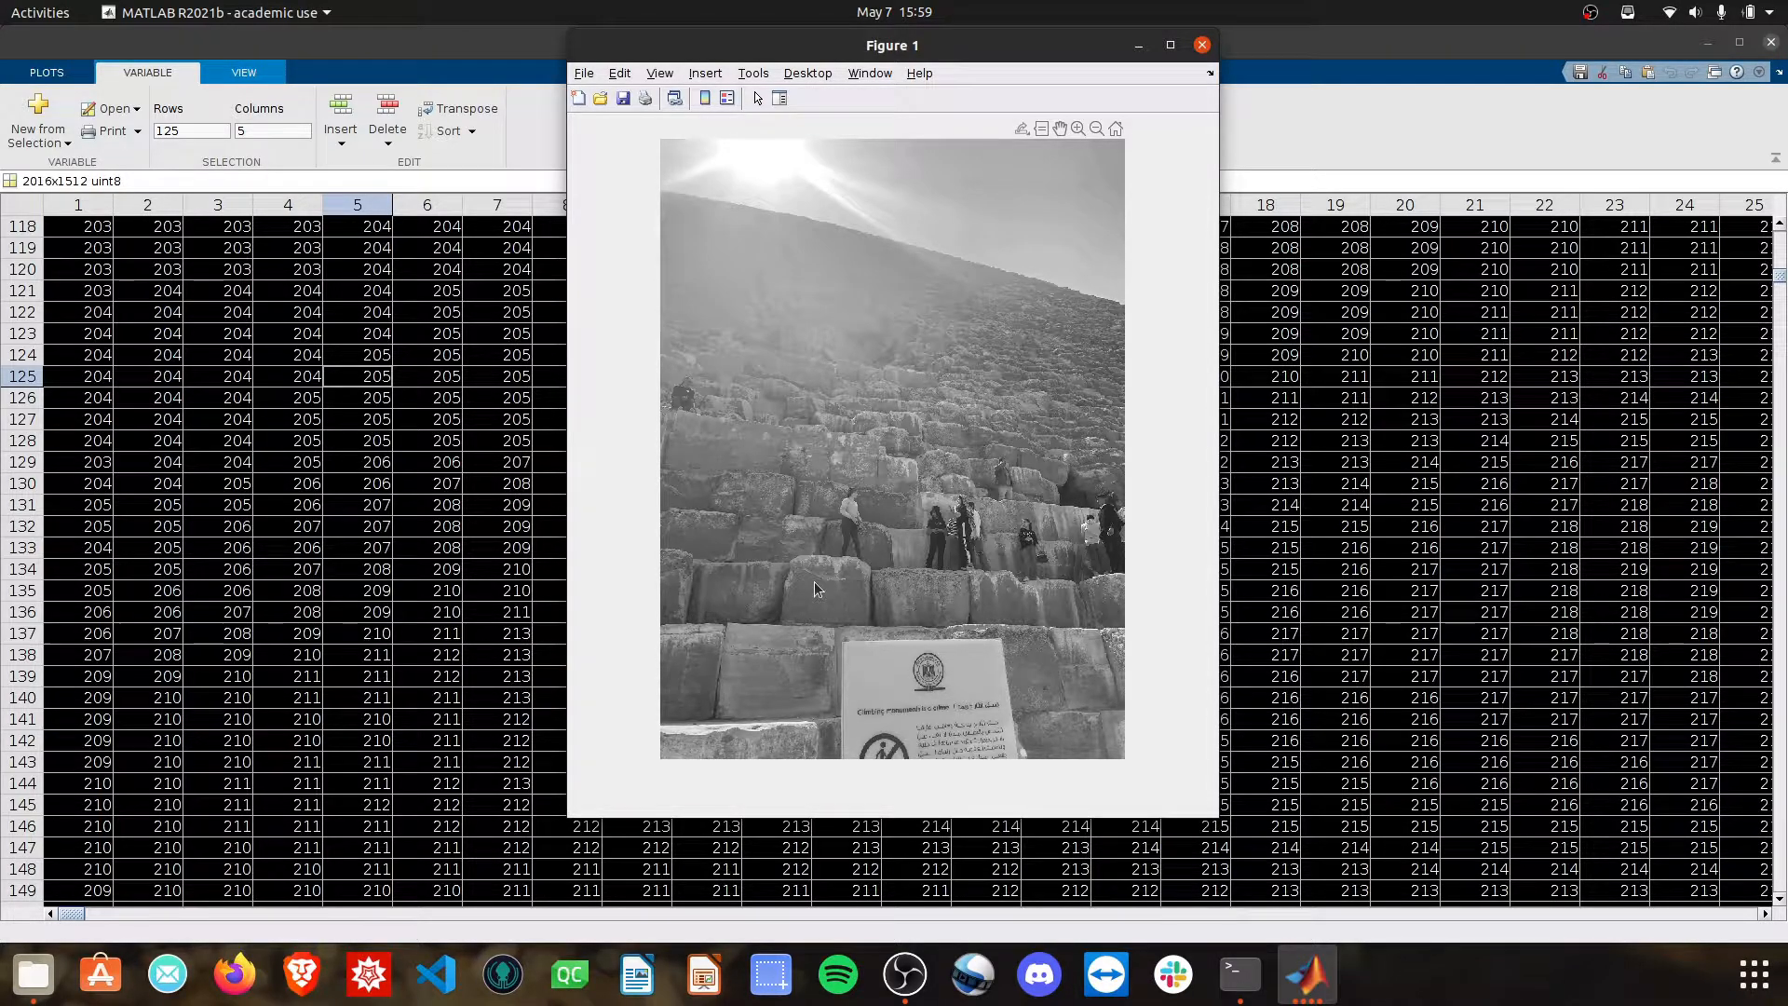
pyautogui.moveTo(872, 514)
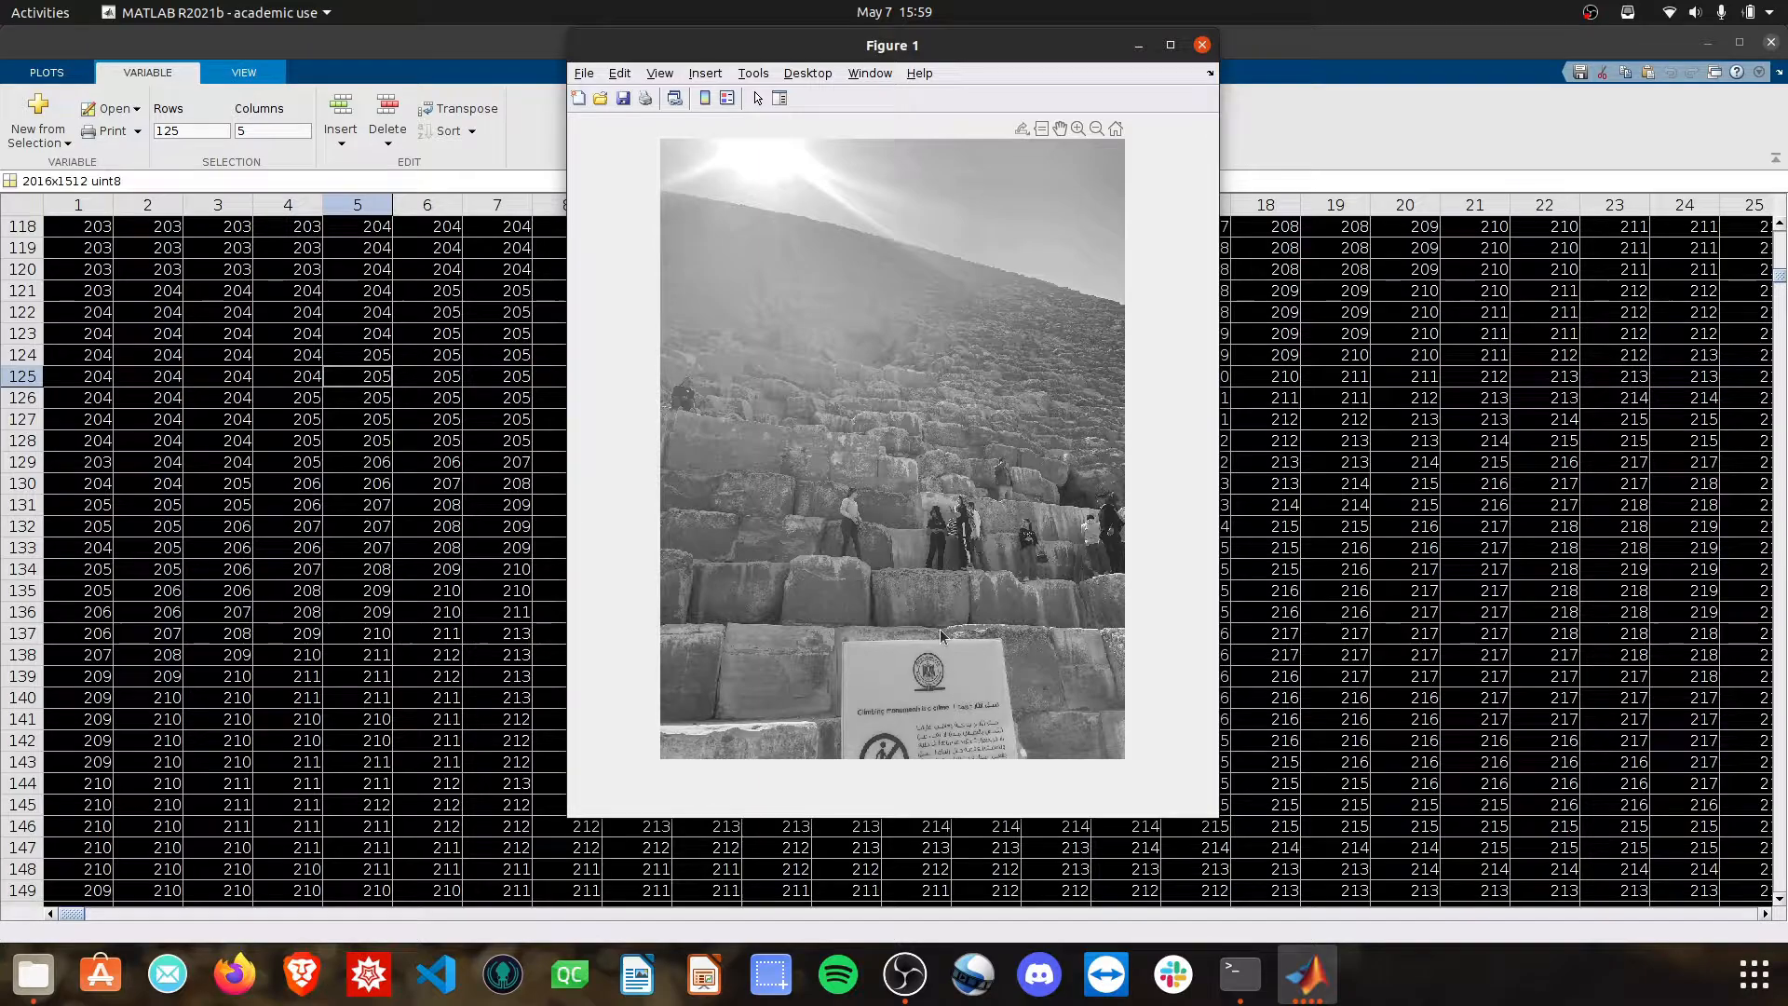
pyautogui.moveTo(1127, 633)
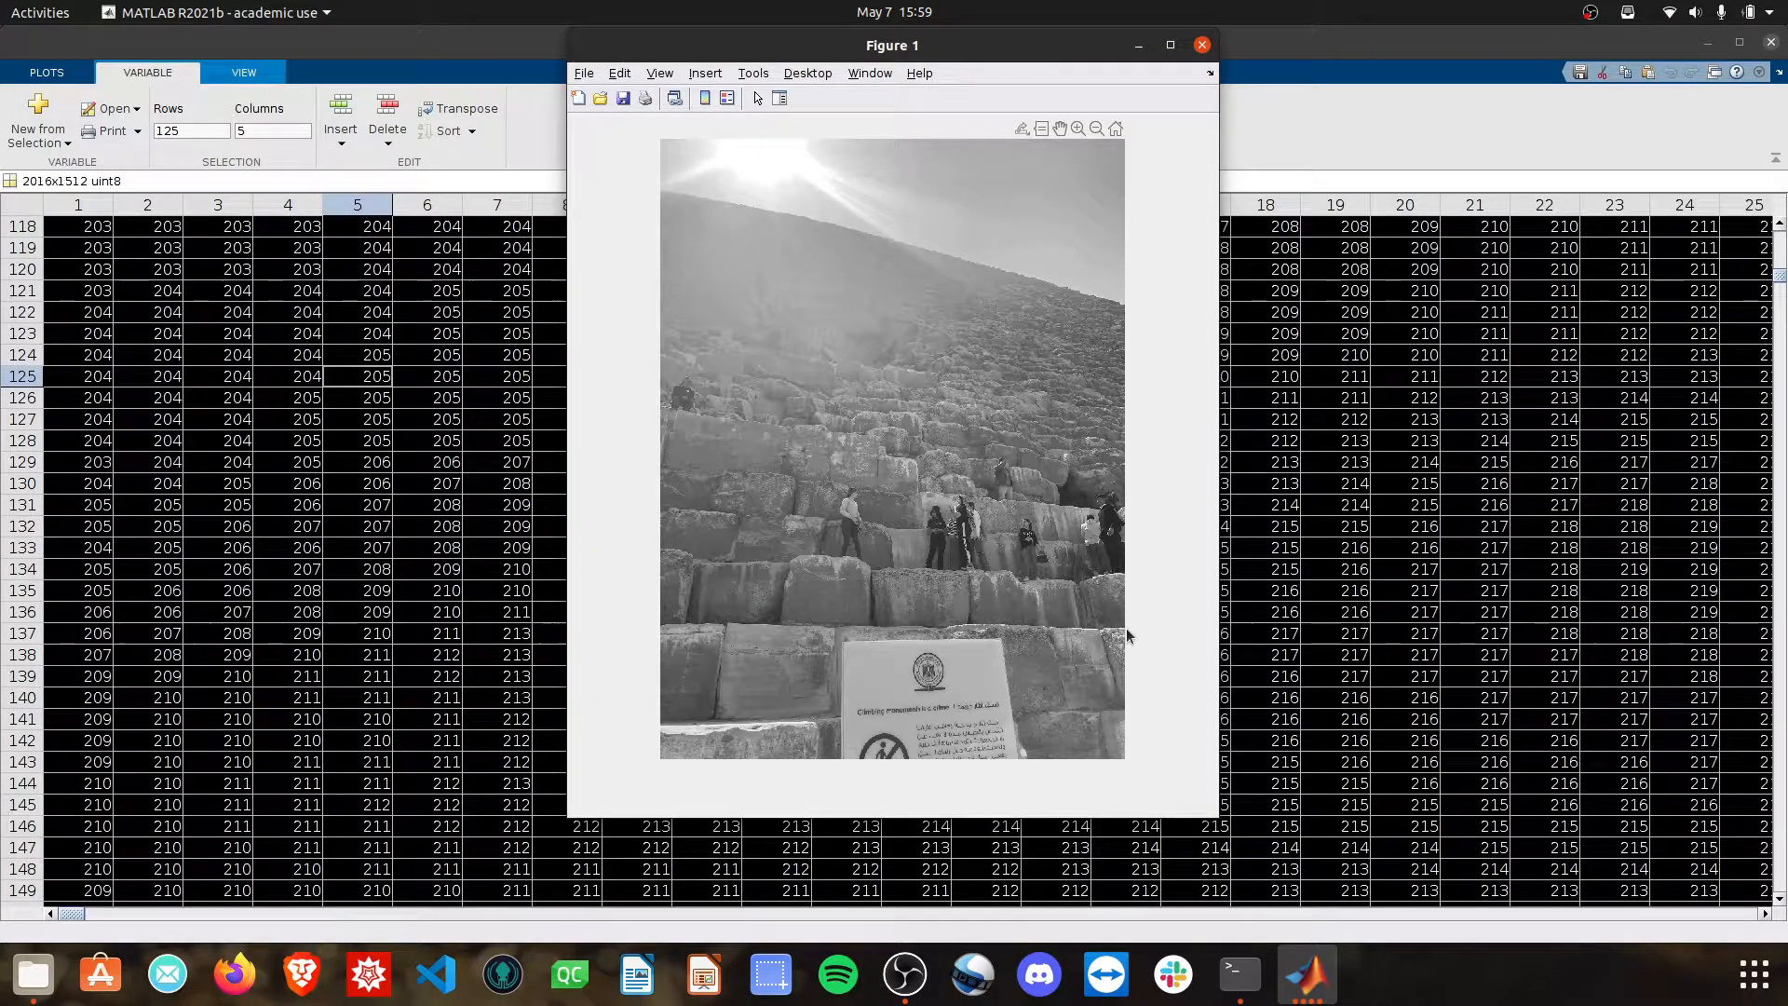
pyautogui.moveTo(667, 629)
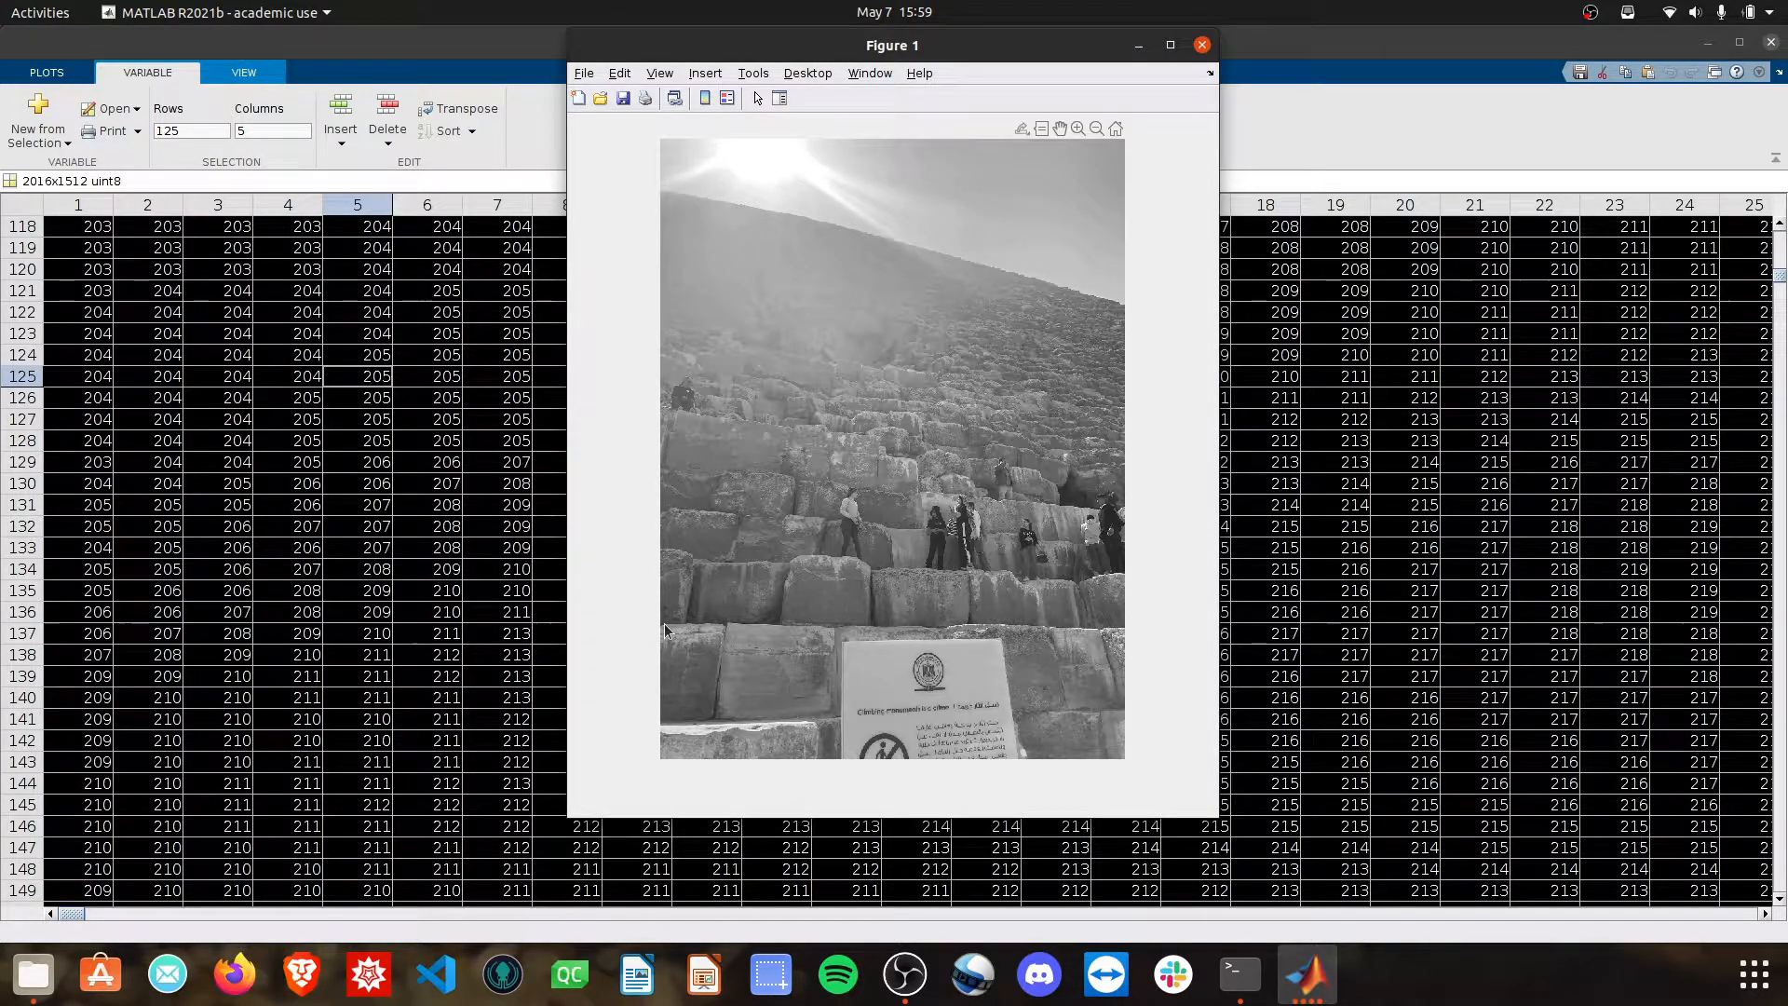
pyautogui.moveTo(1127, 637)
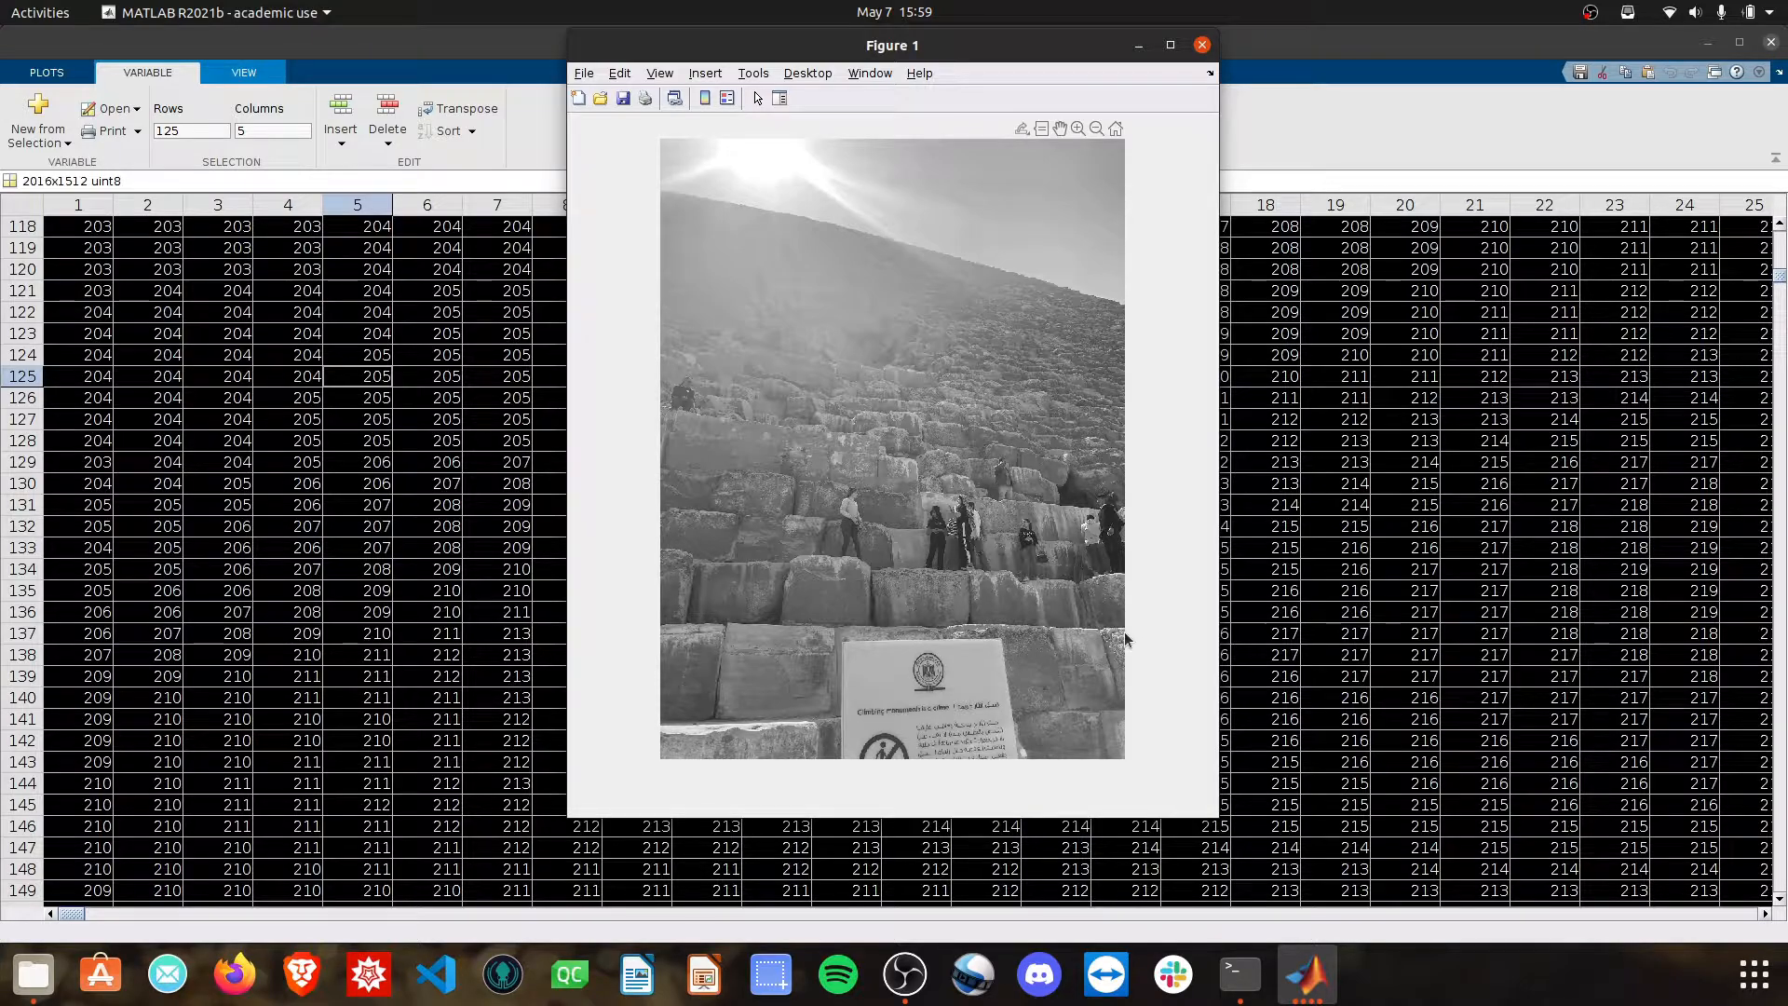
pyautogui.moveTo(1134, 762)
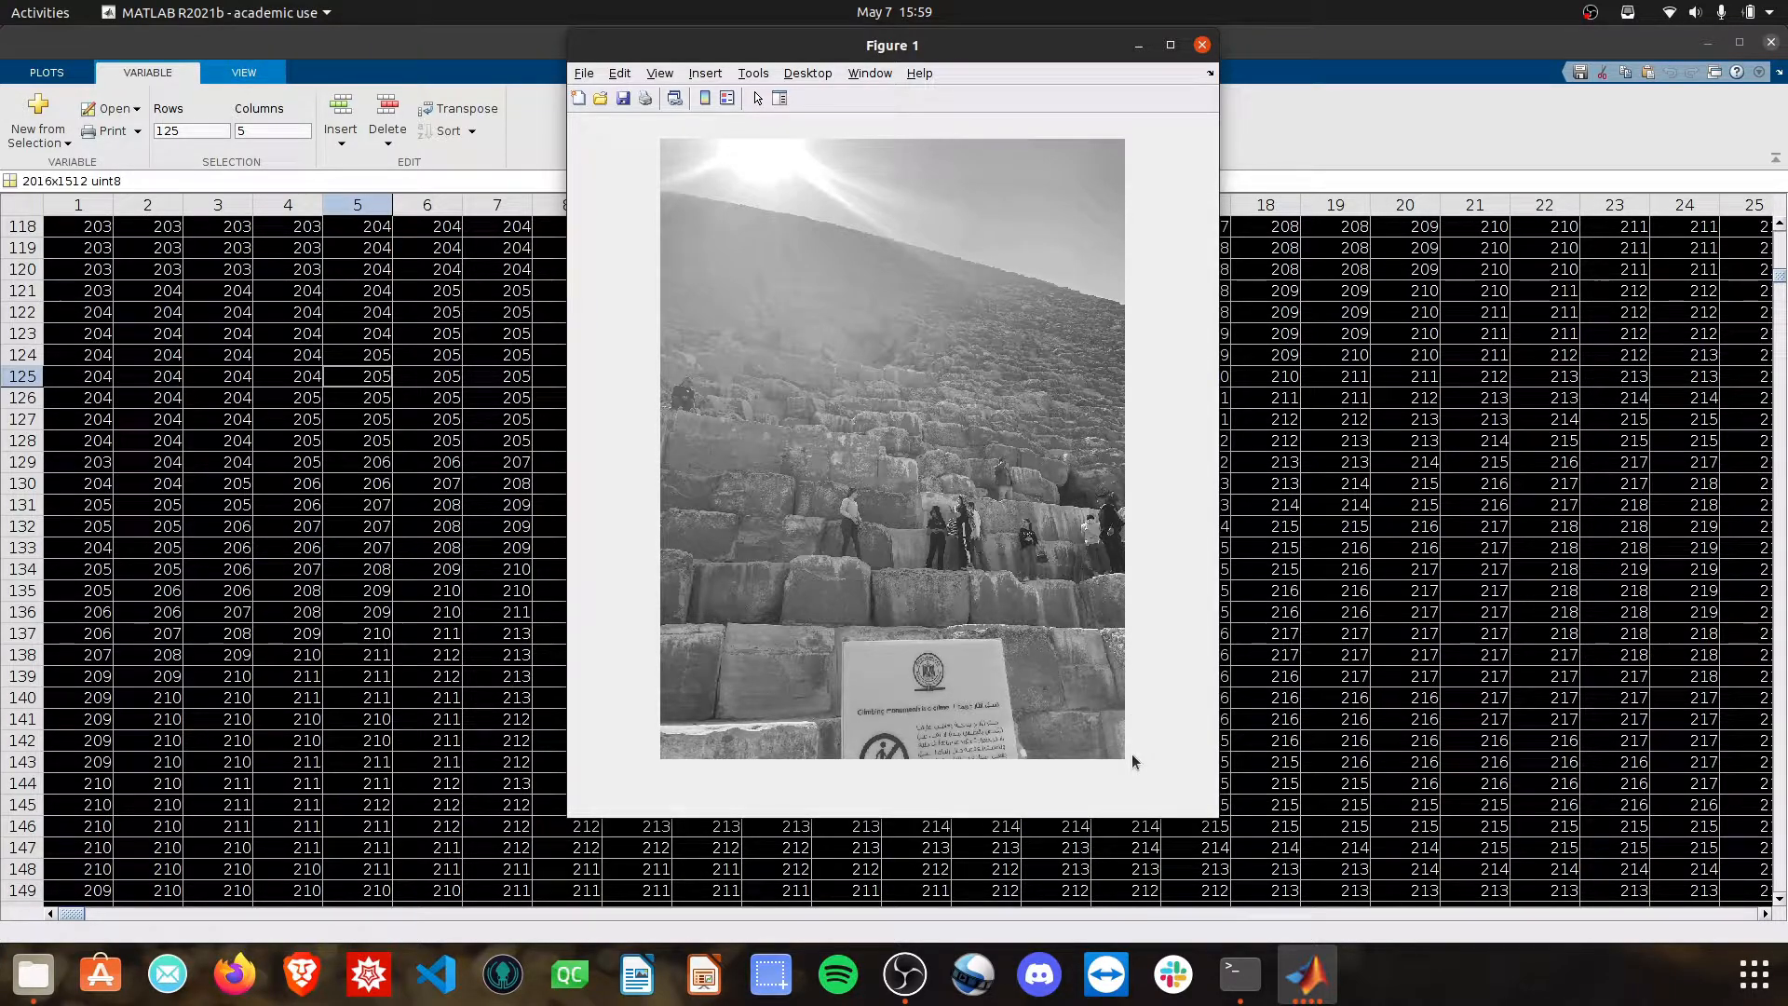
pyautogui.click(1201, 45)
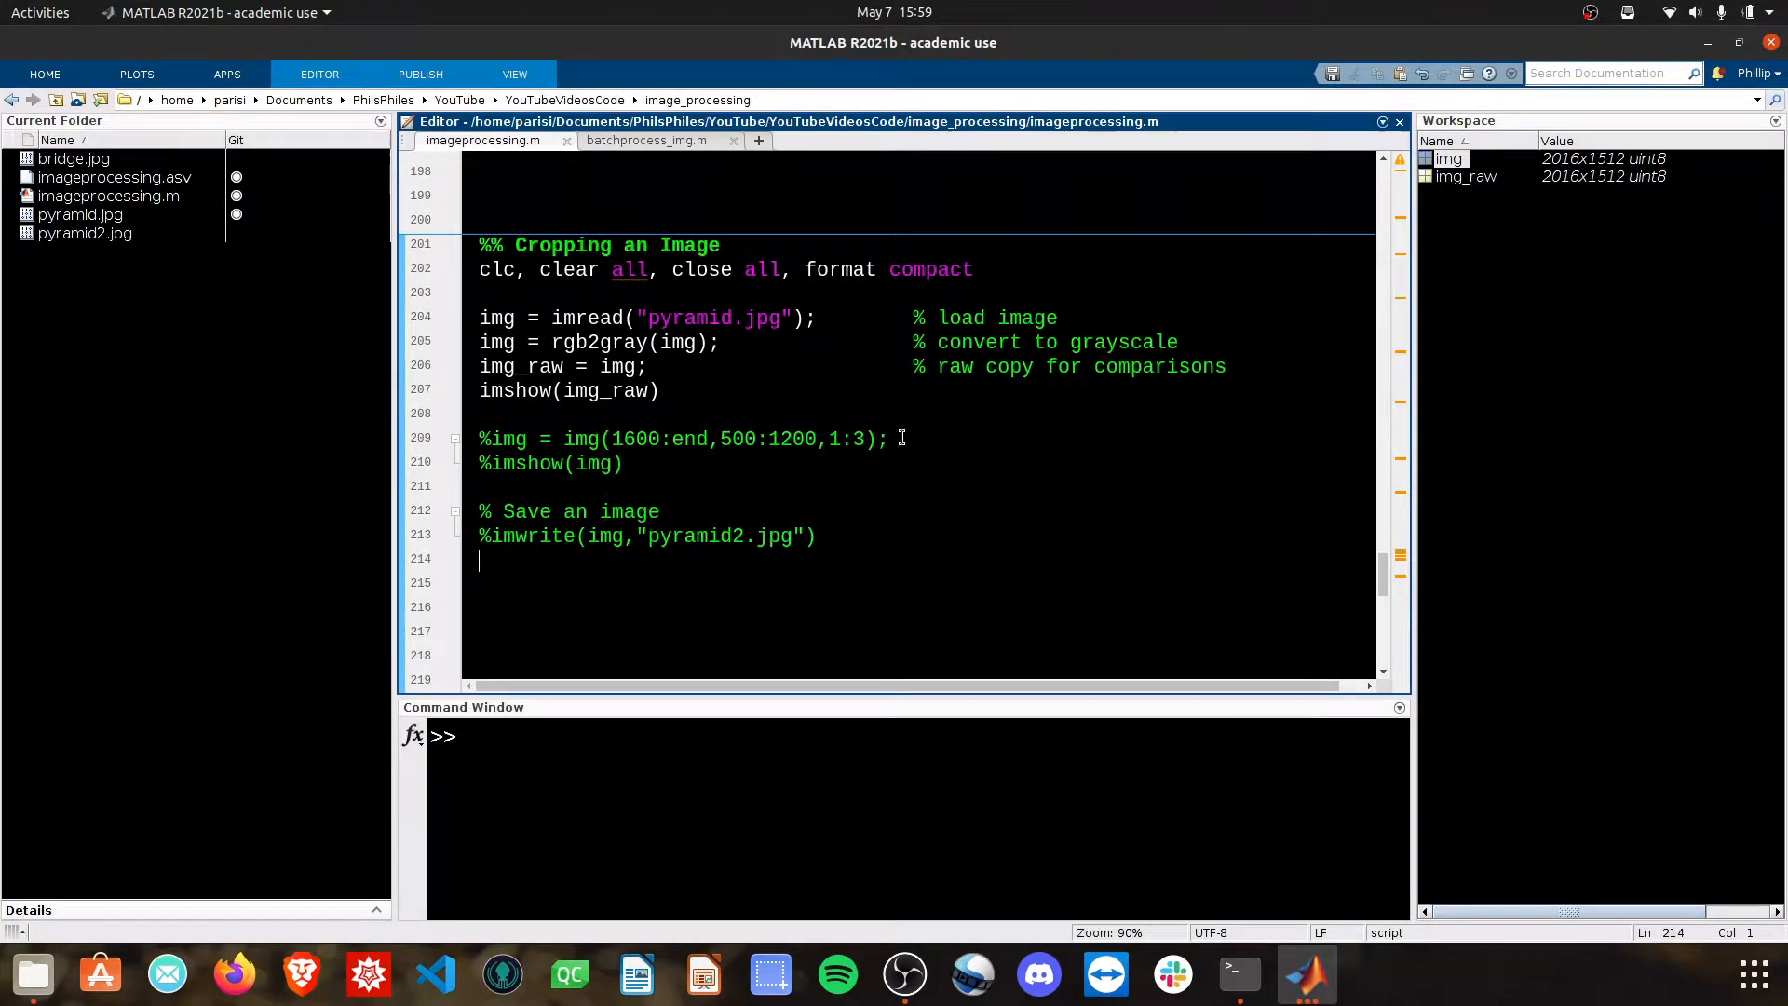
# Step: Rewrite the crop line as img = img(1800:end,:) to keep rows 1800 to the end
pyautogui.moveTo(601, 437); pyautogui.dragTo(887, 438)
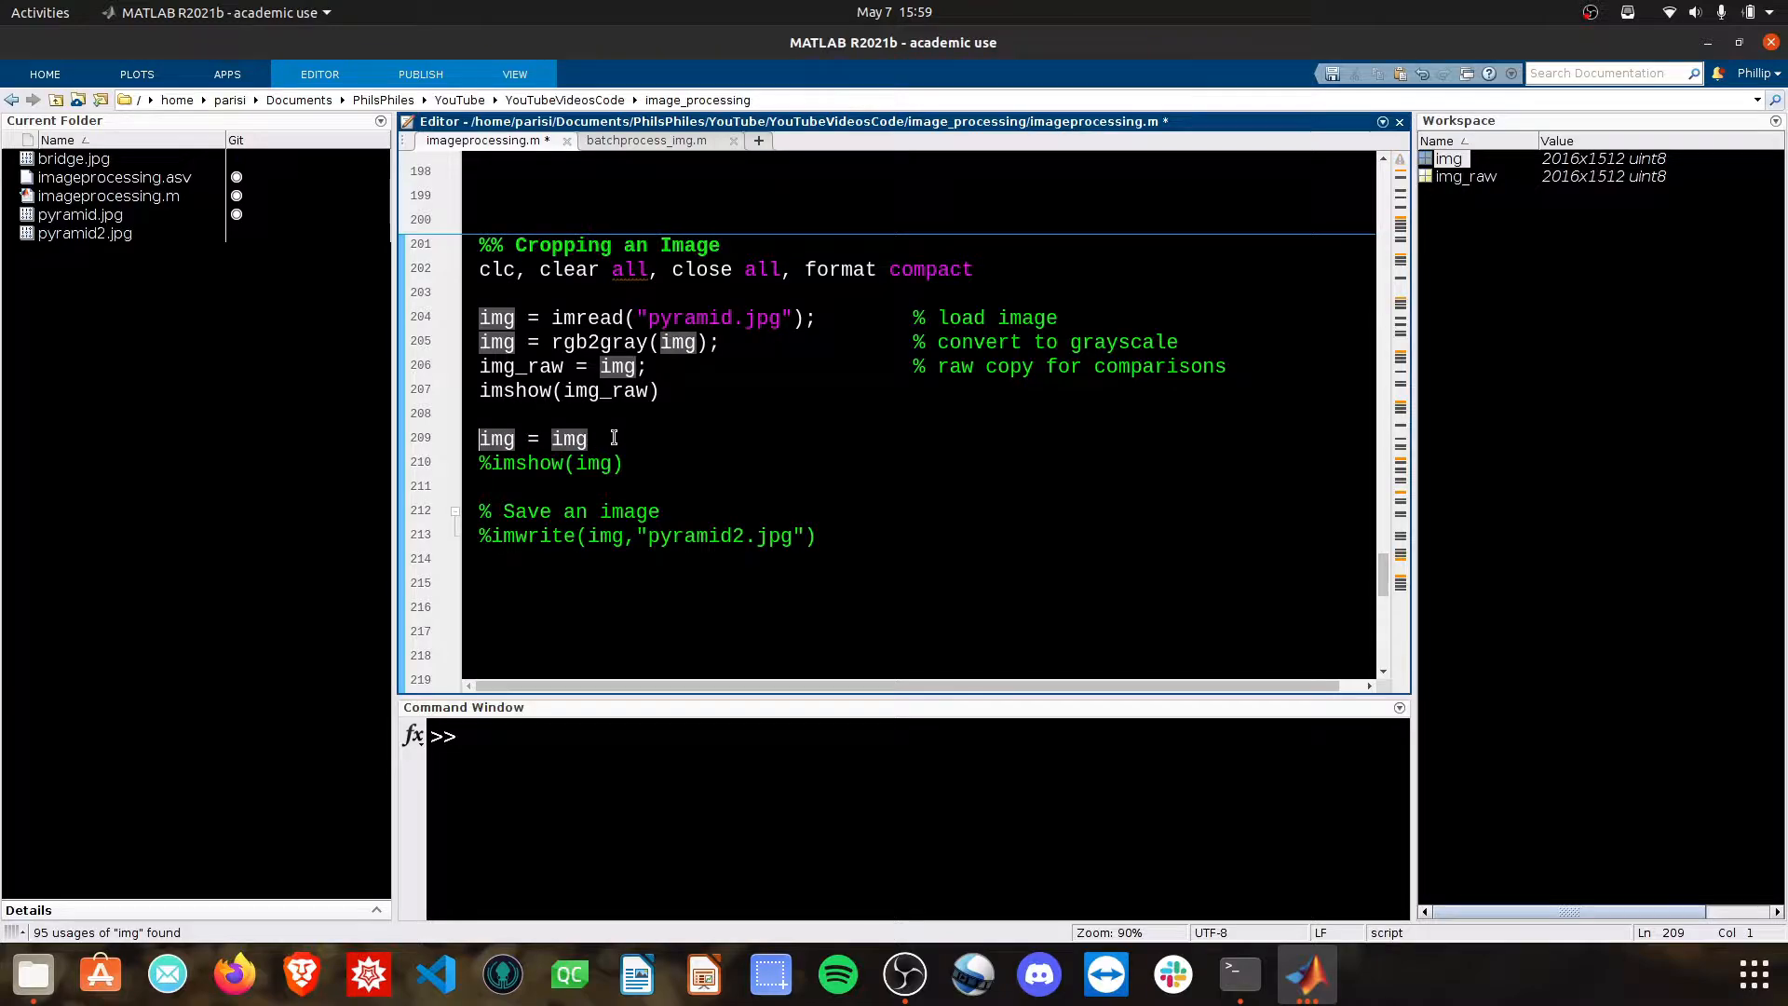
pyautogui.write('()')
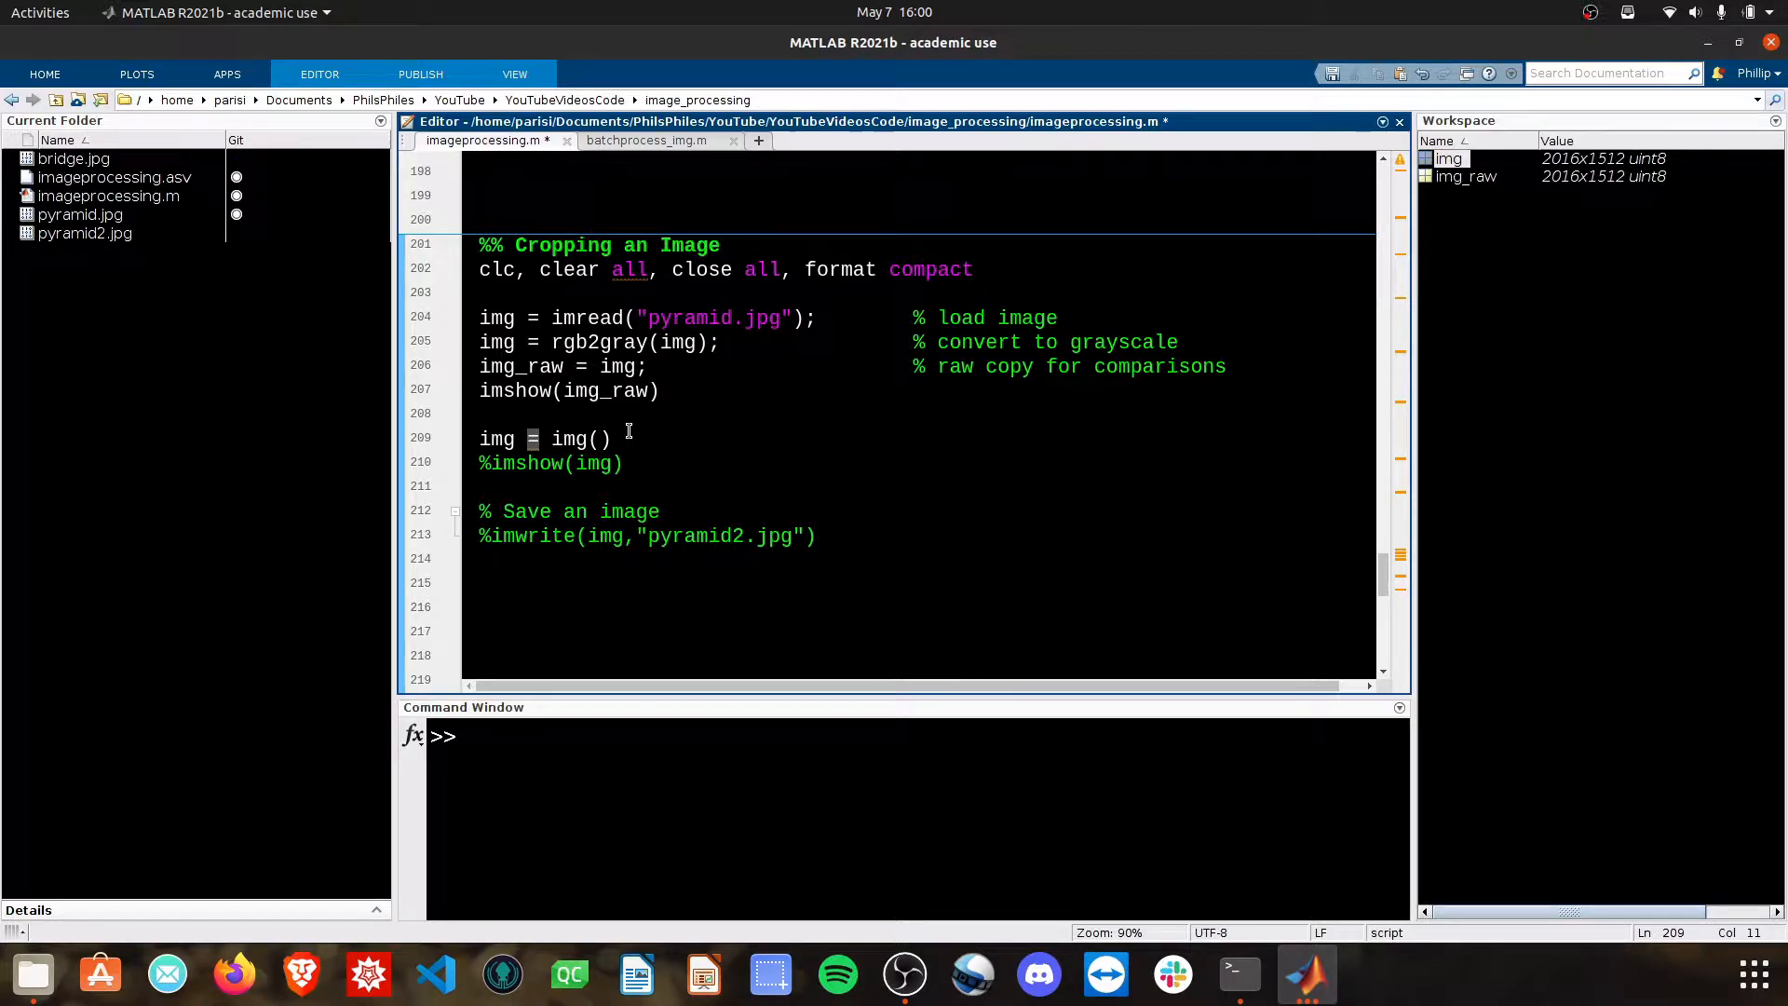
pyautogui.write('1800')
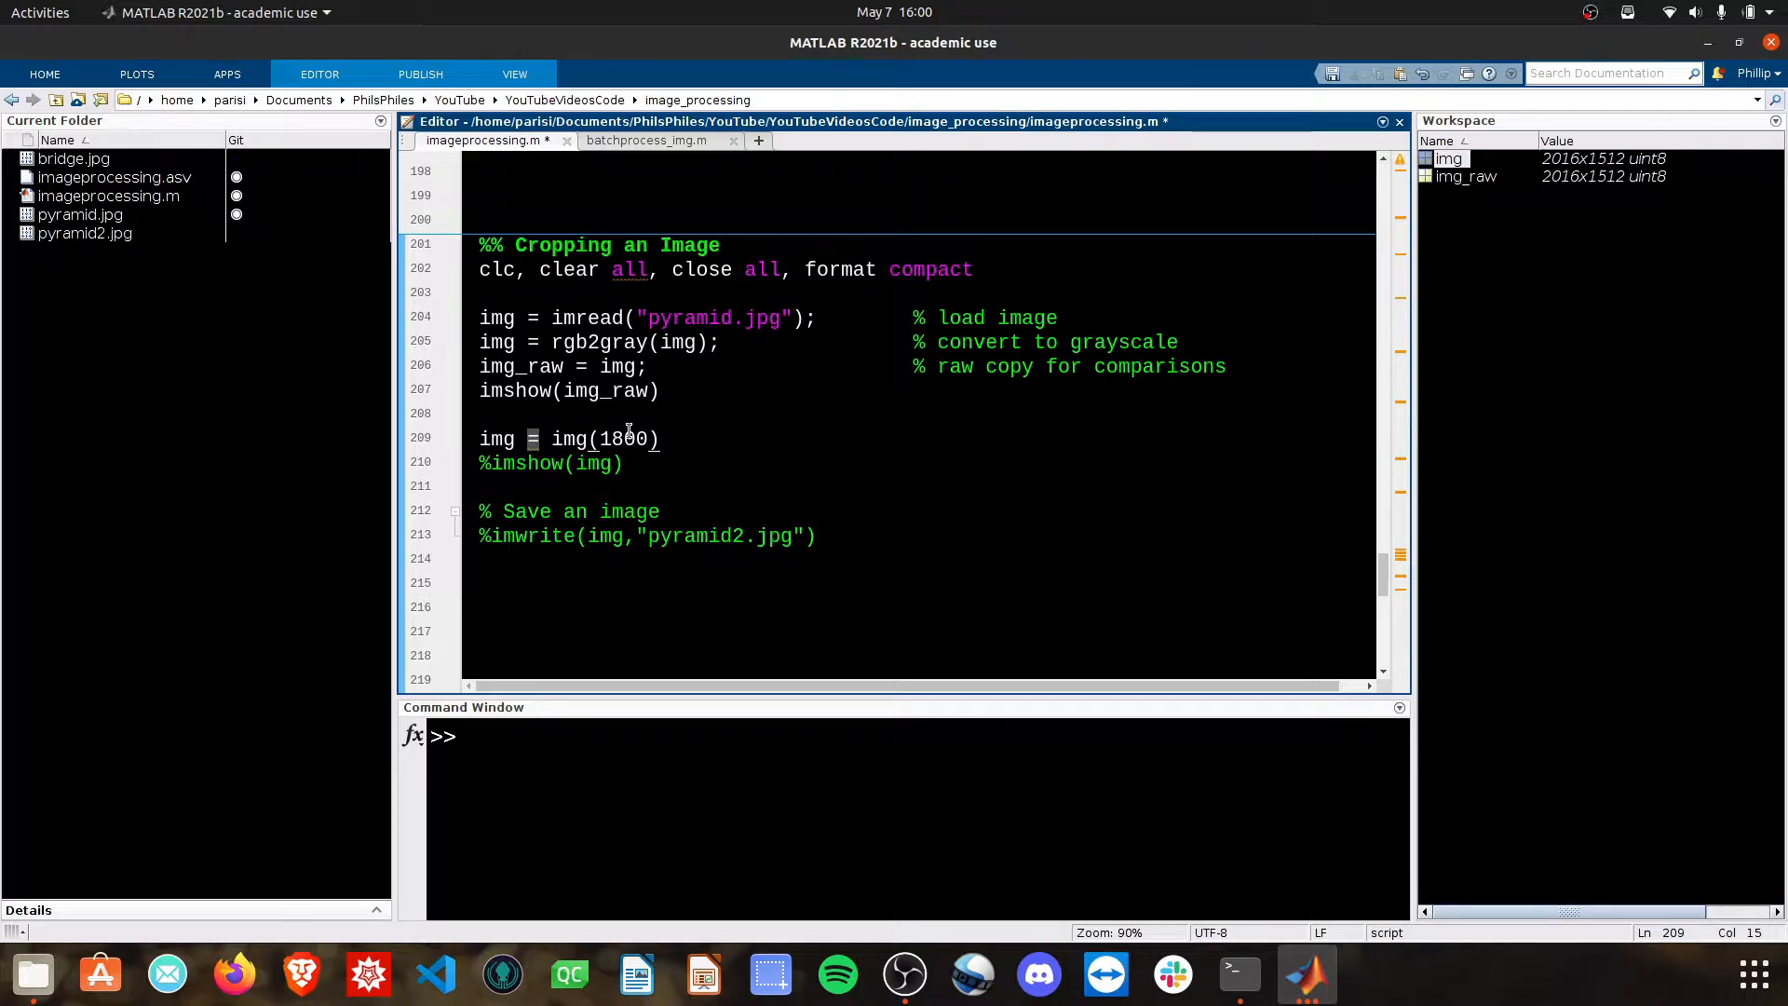
pyautogui.write(':end')
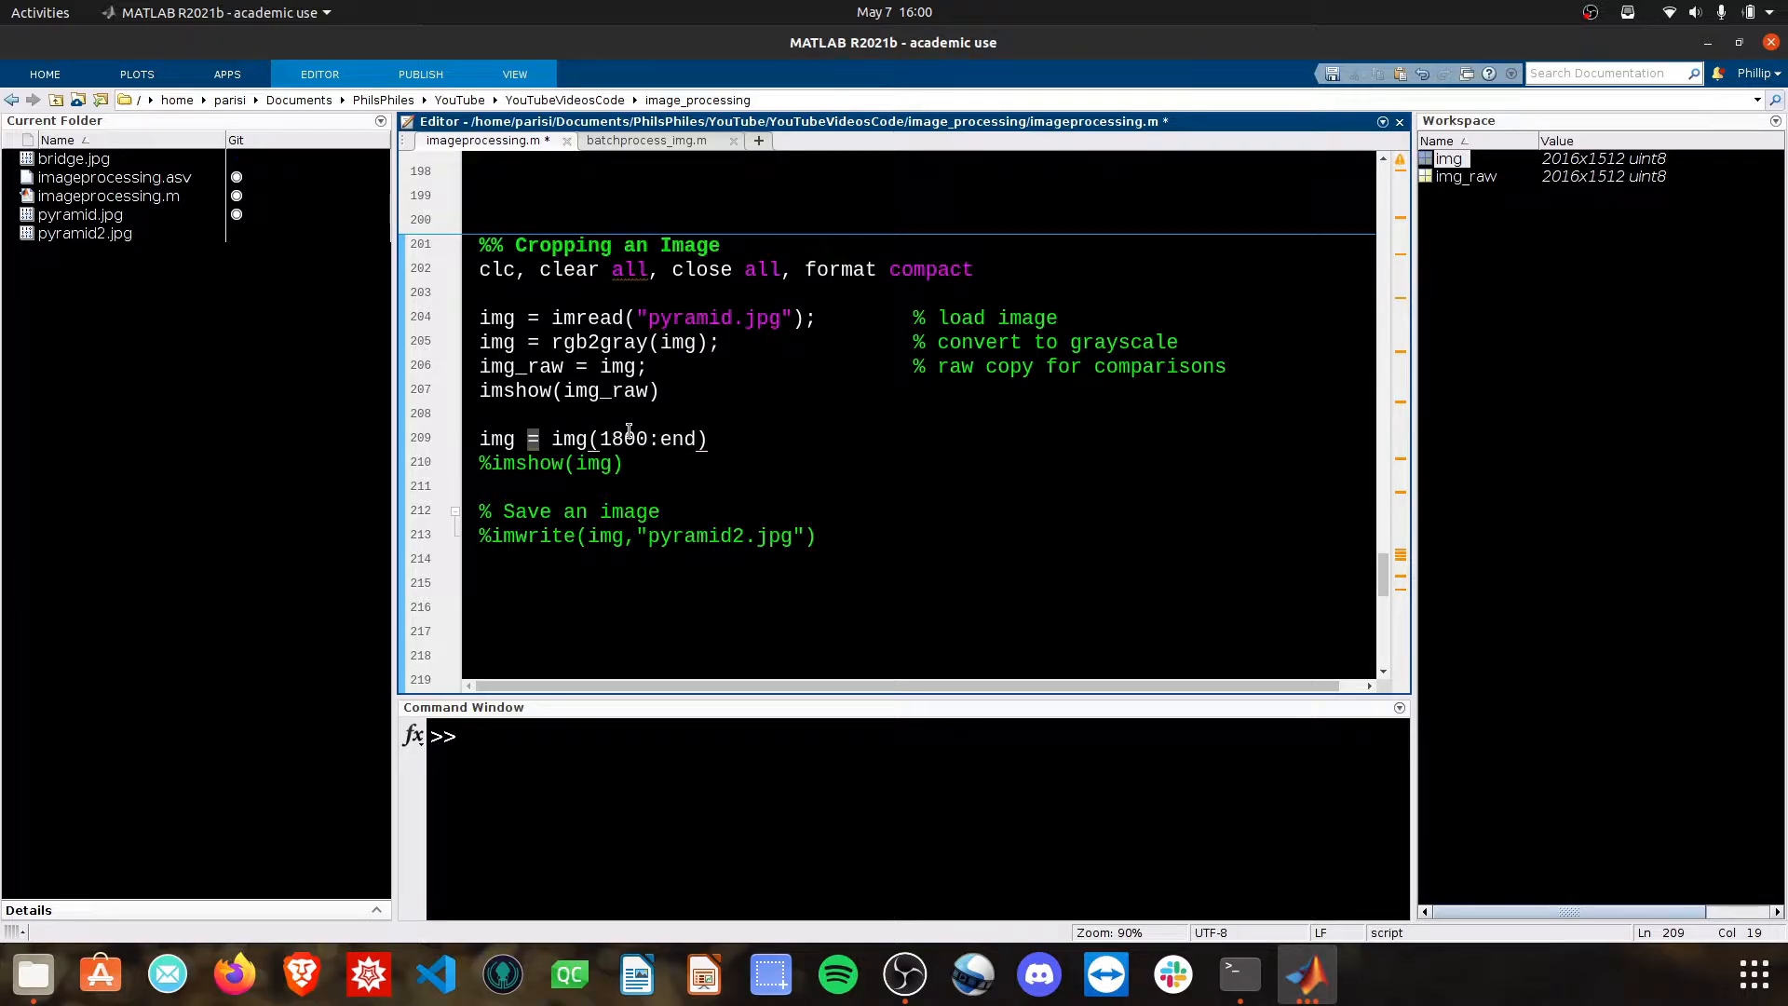
pyautogui.write(',')
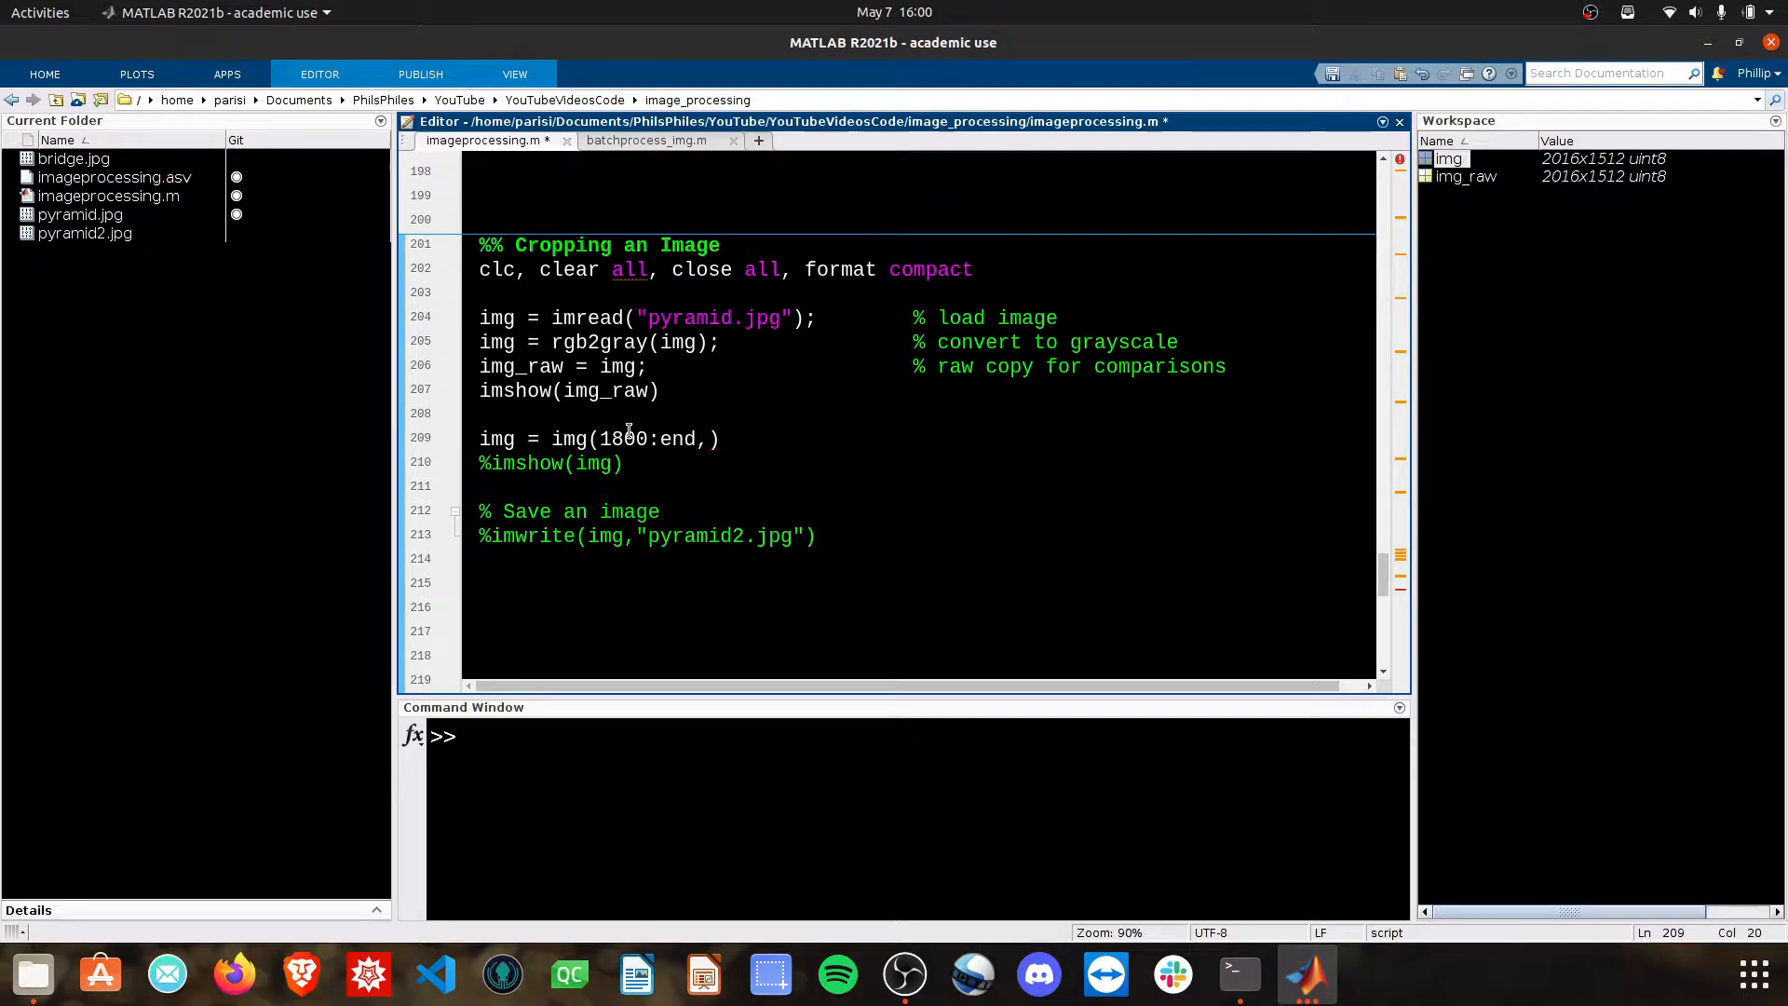
pyautogui.write(':')
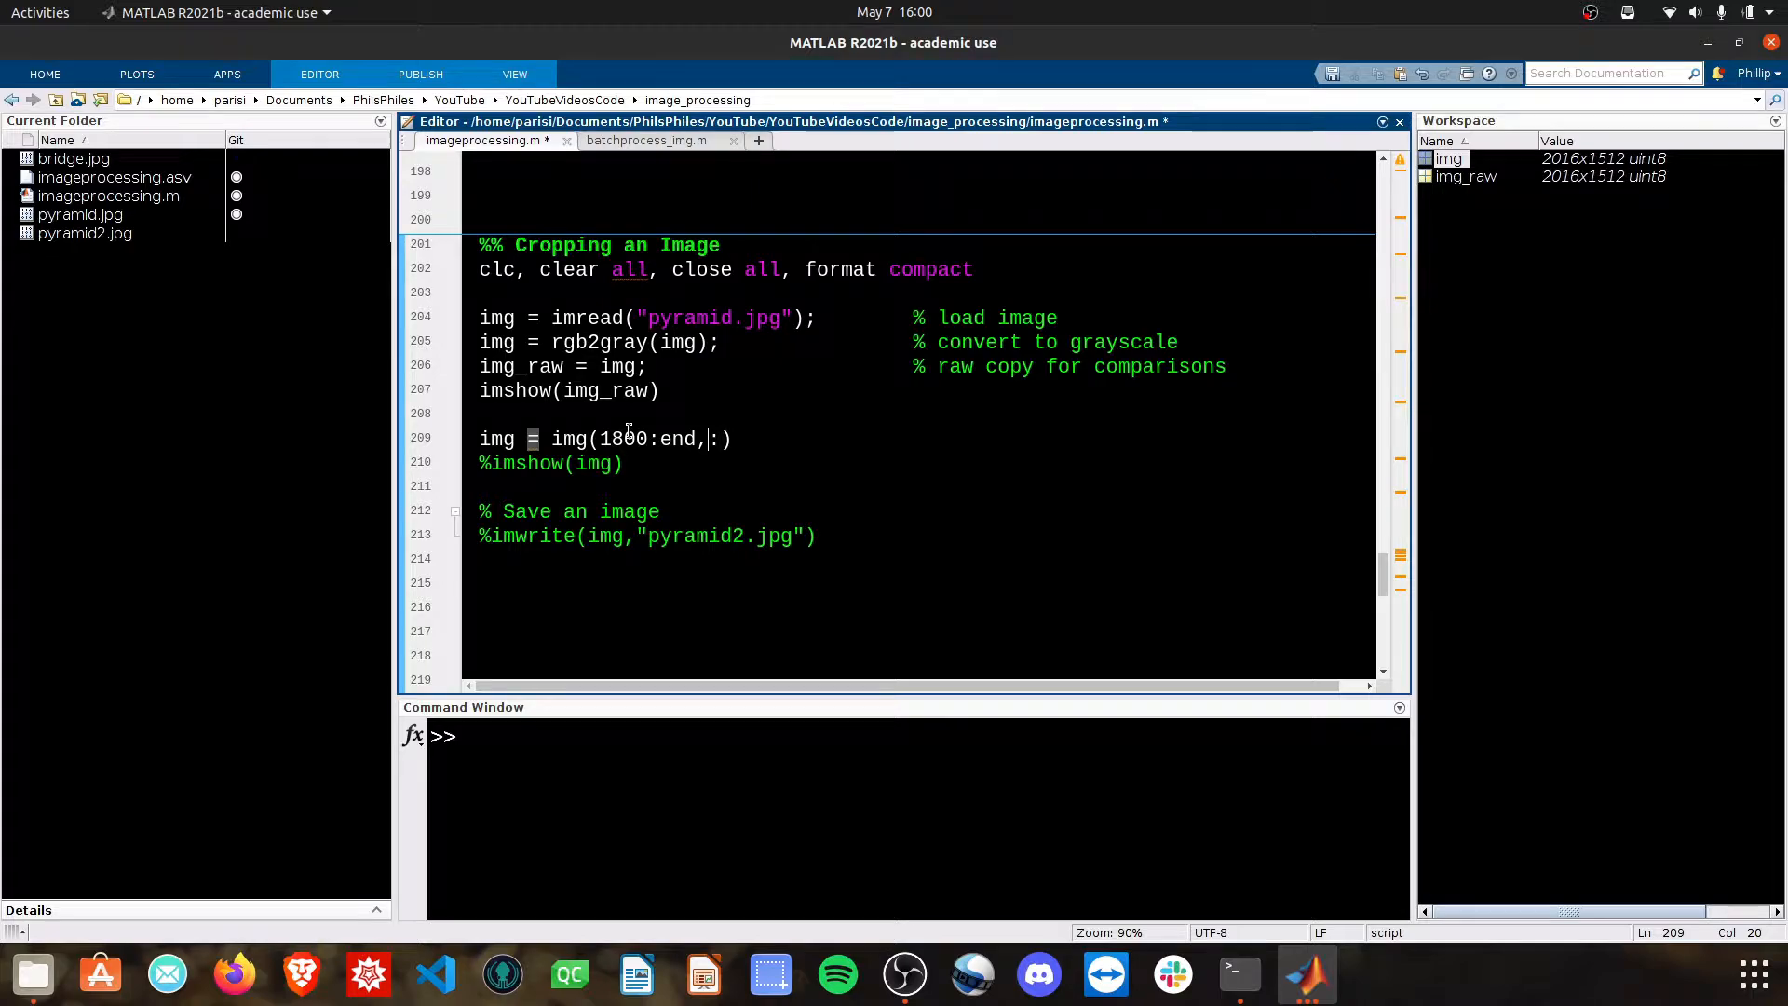
pyautogui.write('1:')
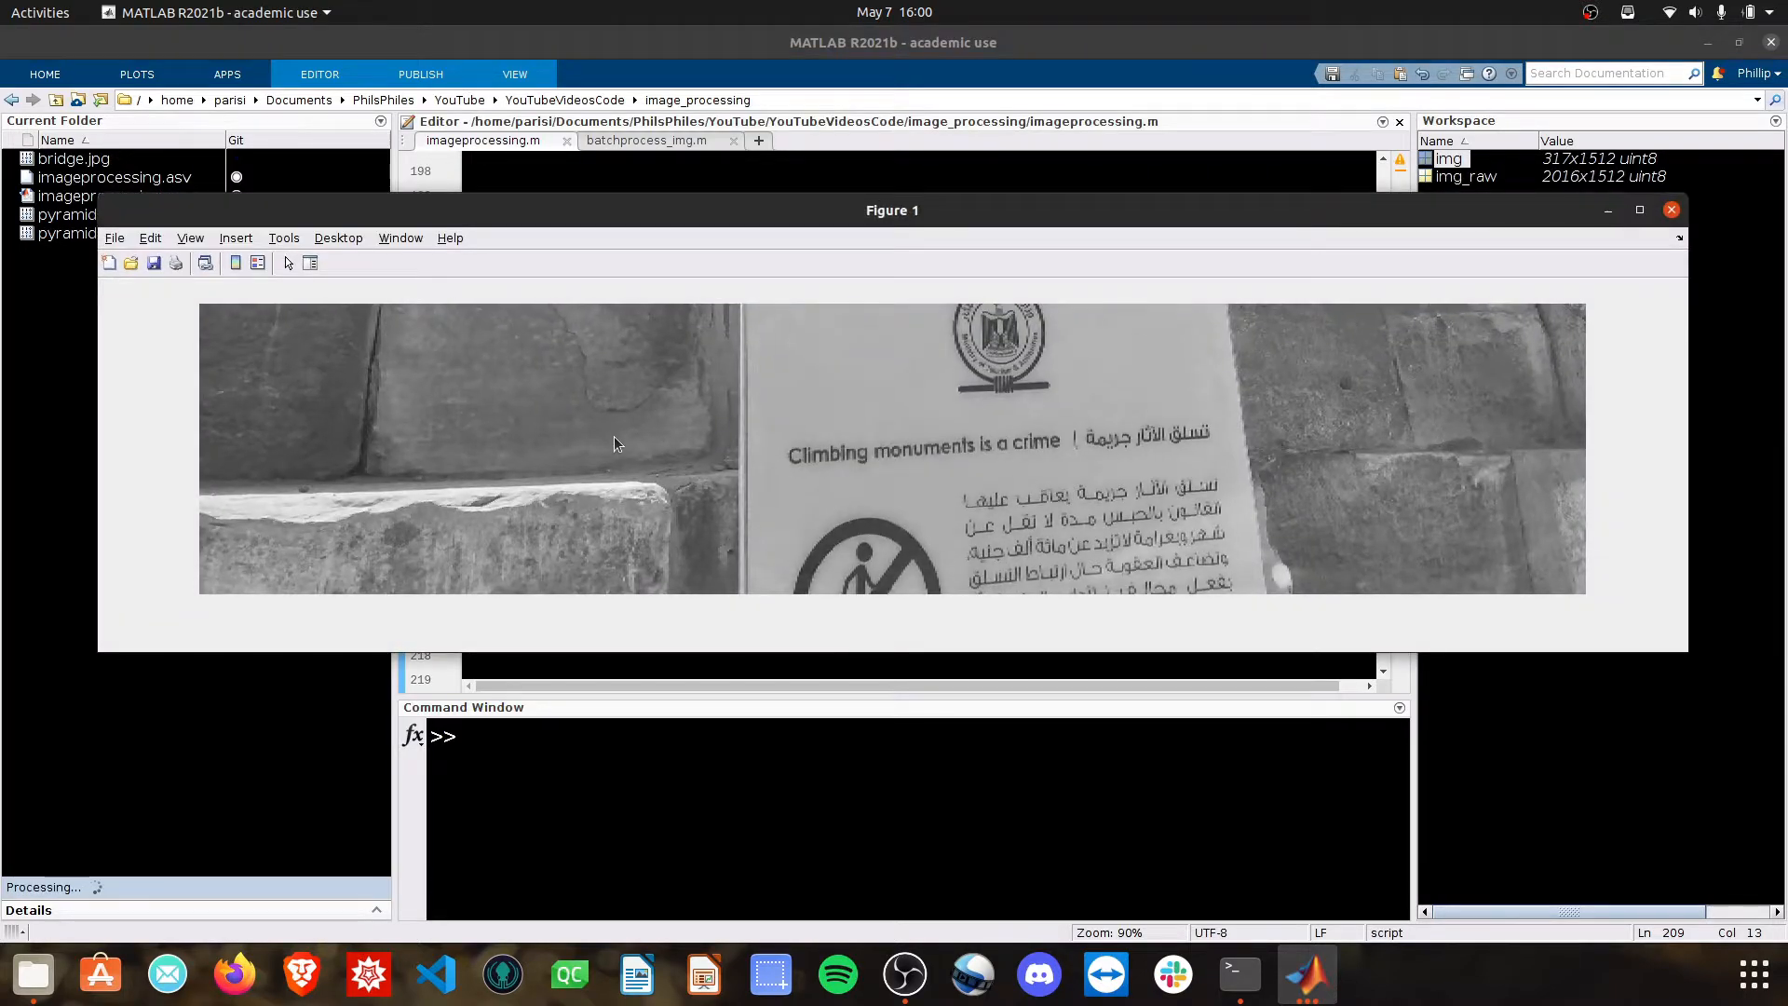
# Step: Start the crop at row 1600 instead and rerun the section to show the taller strip
pyautogui.click(1670, 208)
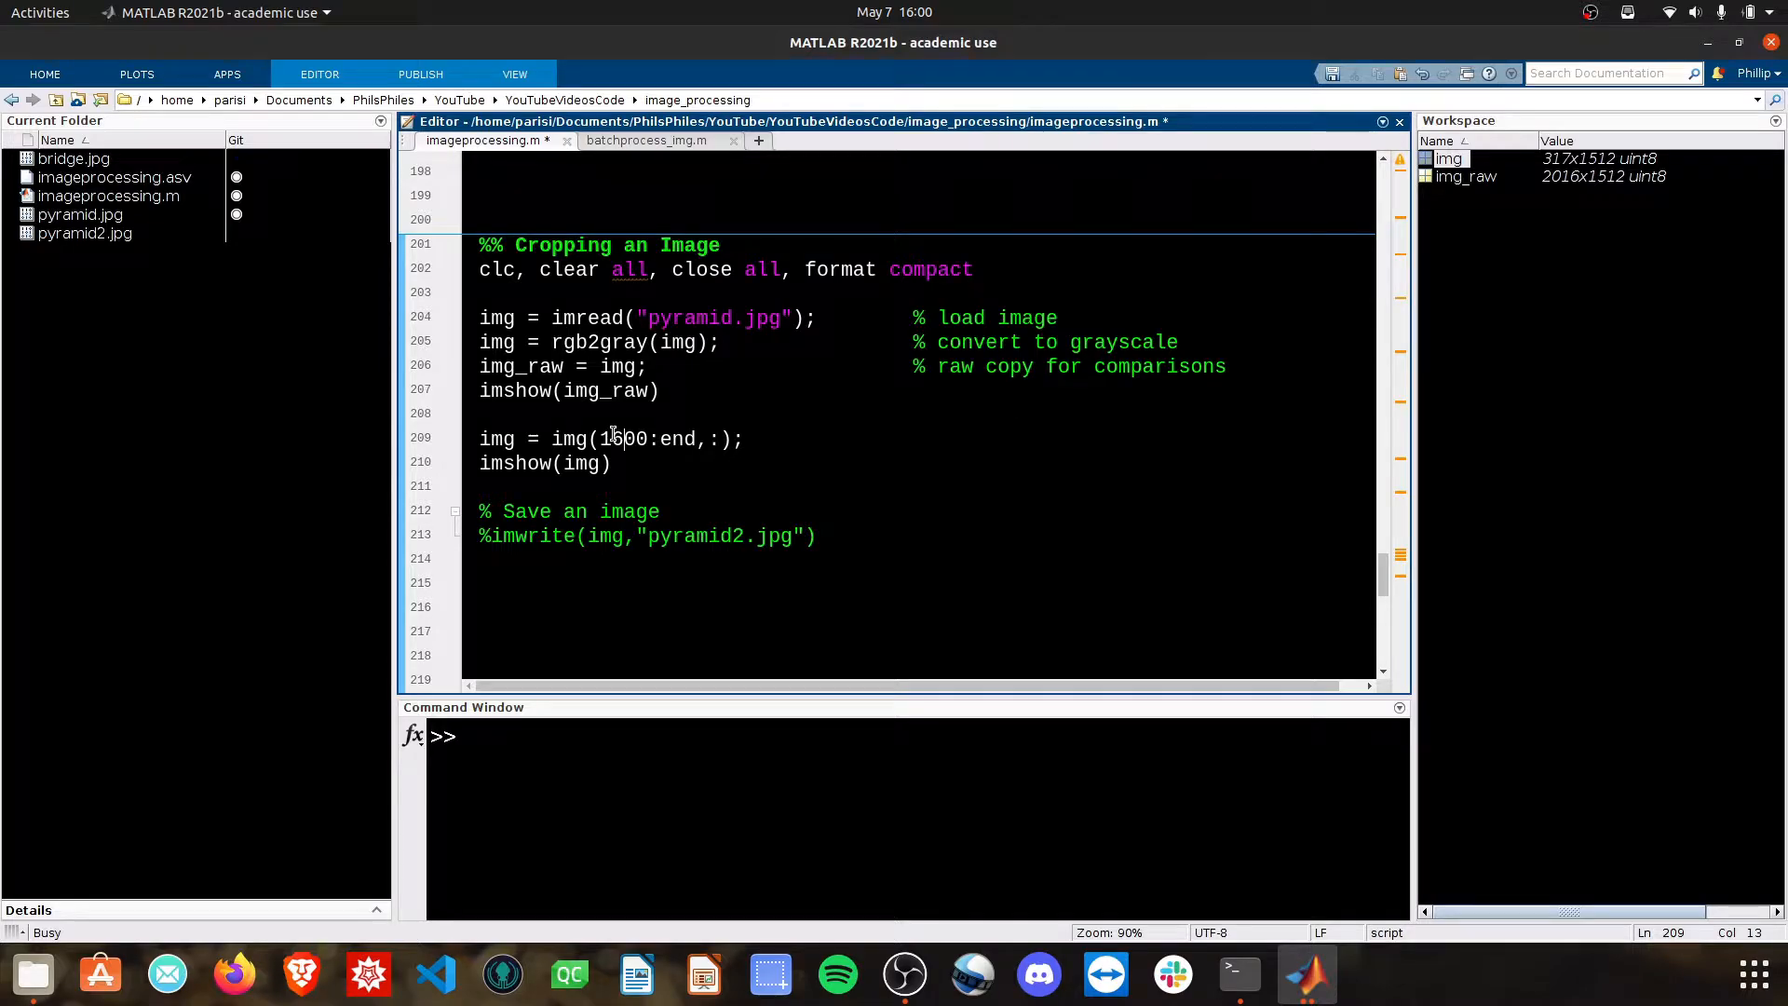
pyautogui.press('F5')
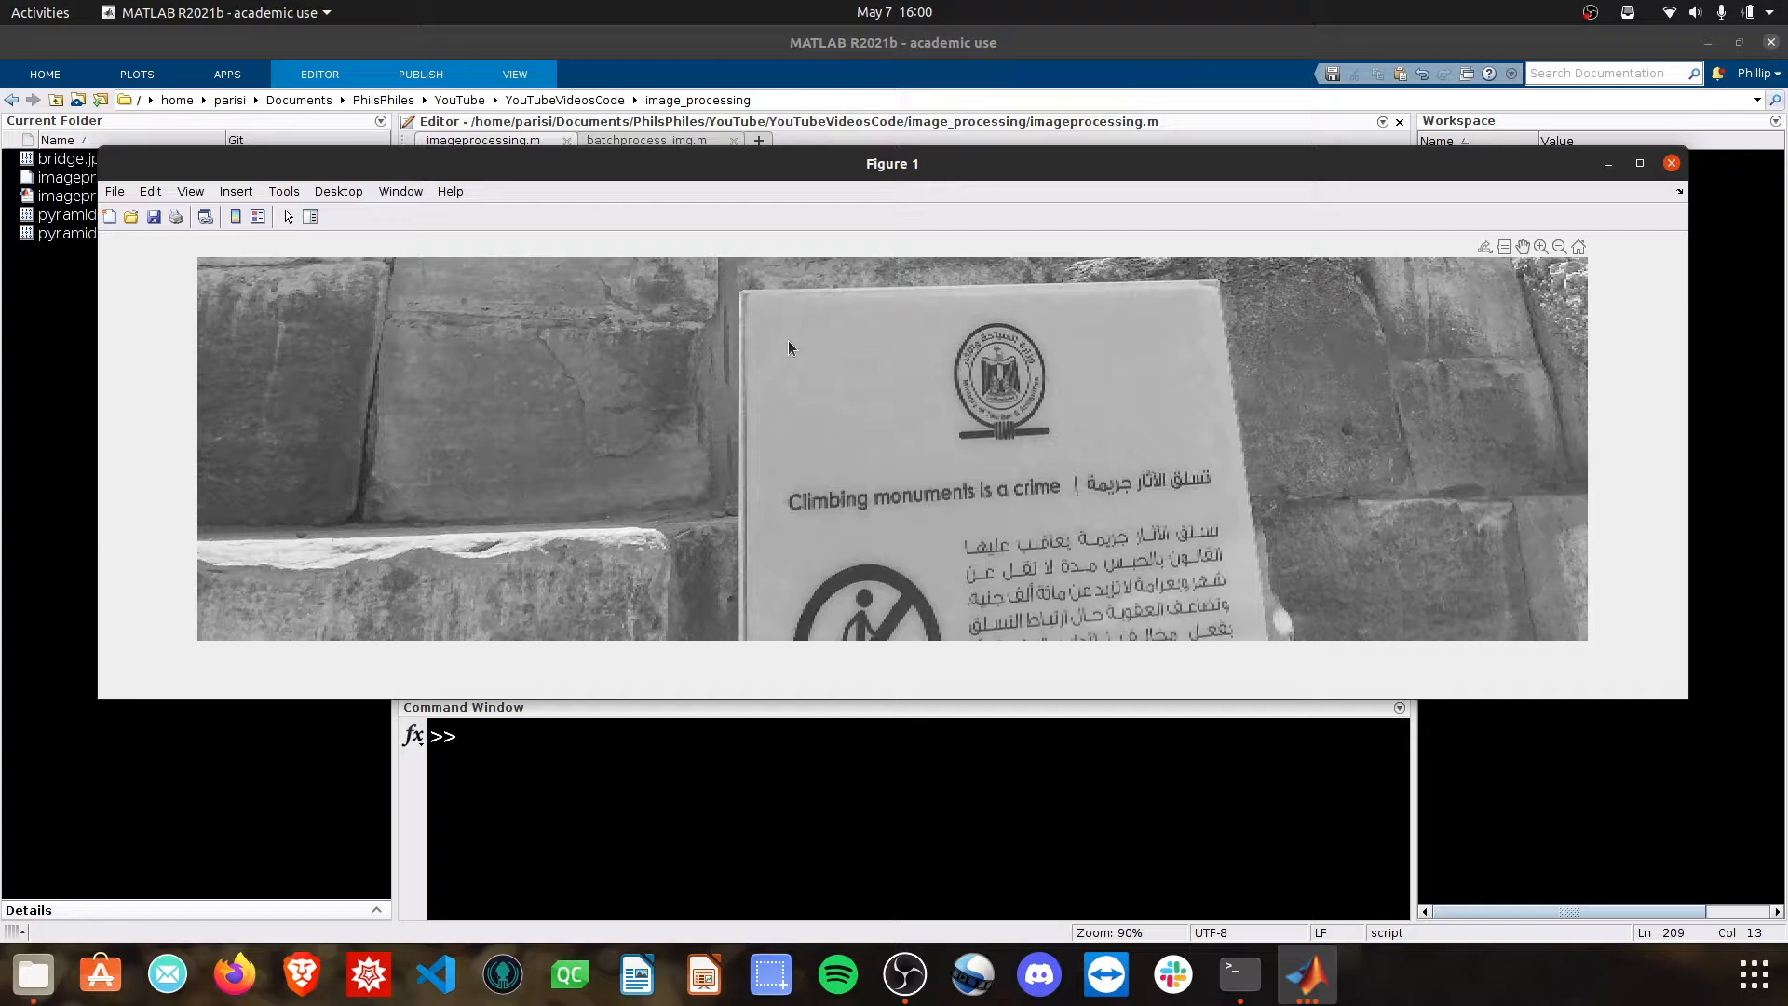
pyautogui.moveTo(182, 421)
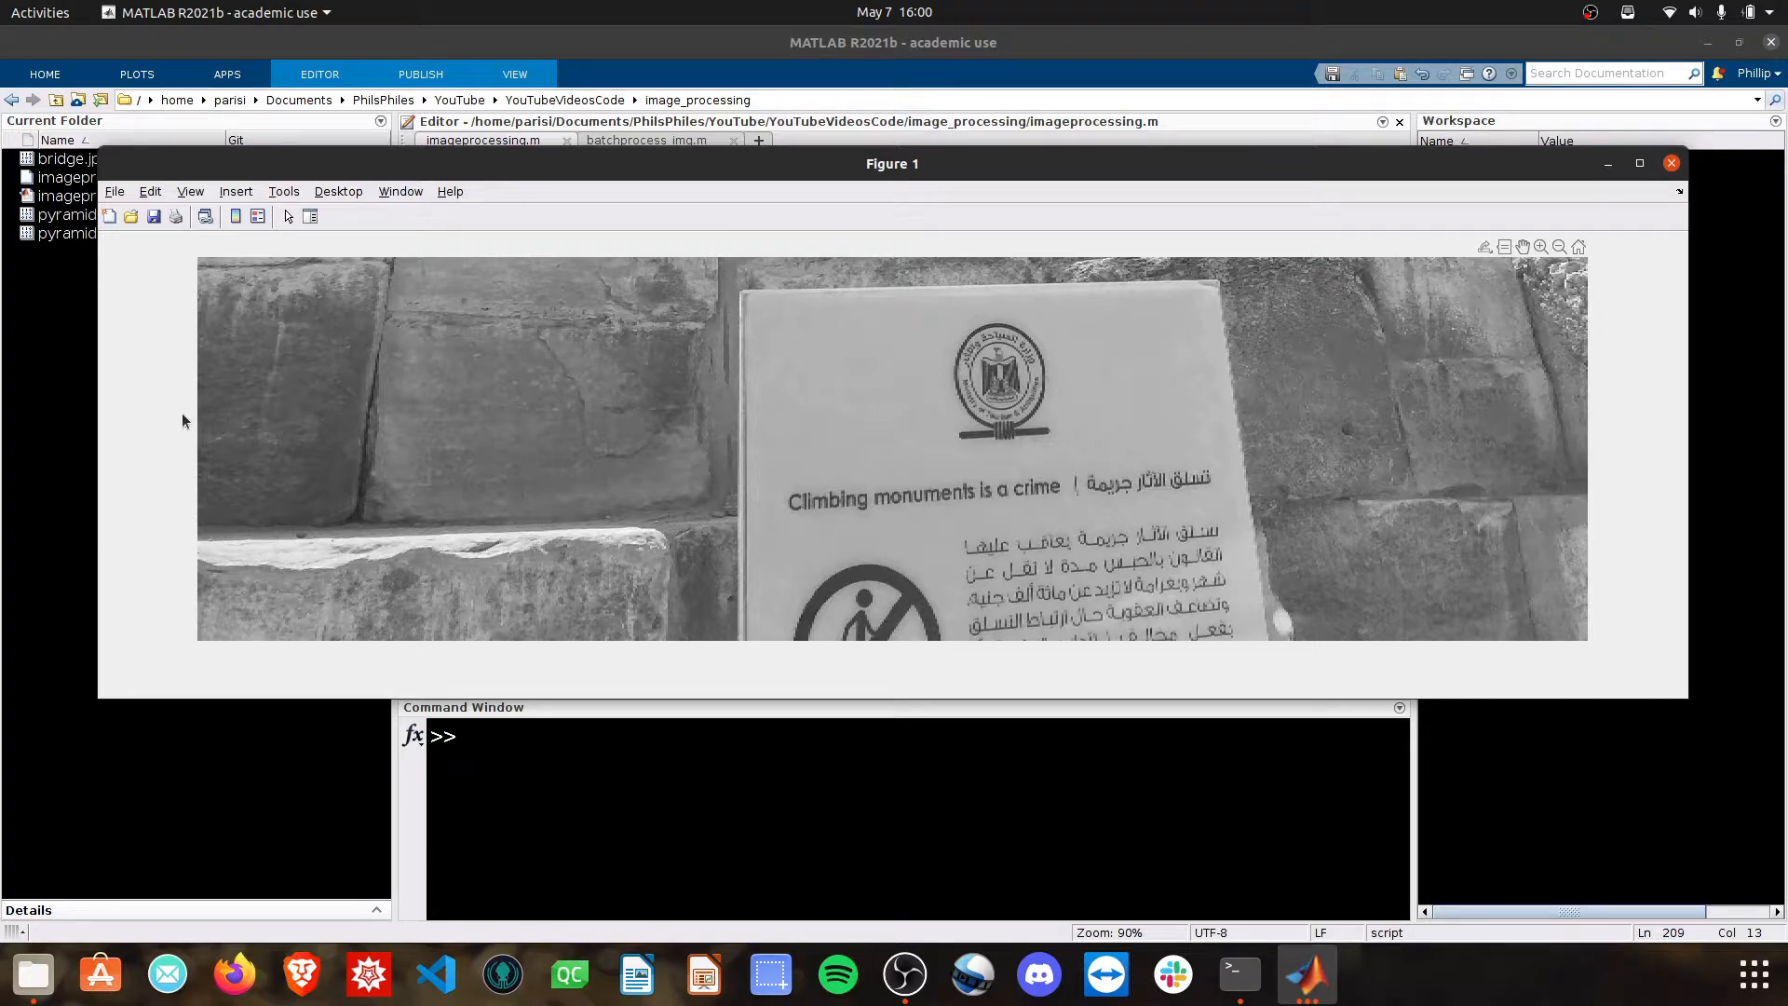
pyautogui.moveTo(396, 451)
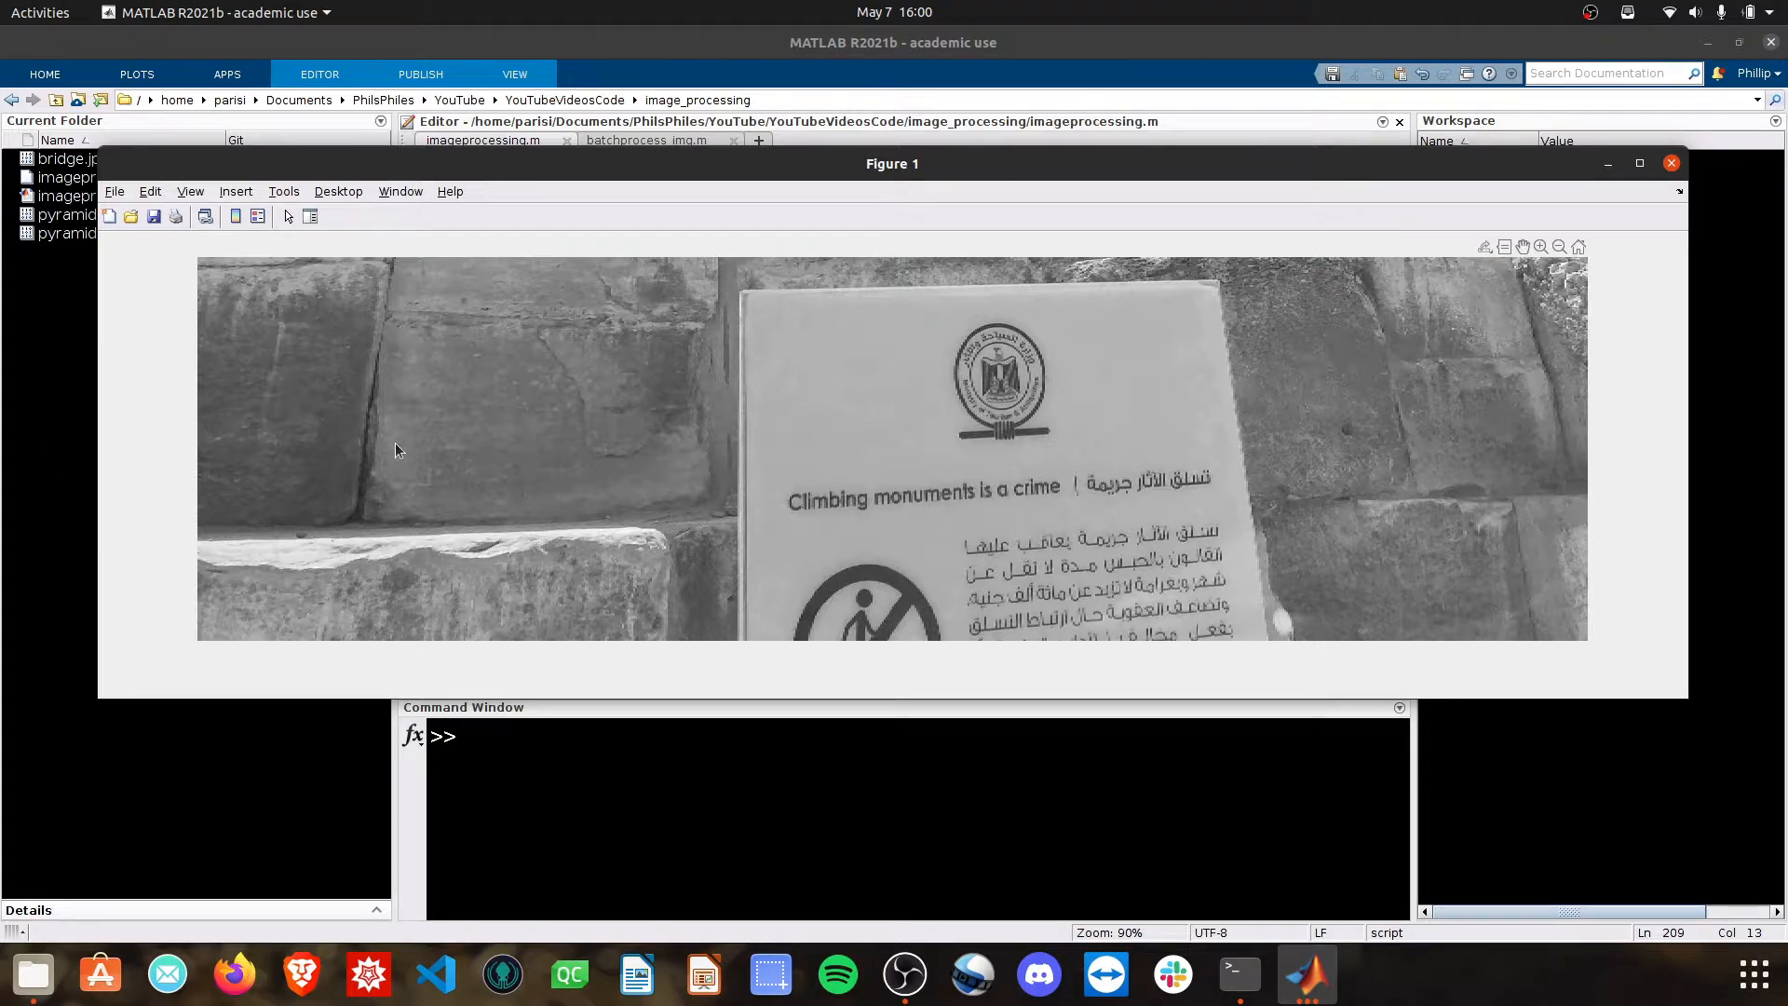
pyautogui.moveTo(723, 285)
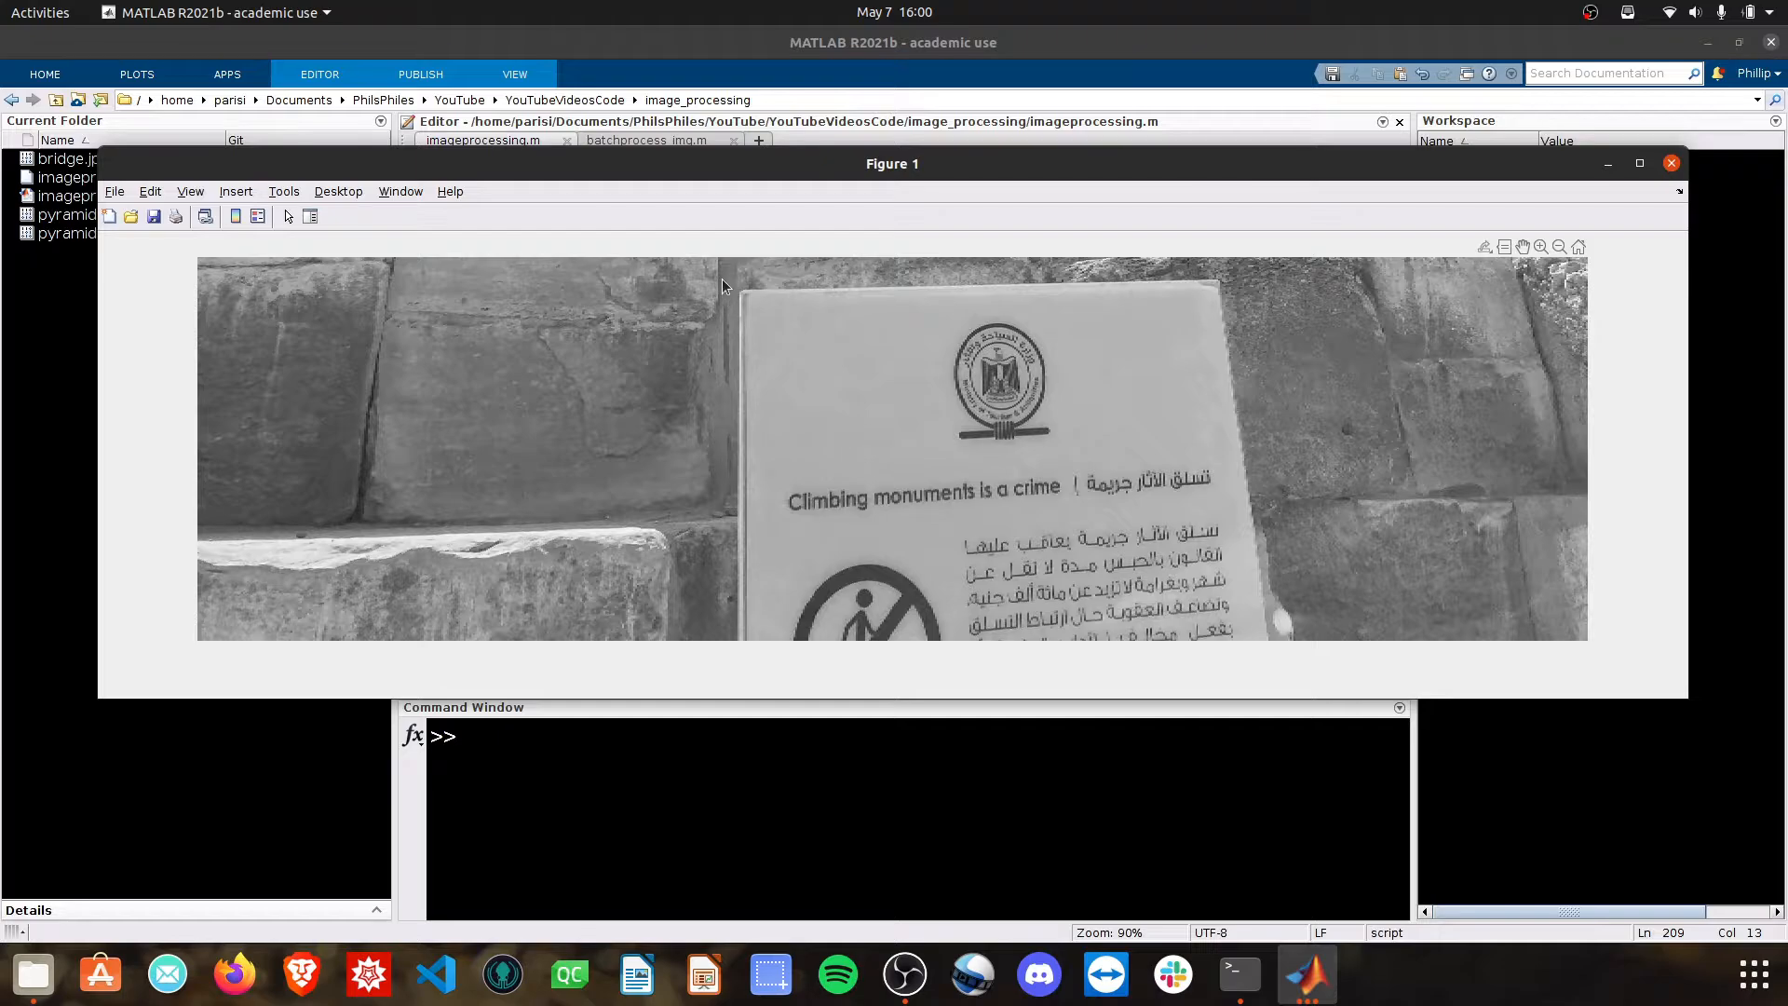
# Step: Restrict the crop's column index to 500:1200 so the image is centred on the sign
pyautogui.click(1671, 162)
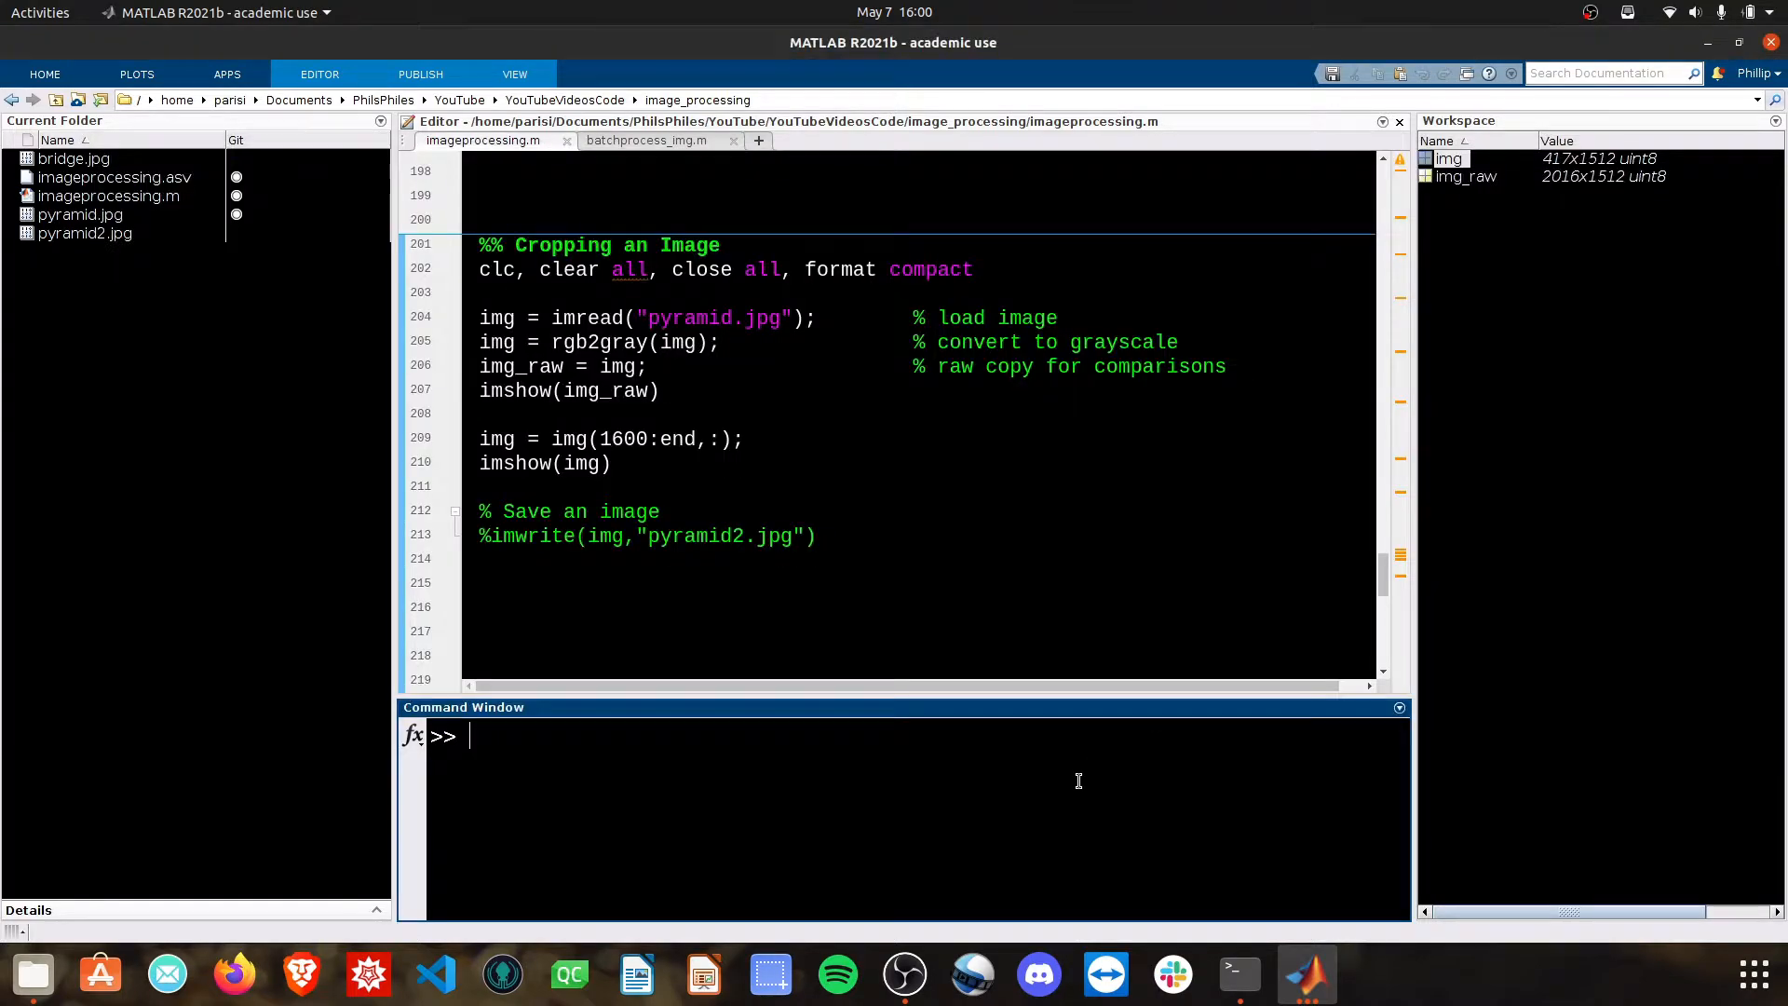
pyautogui.click(735, 437)
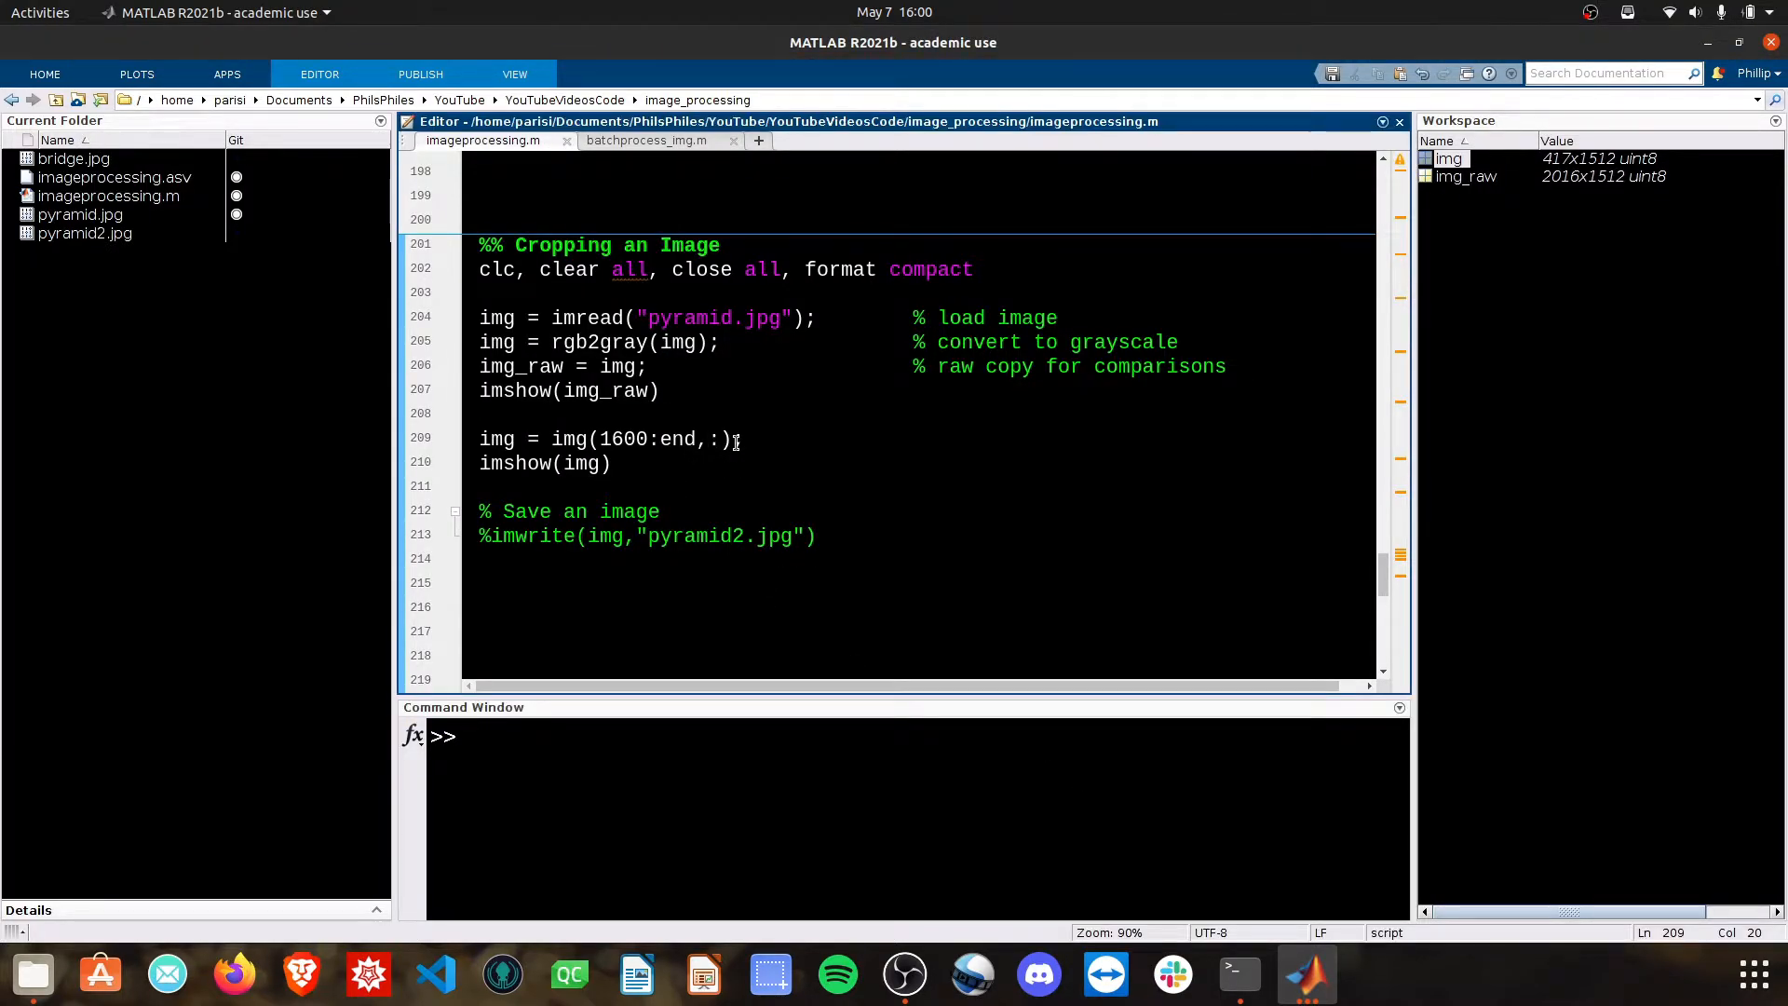
pyautogui.write('1:e')
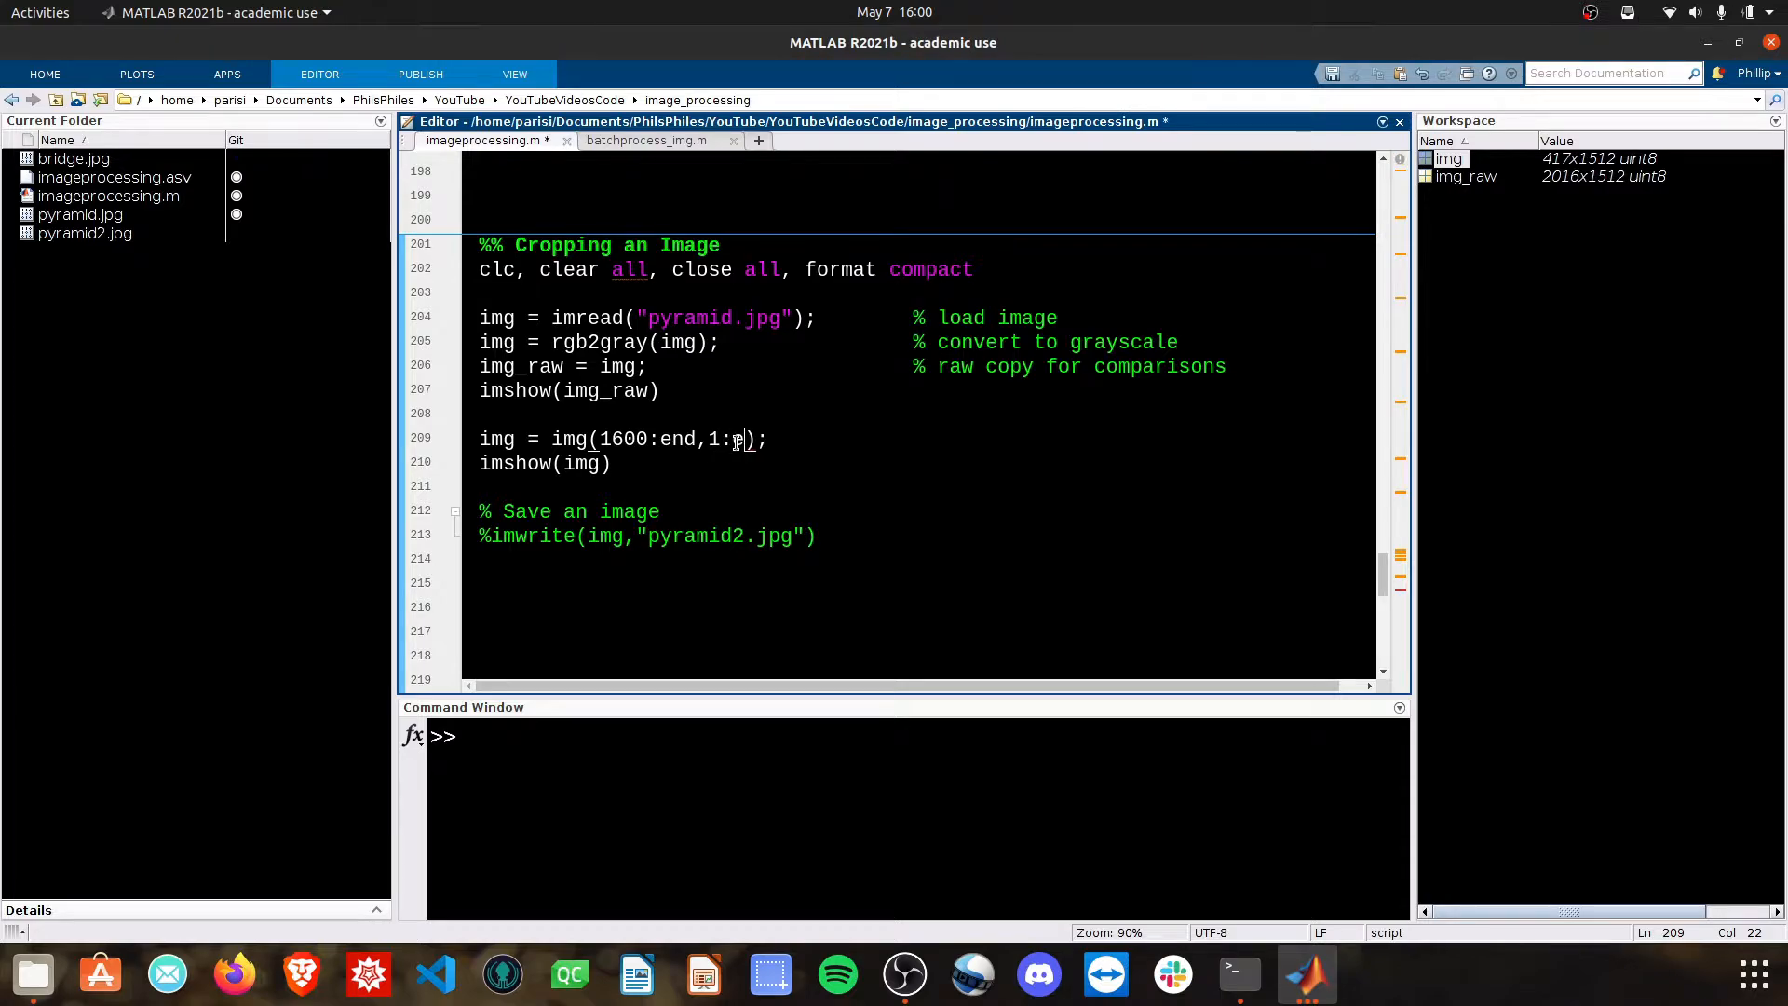
pyautogui.press('BackSpace')
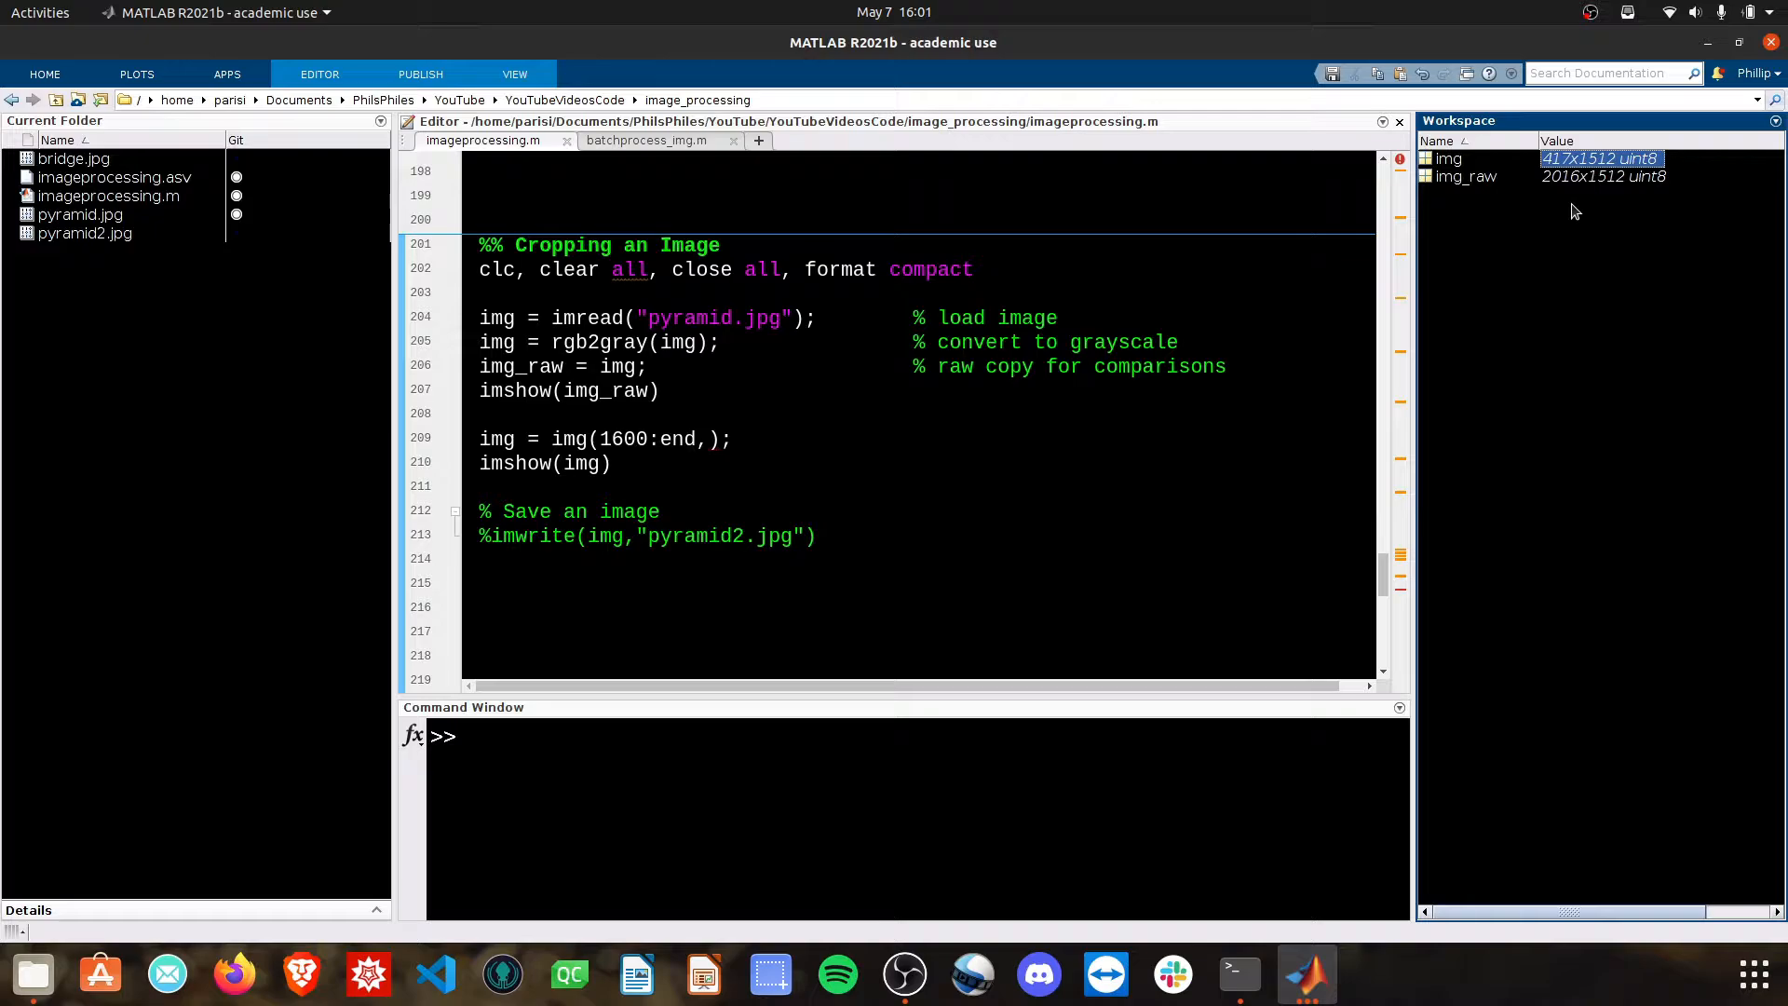
pyautogui.click(704, 437)
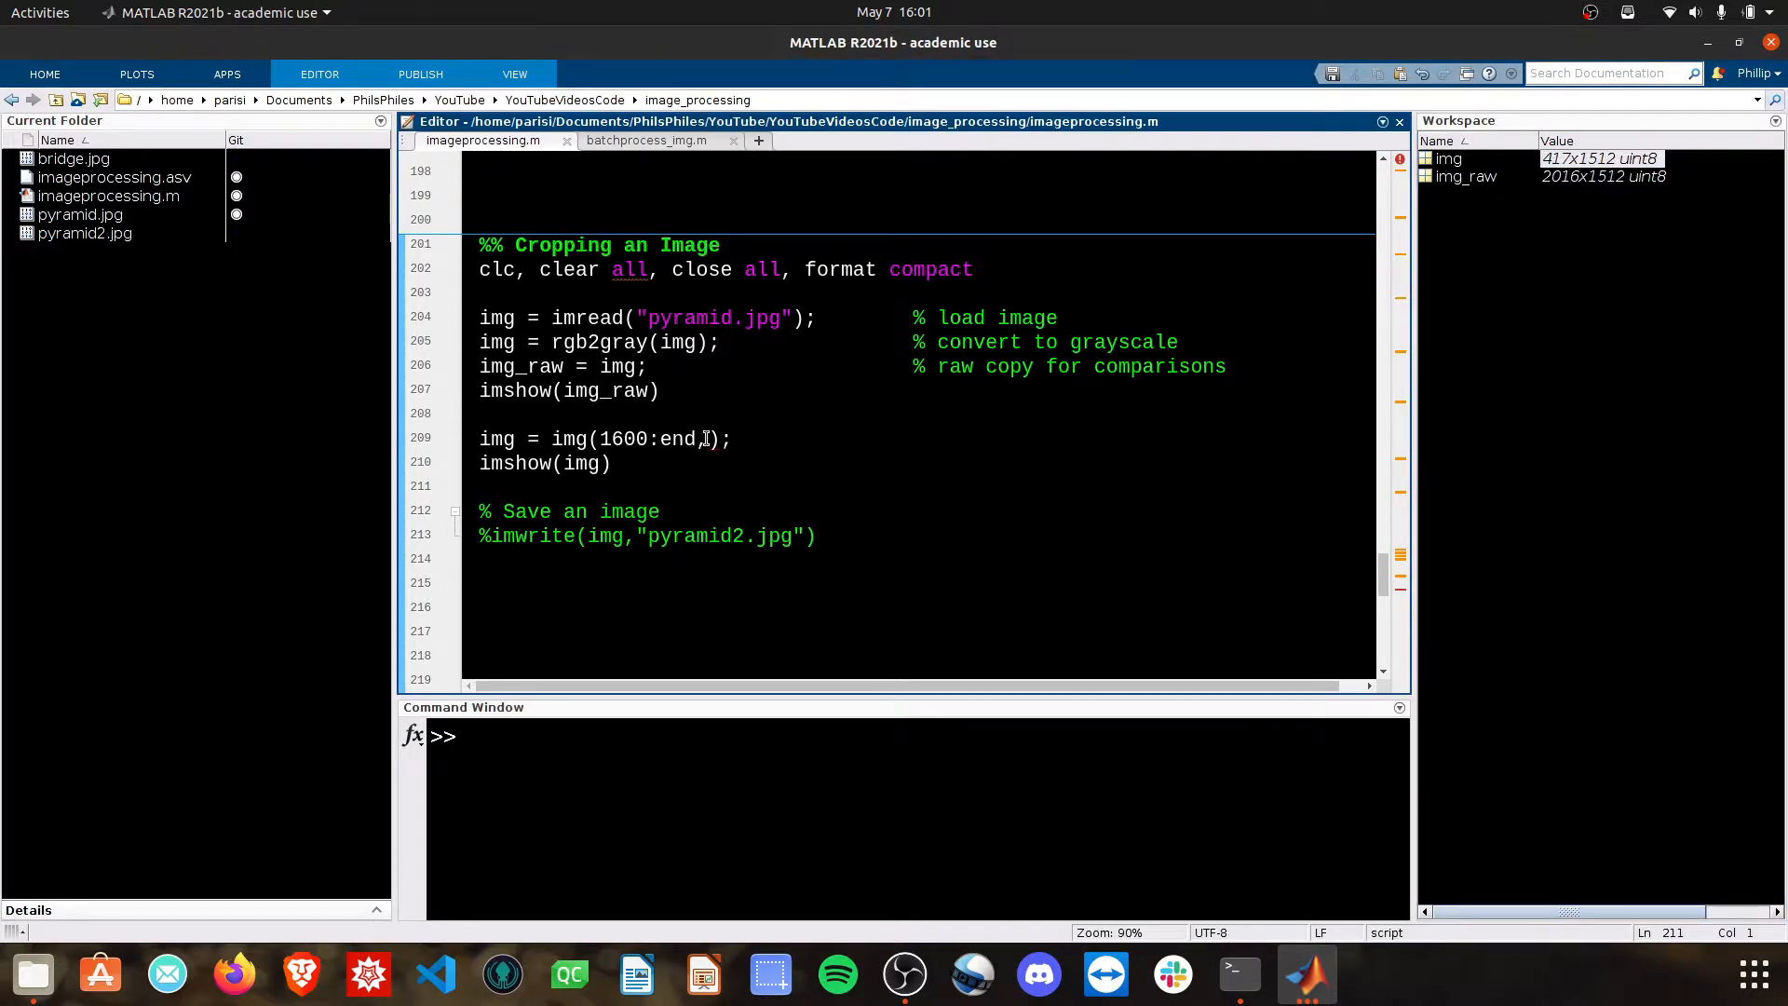
pyautogui.write(',500:')
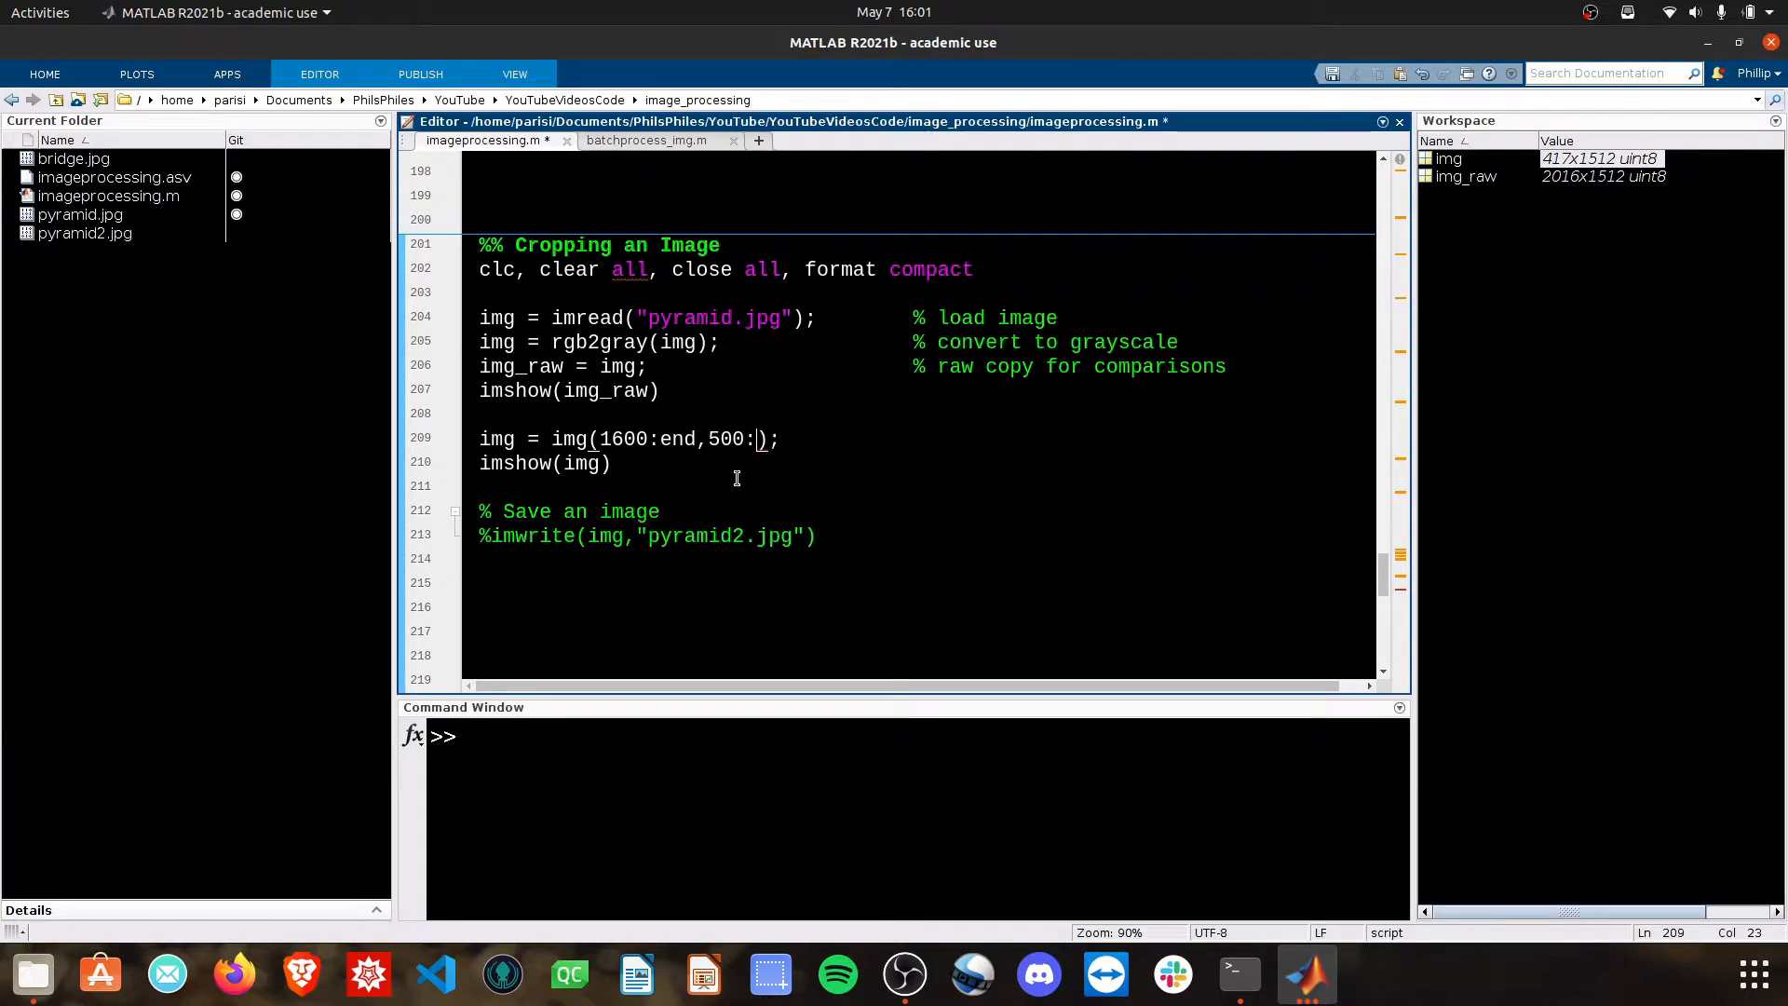
pyautogui.write('1200')
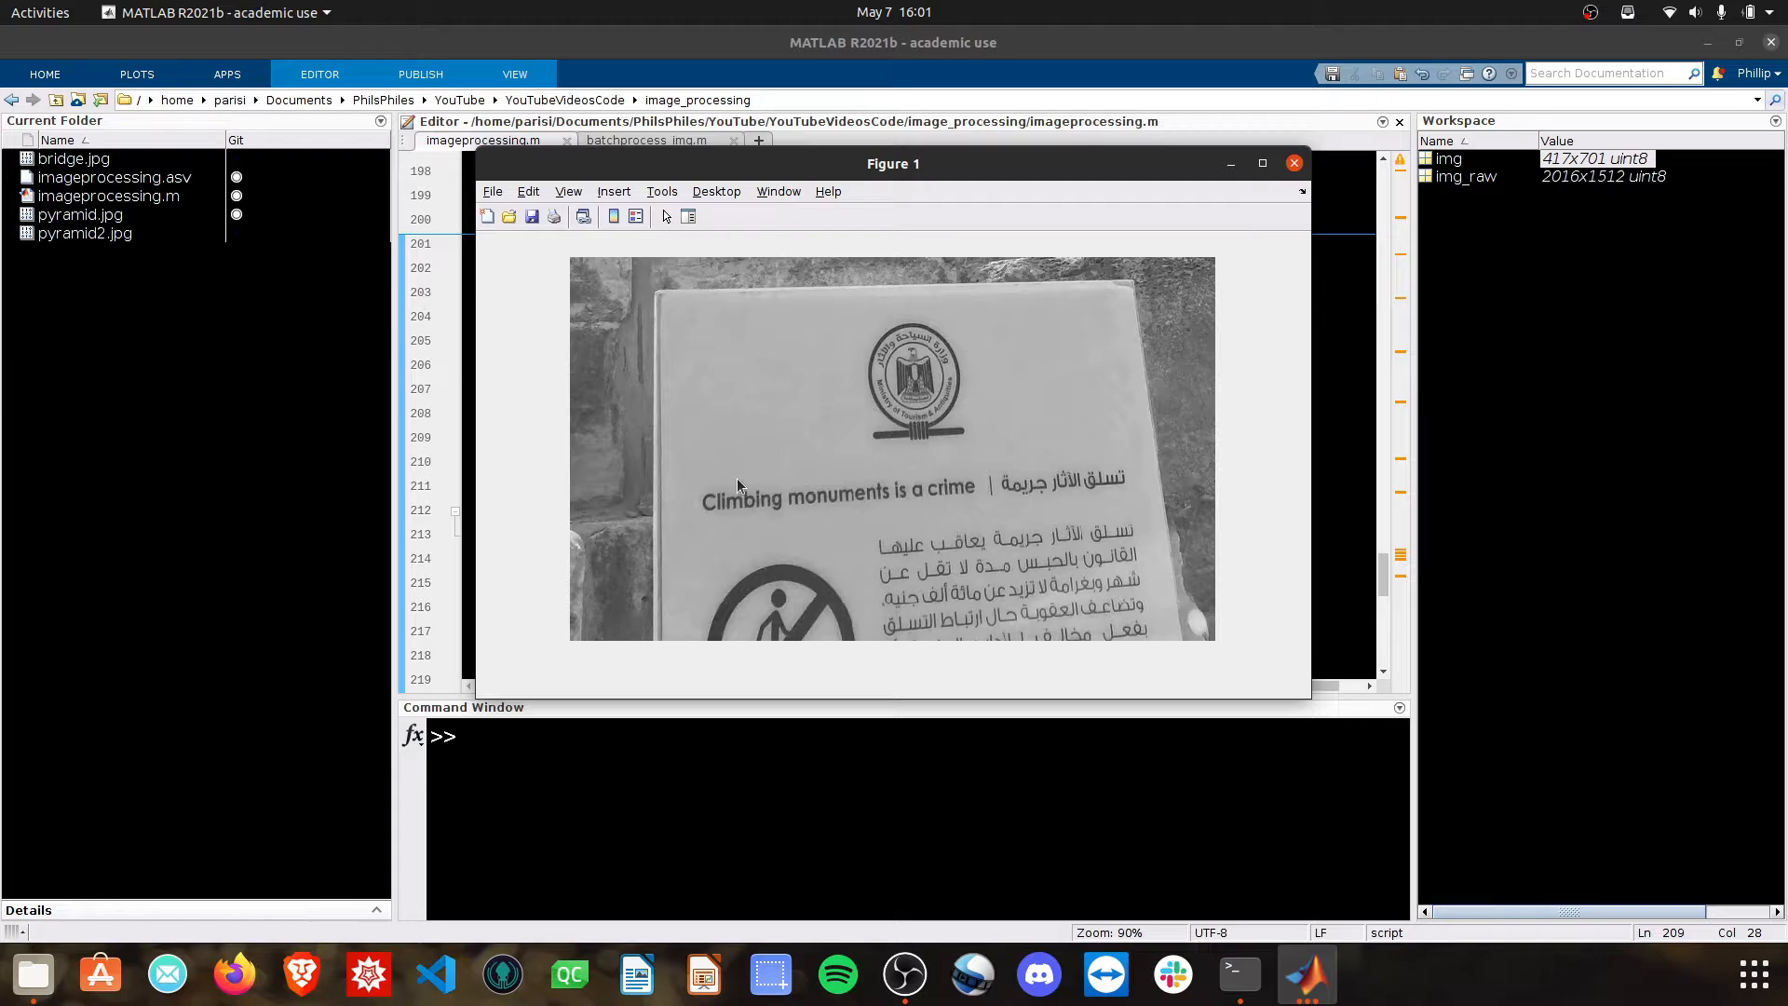
# Step: Re-enable the imwrite line so the cropped sign is written to pyramid2.jpg
pyautogui.click(1292, 162)
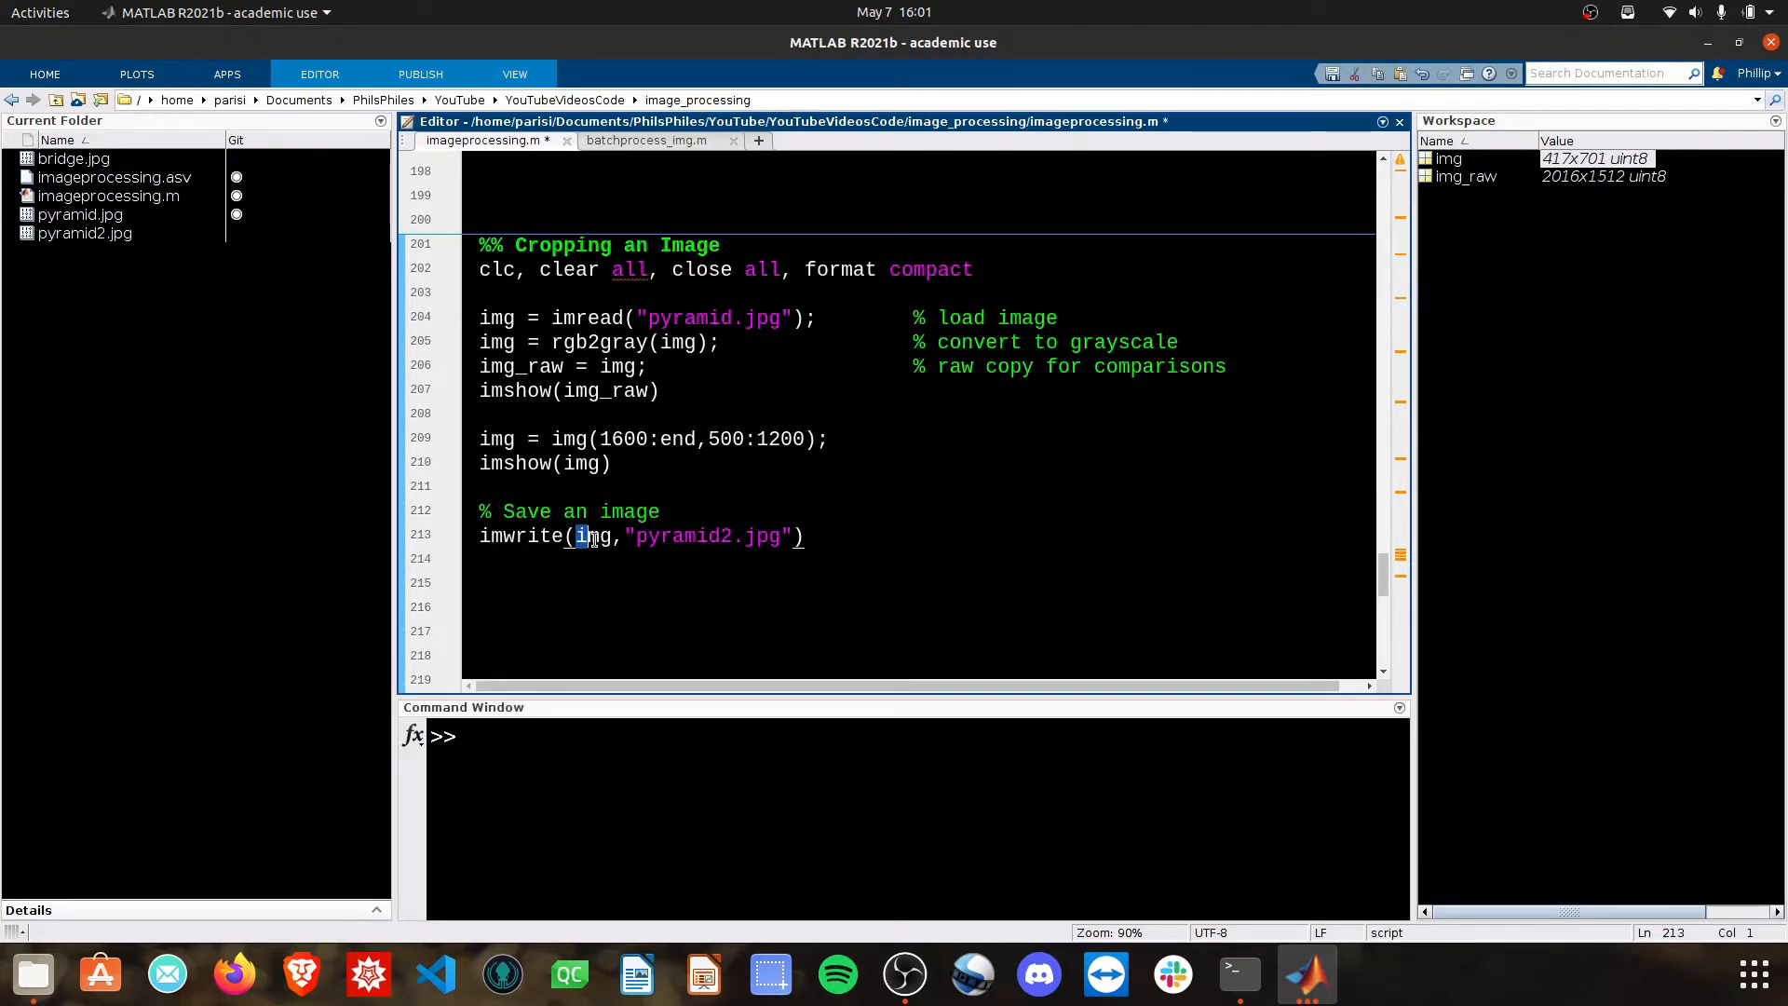
pyautogui.doubleClick(593, 536)
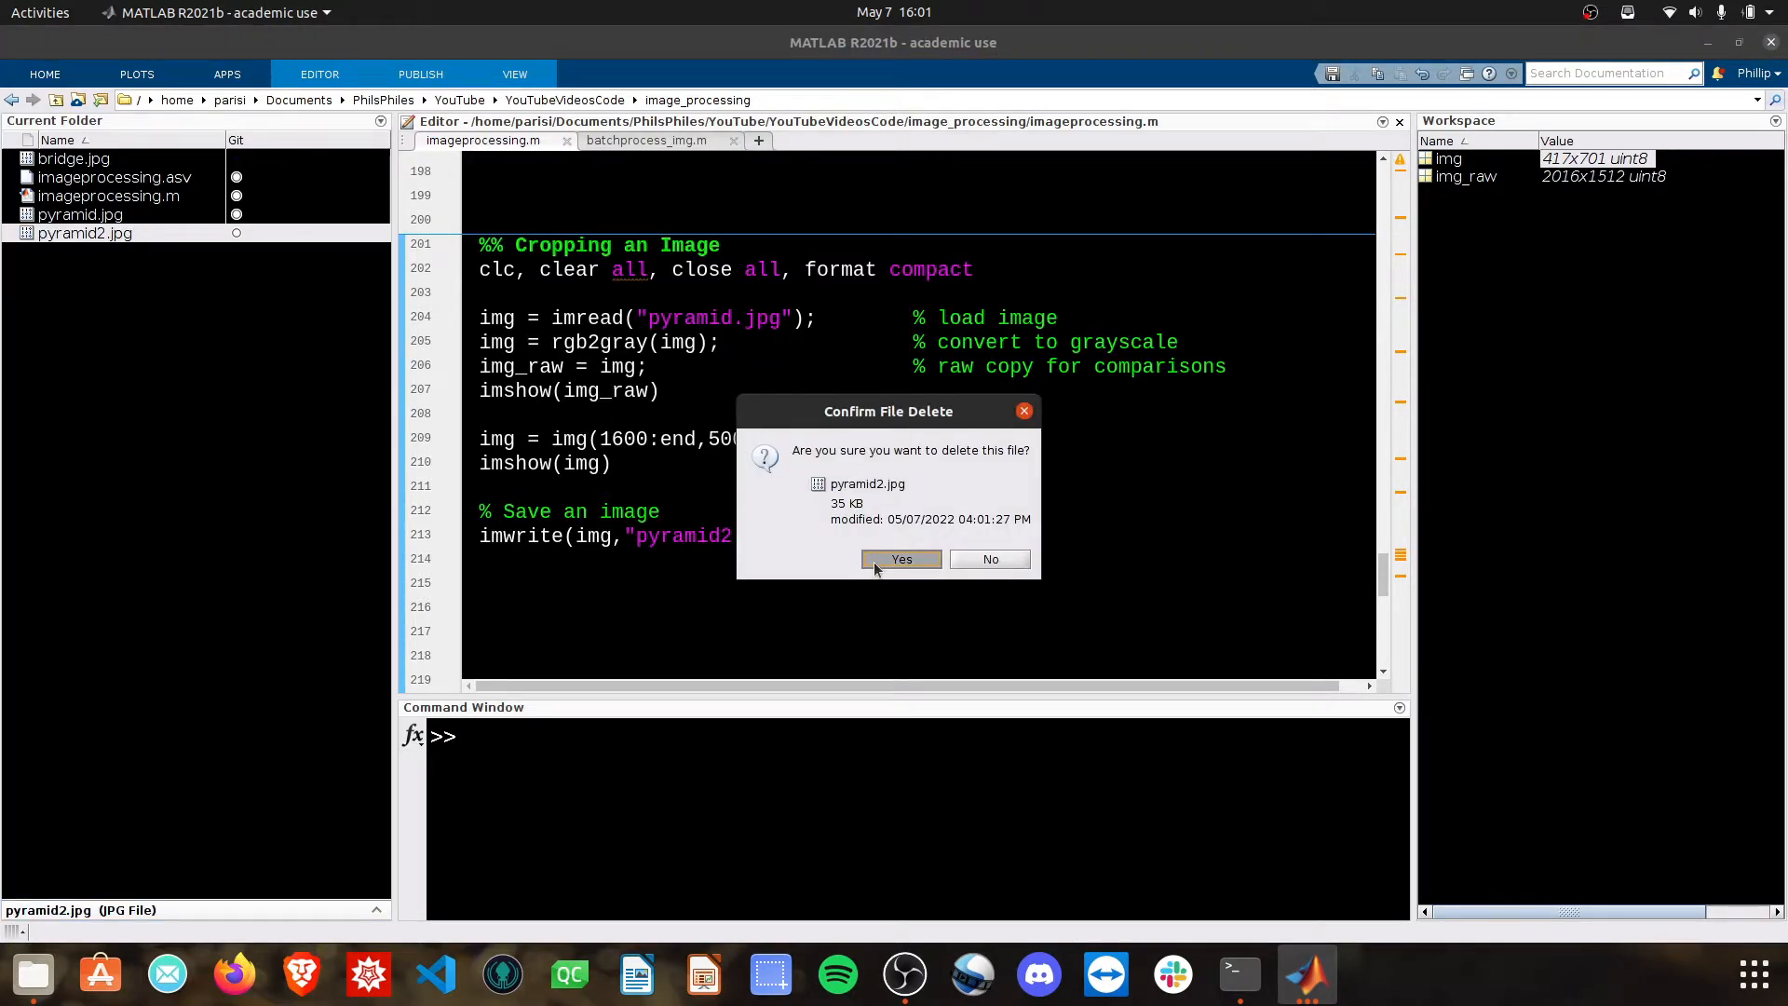
# Step: Confirm deleting pyramid2.jpg from the current folder
pyautogui.click(902, 559)
pyautogui.write('%')
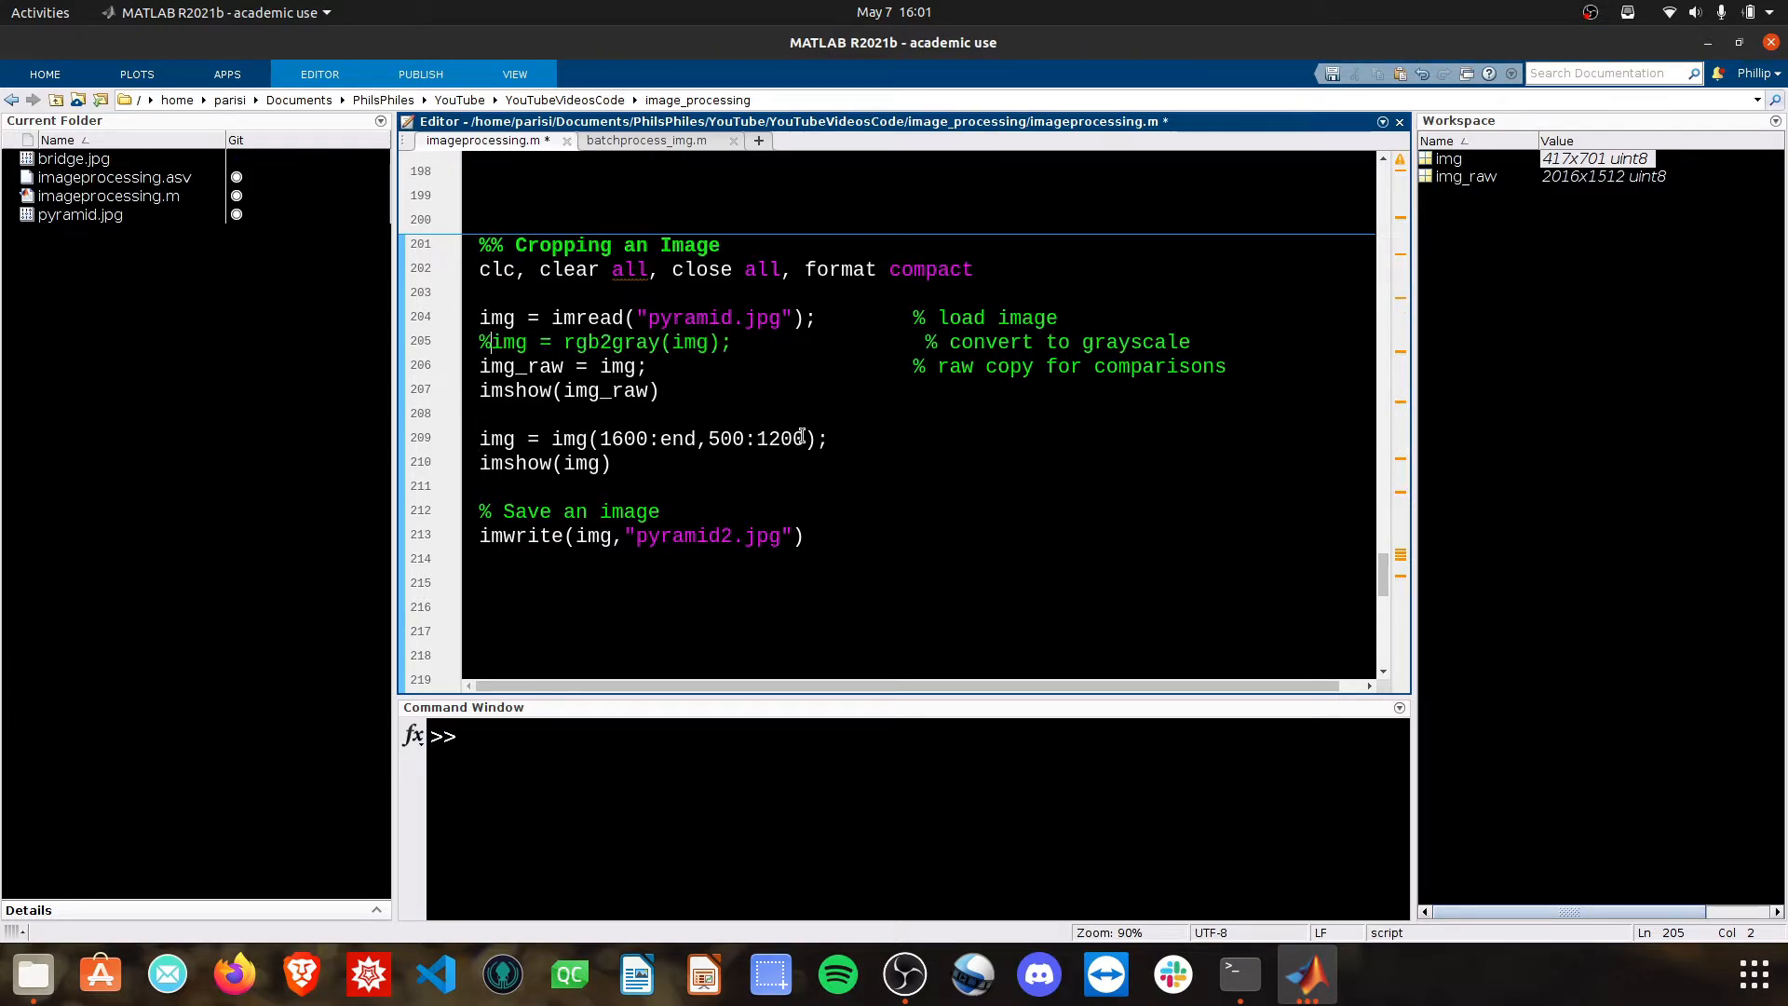
# Step: Run only the colour loading section via a %% break, then close the full-photo figure
pyautogui.click(797, 438)
pyautogui.write('%%')
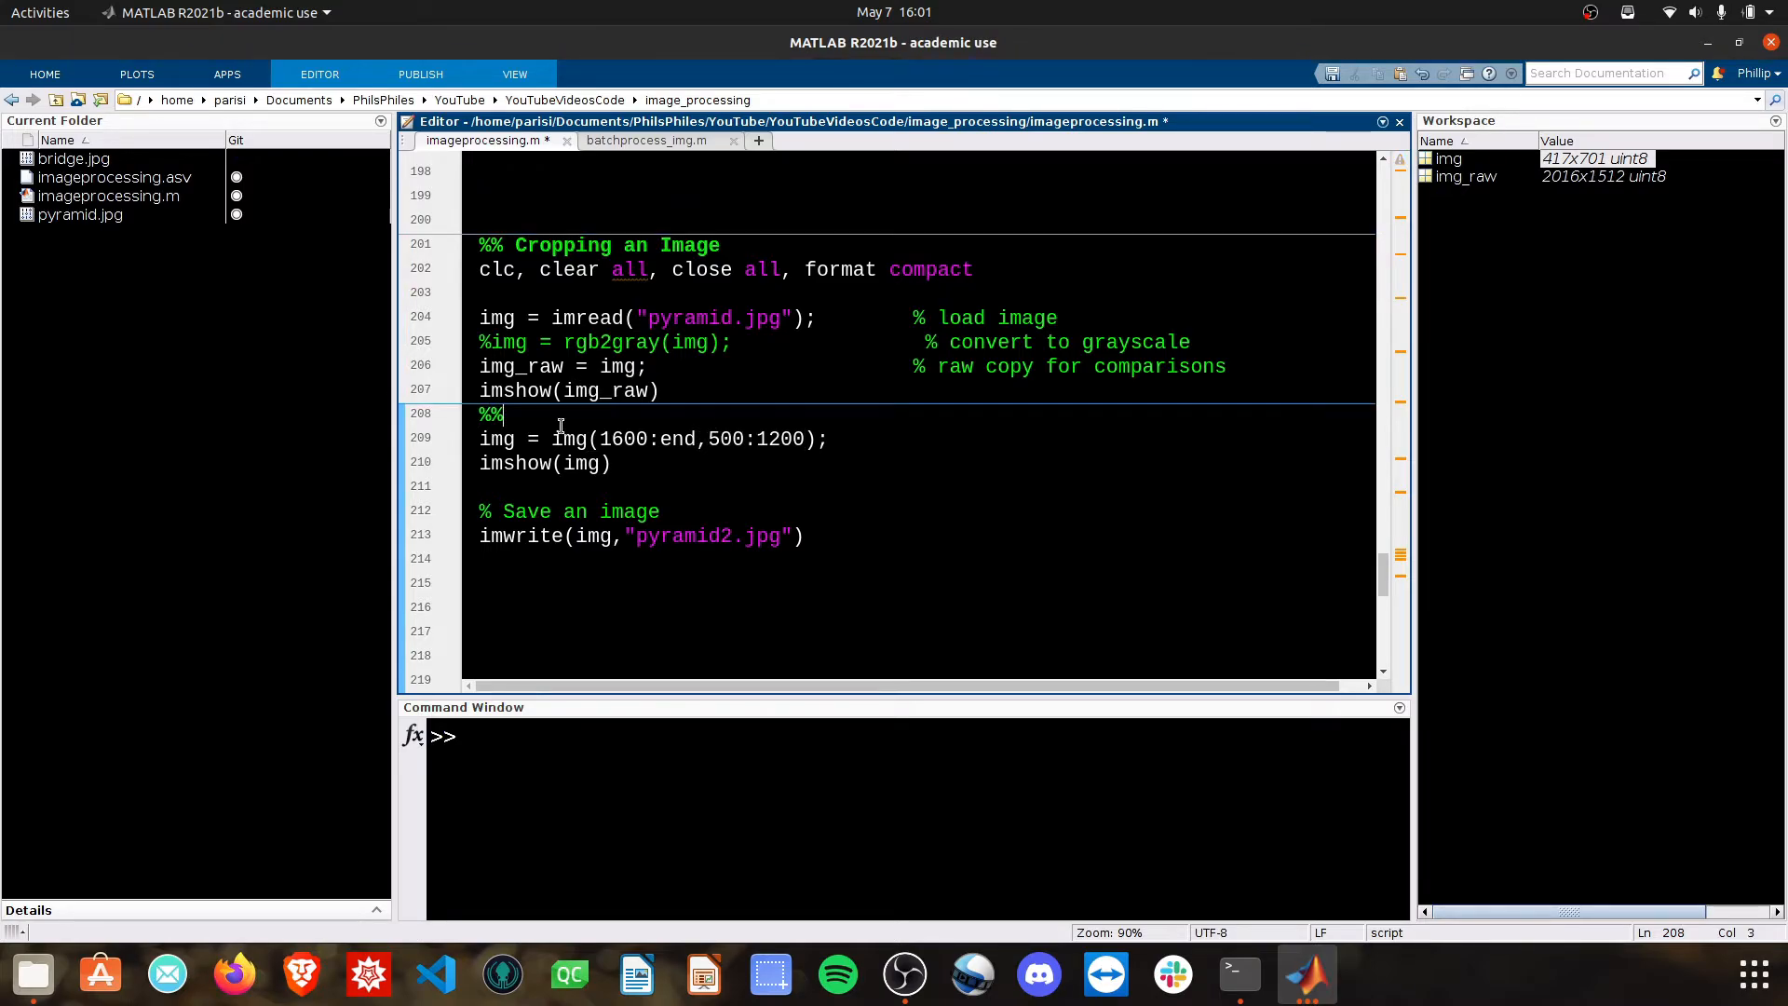
pyautogui.press('F5')
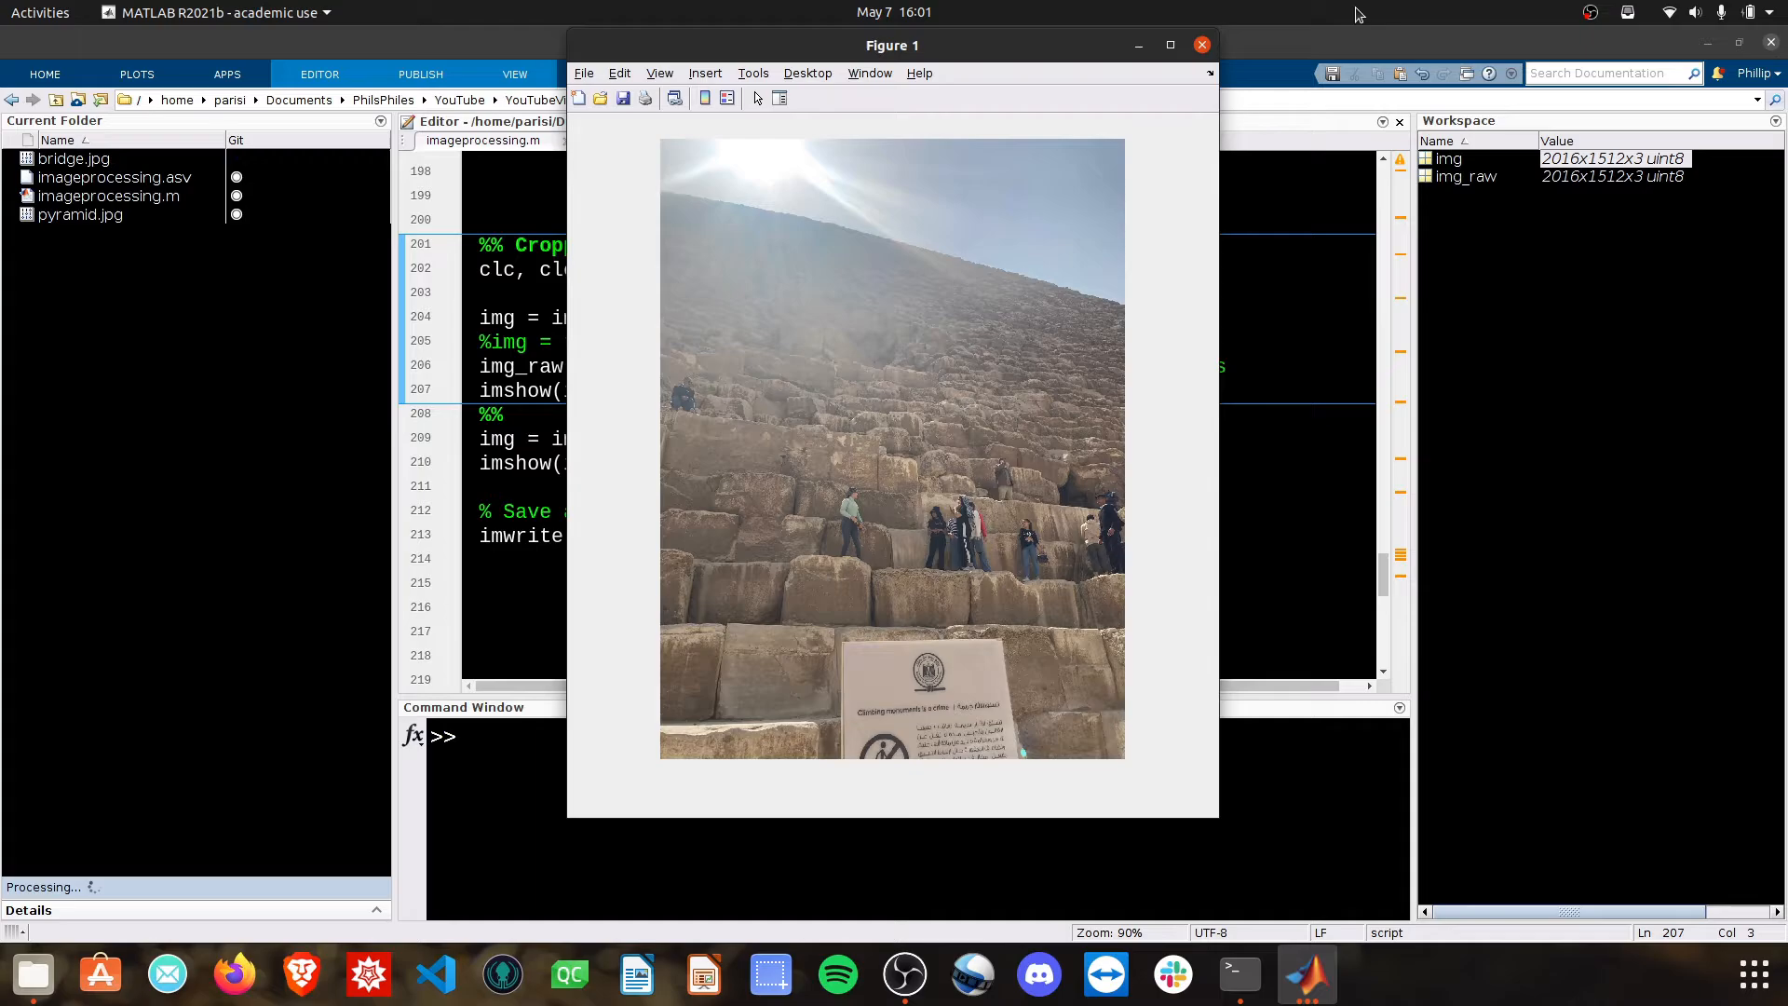
pyautogui.click(1201, 44)
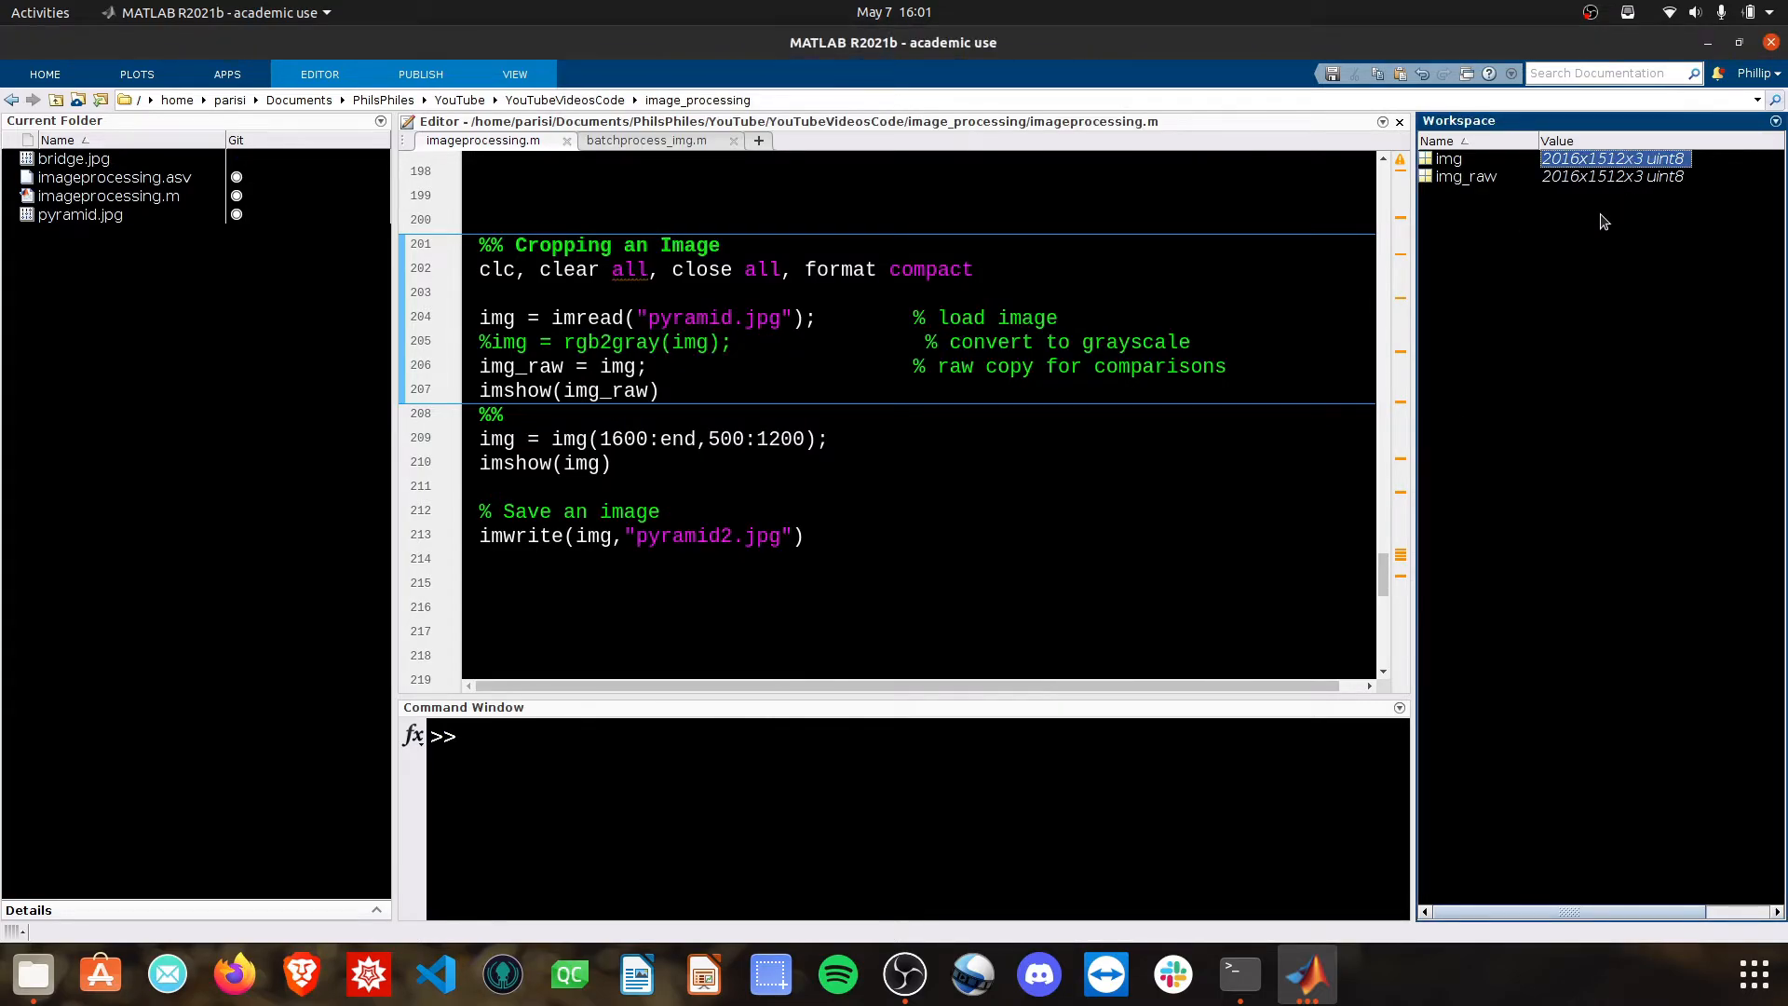
pyautogui.moveTo(1556, 276)
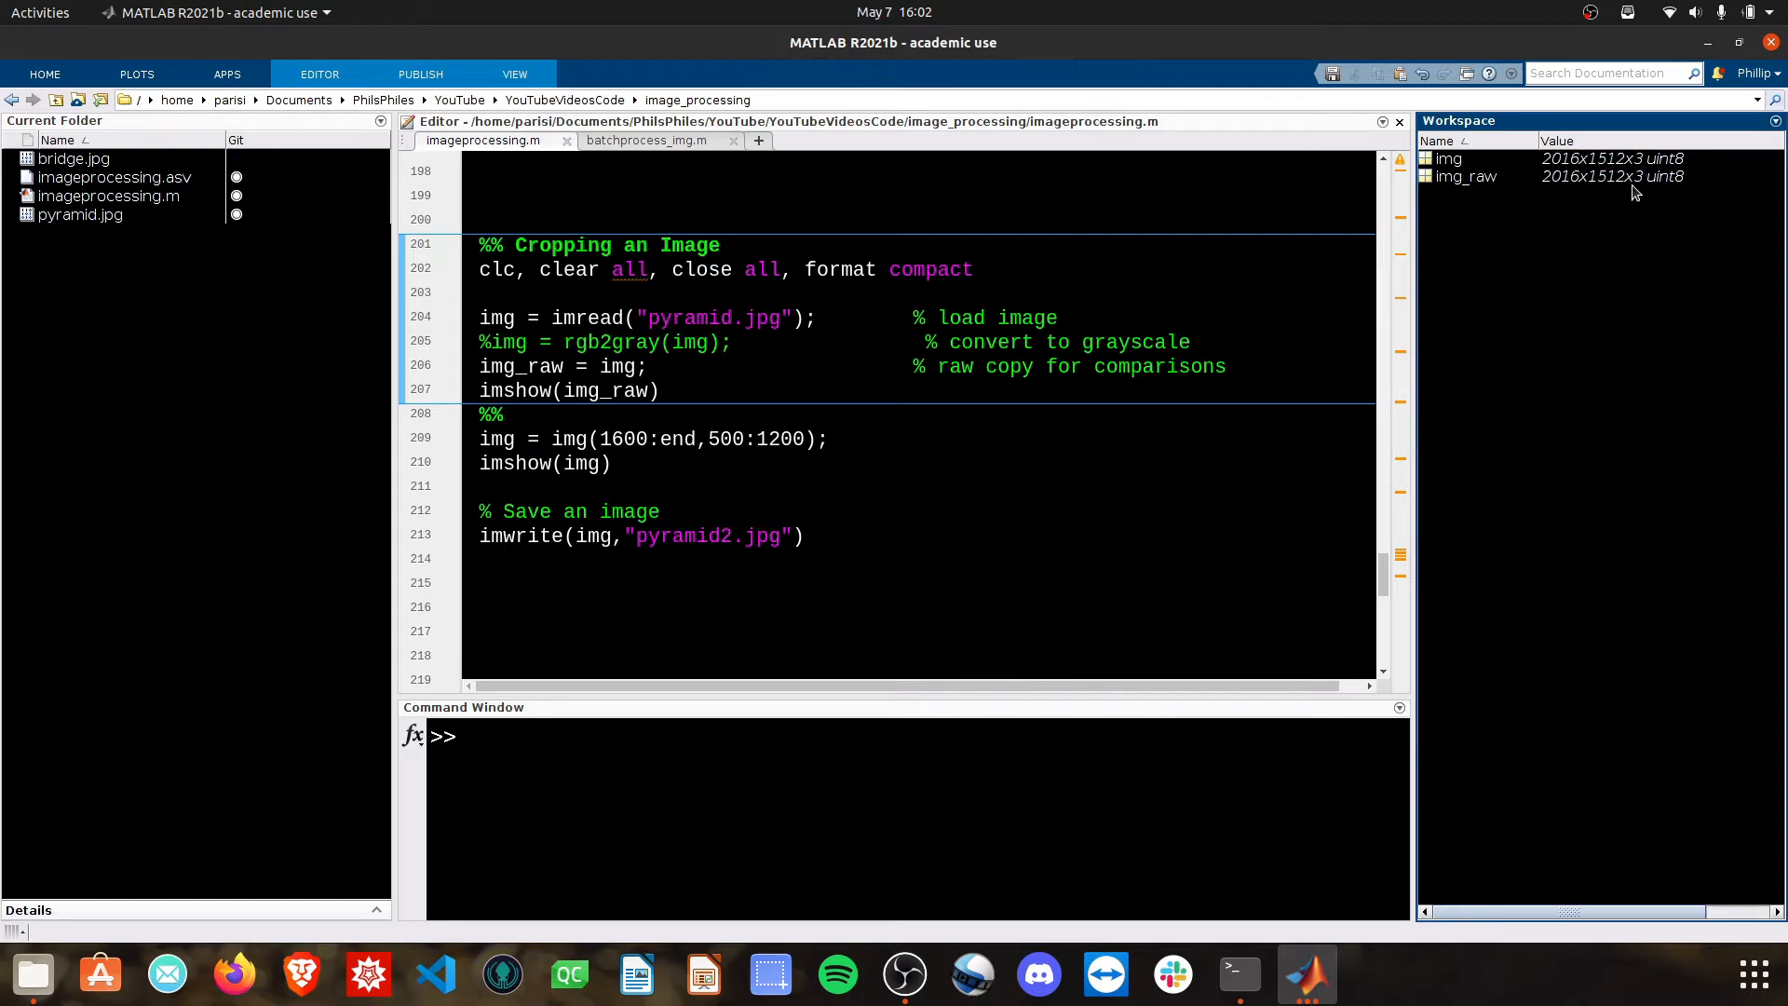
pyautogui.moveTo(1625, 216)
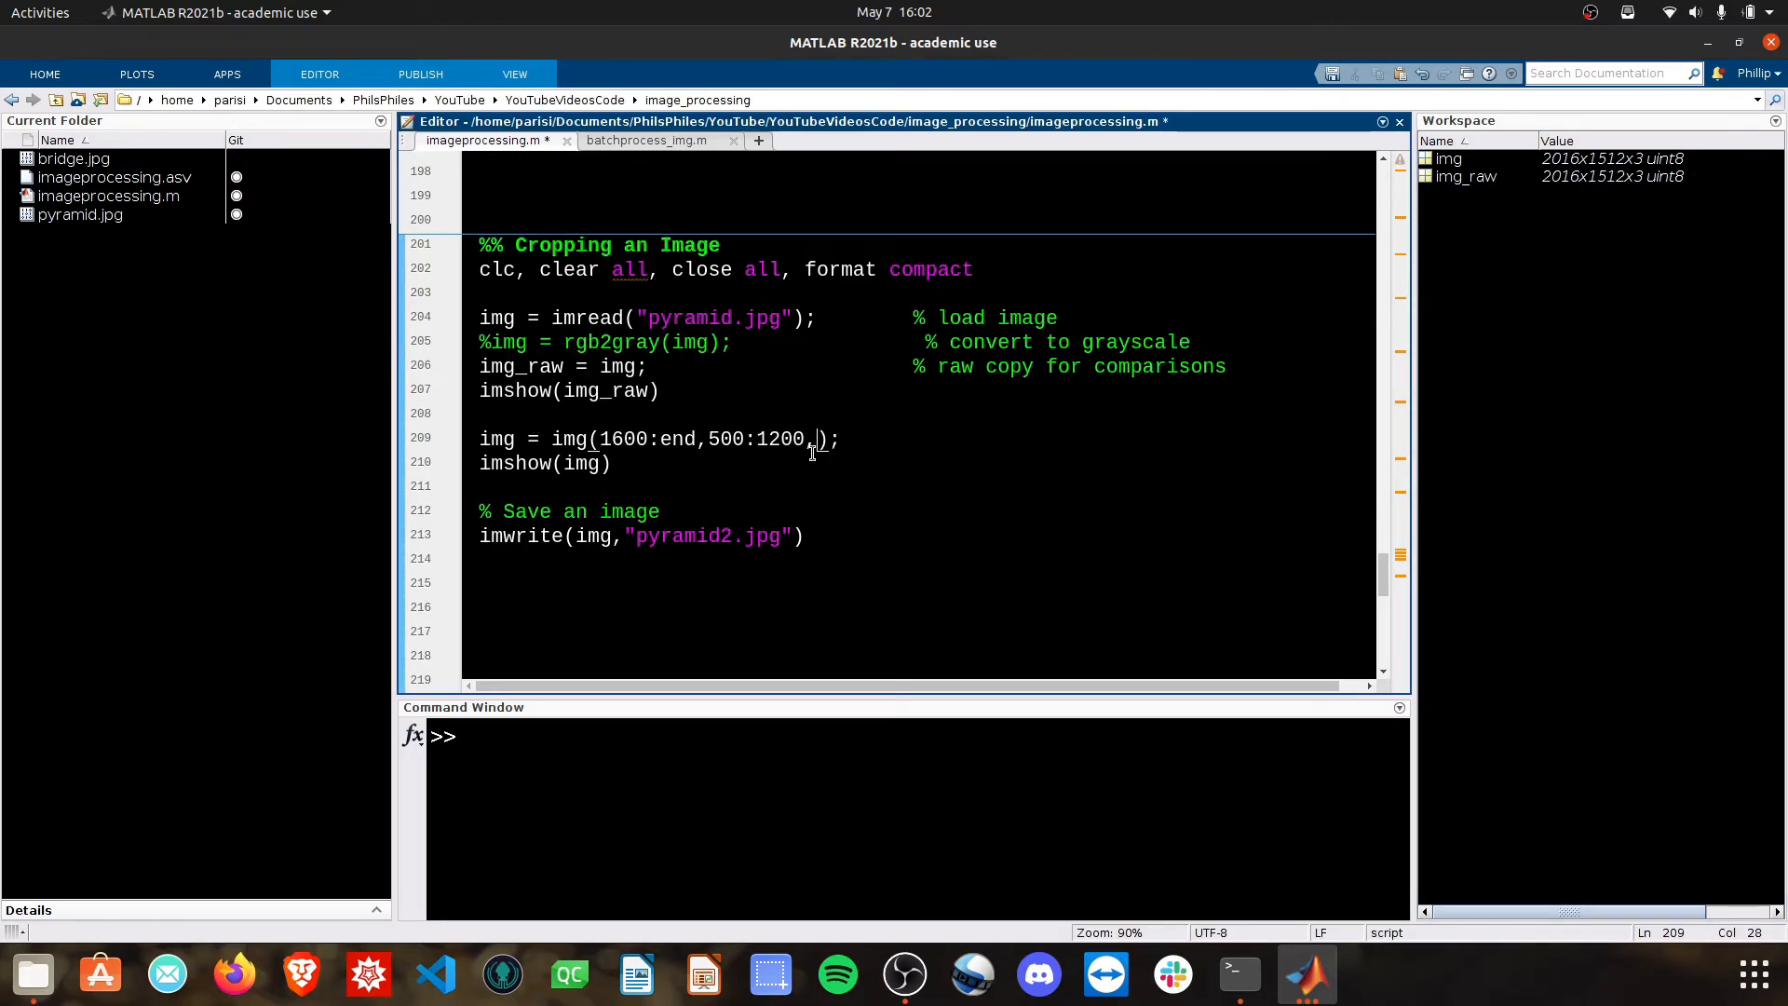
# Step: Extend the crop index to all three colour channels and rerun to re-save pyramid2.jpg in colour
pyautogui.write(',1:3')
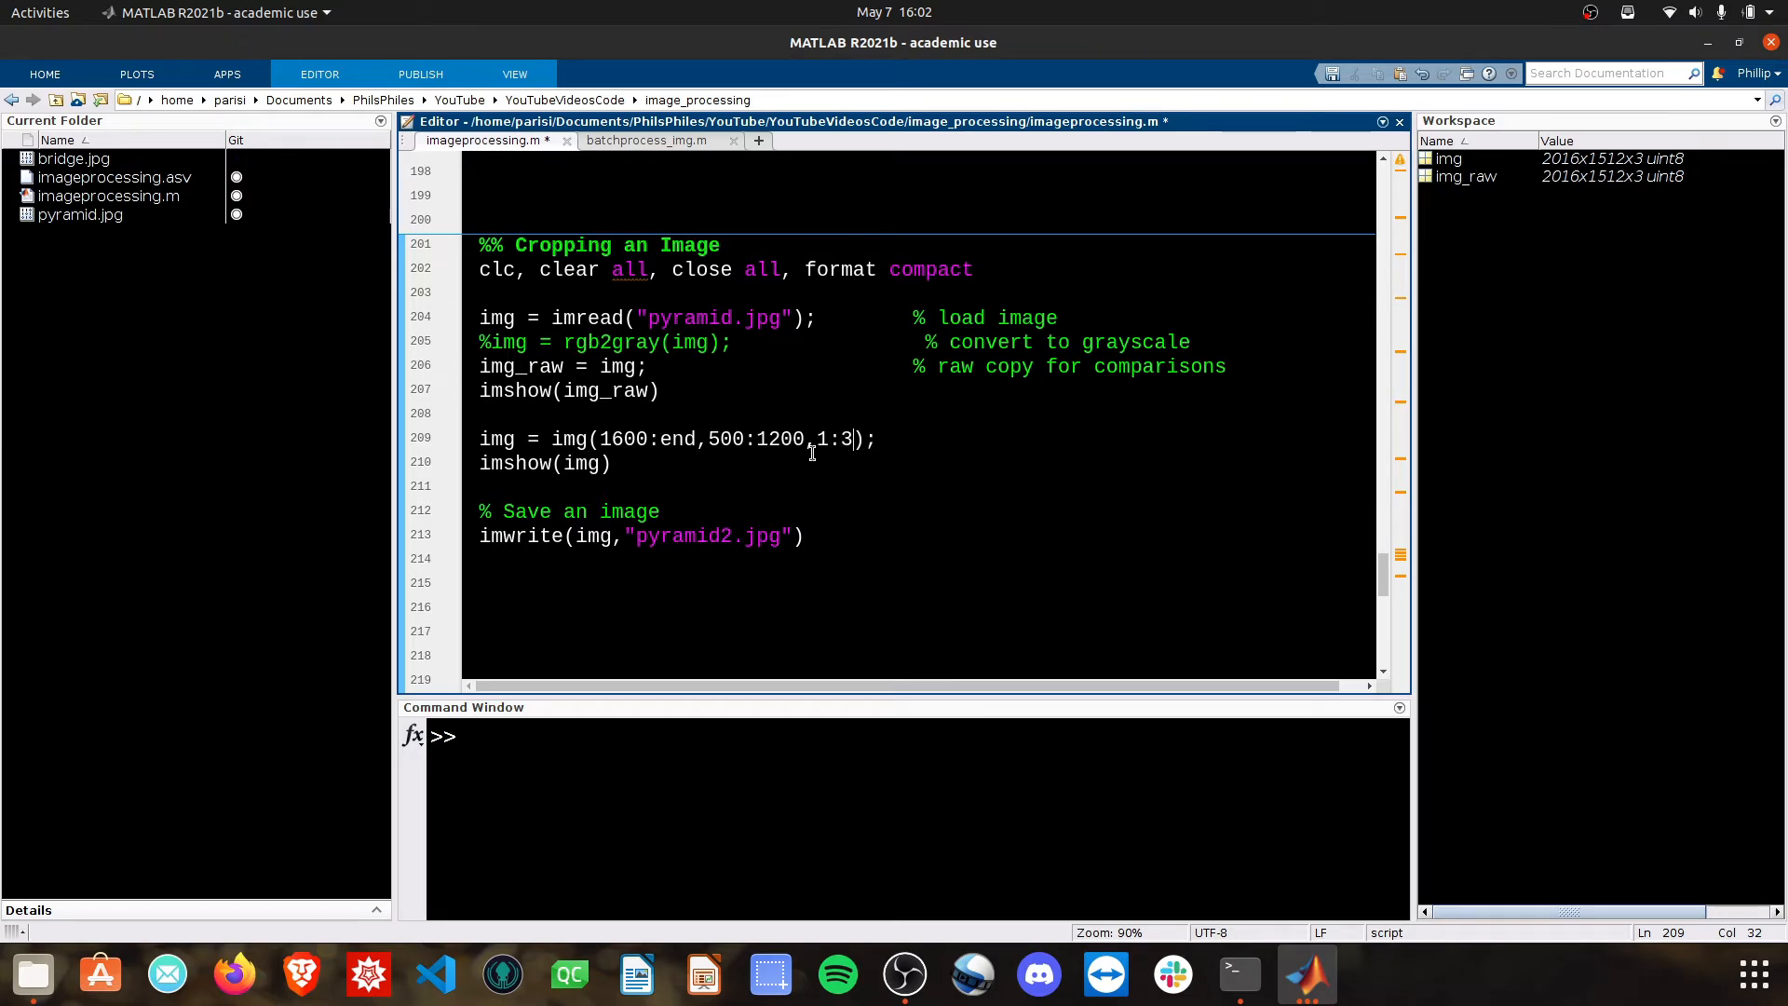
pyautogui.press('BackSpace')
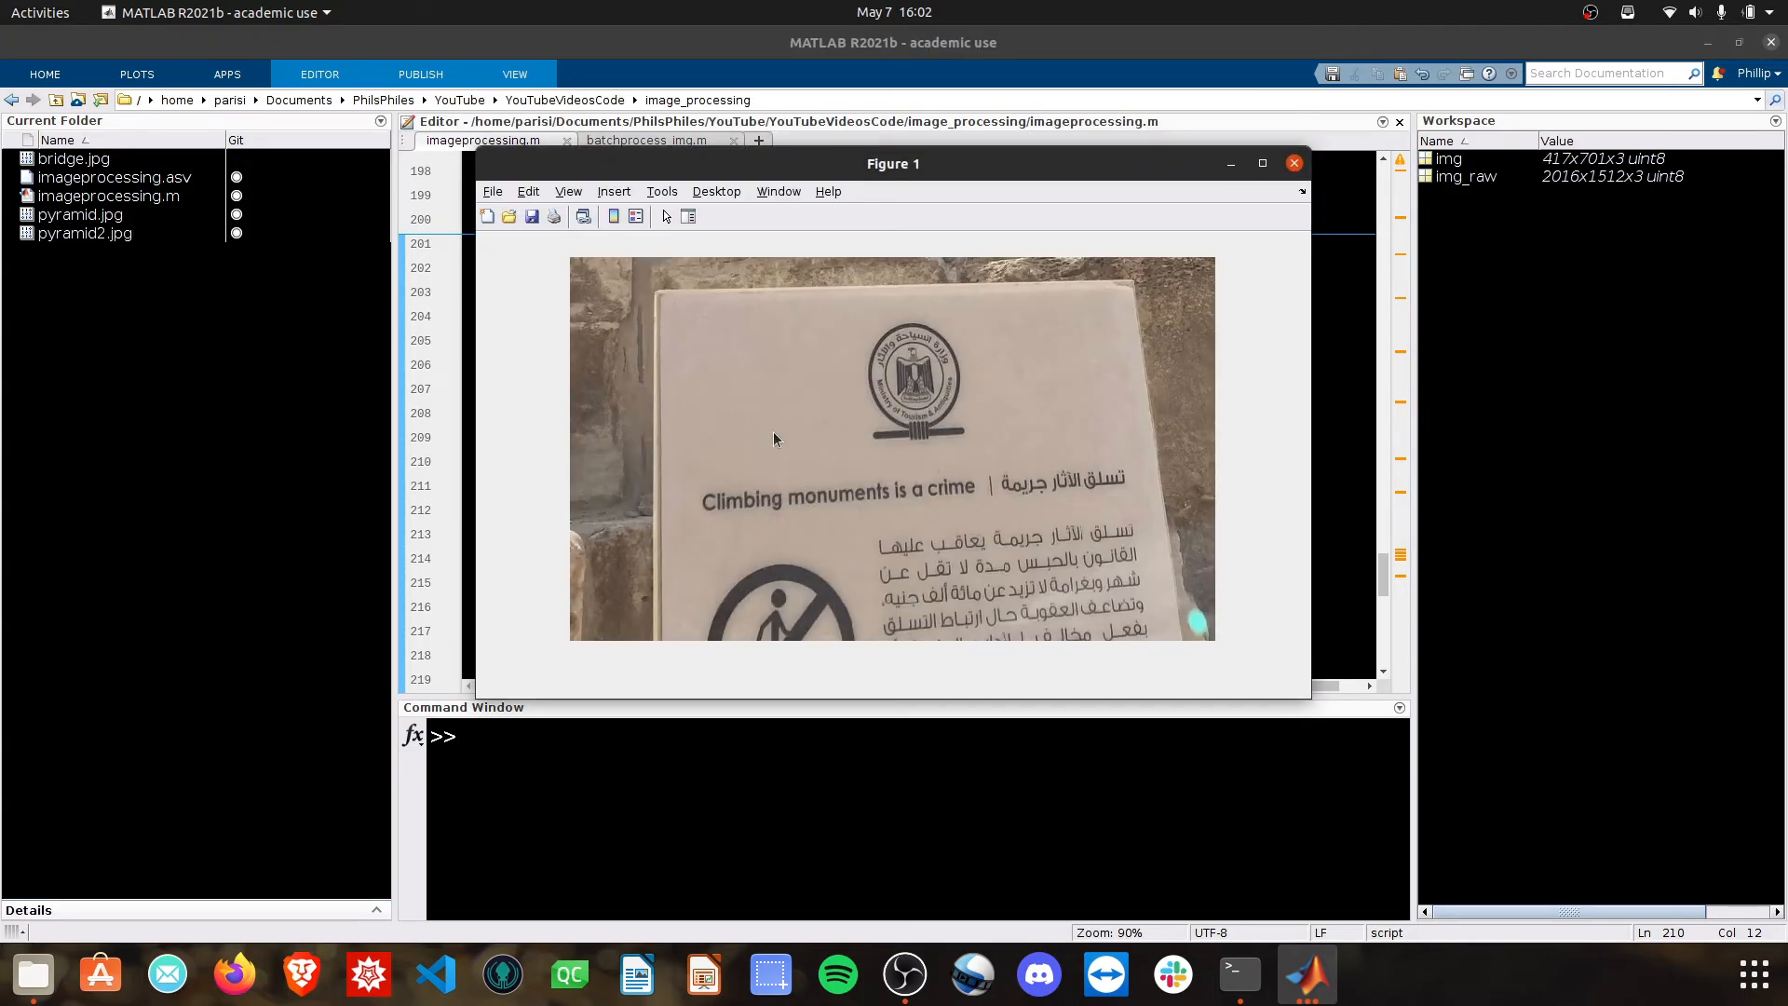
pyautogui.moveTo(1112, 438)
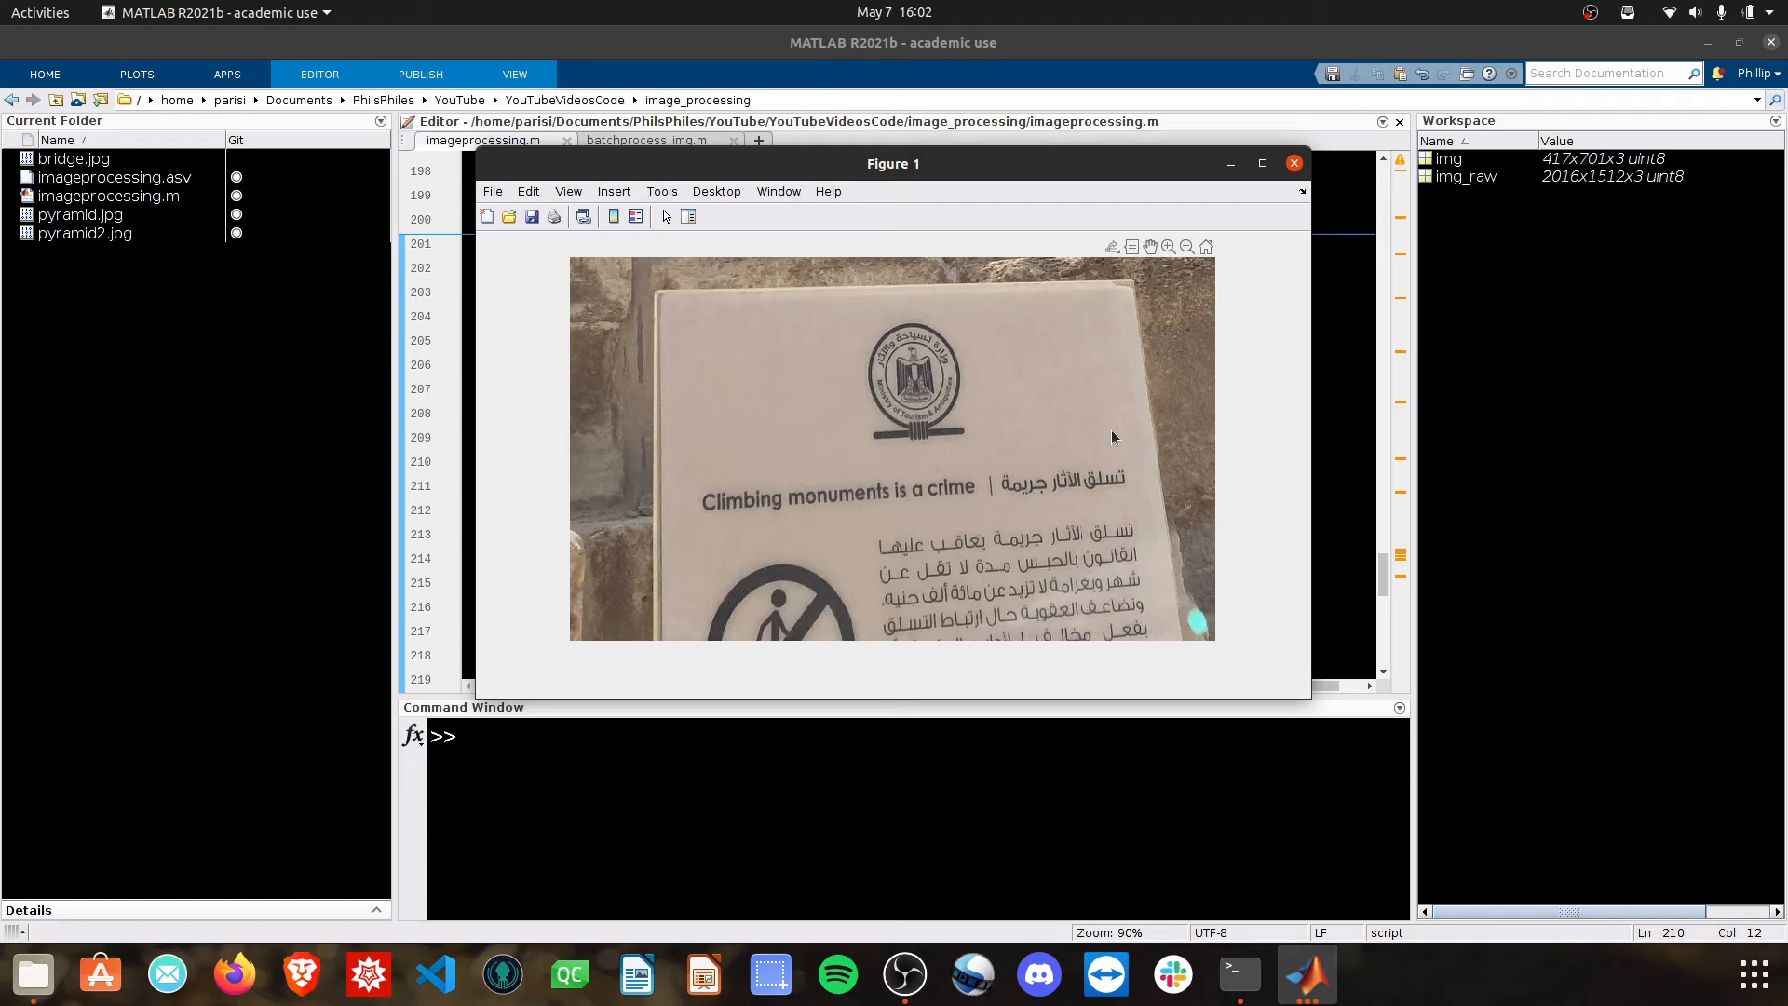